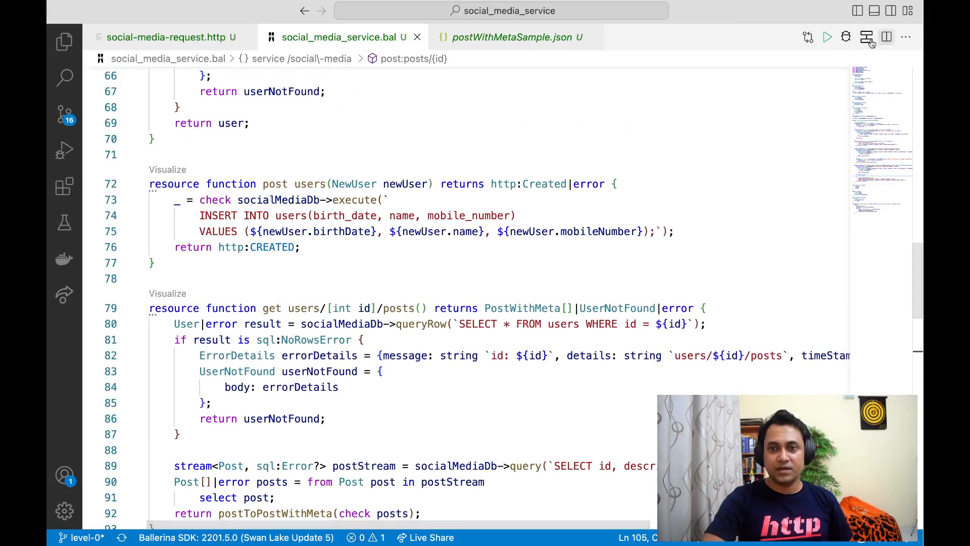
Step: Show the social_media_service overview diagram from the editor toolbar
click(866, 37)
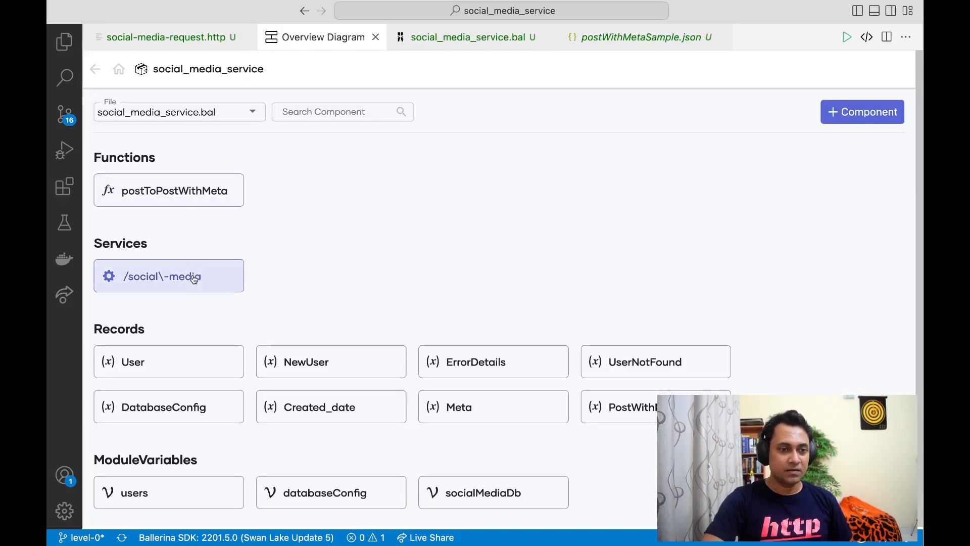
Step: View the /social-media service's resources and the POST users/[int id]/posts responses 201, 404, 403, 500
click(168, 276)
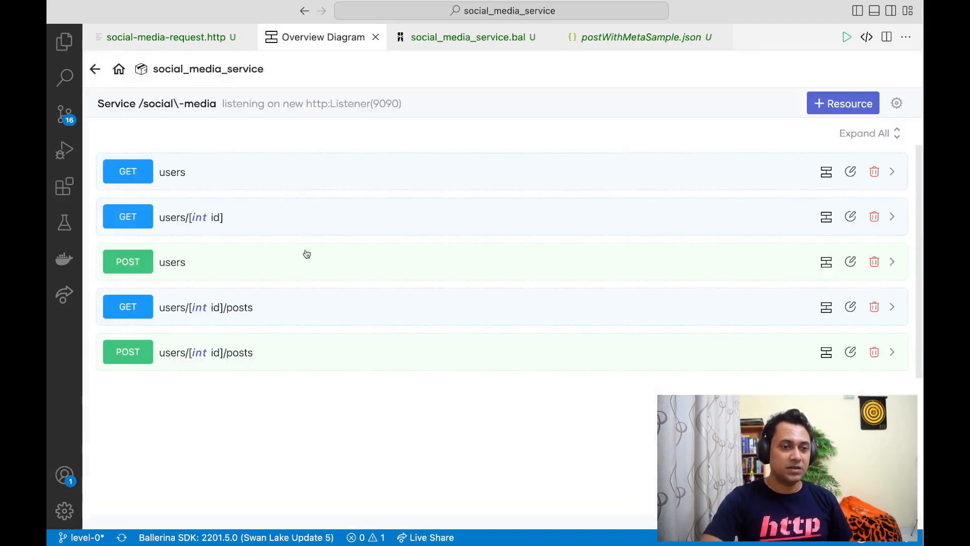
mouse_move(299, 200)
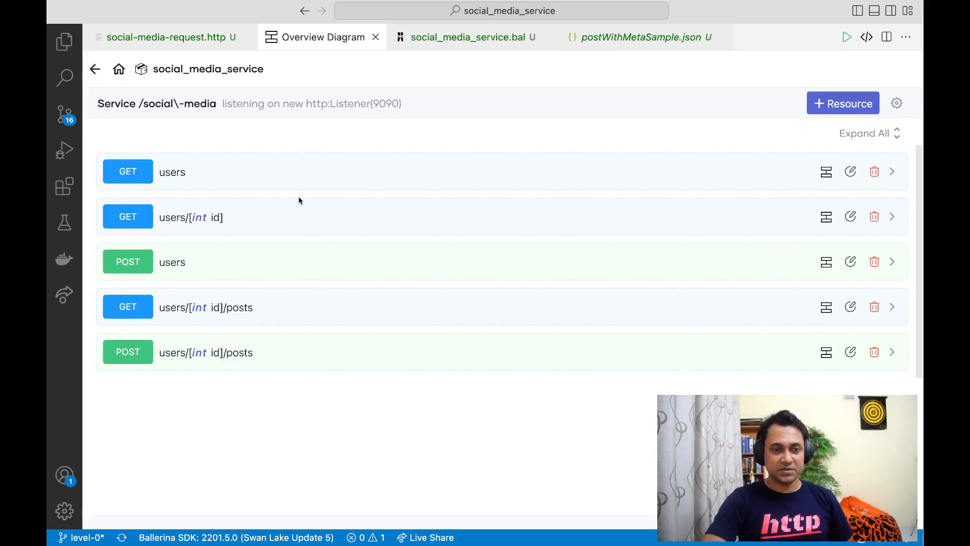
mouse_move(280, 310)
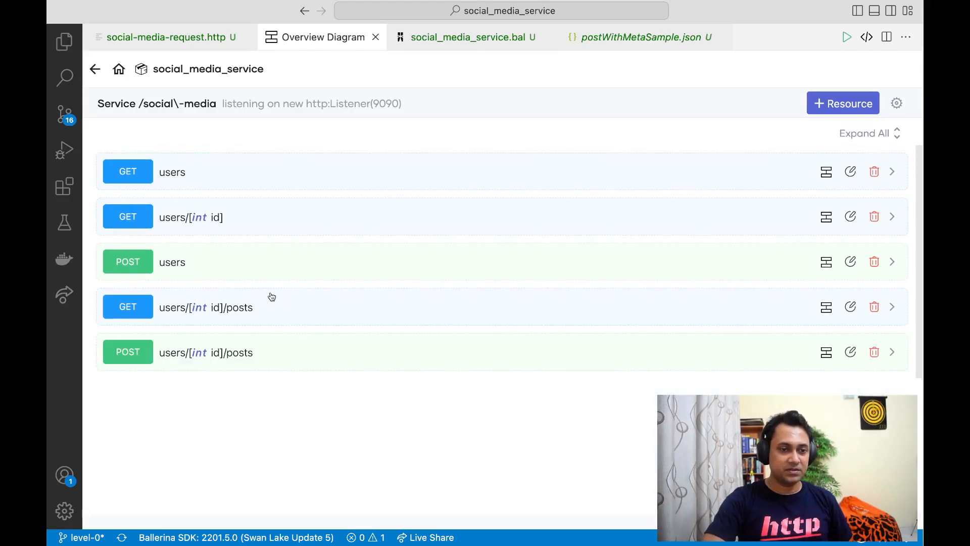
mouse_move(277, 354)
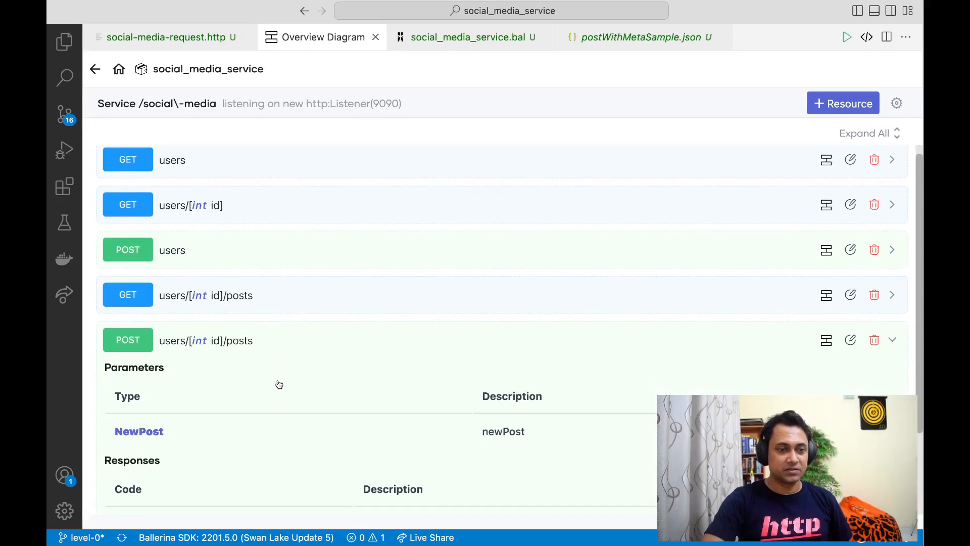
mouse_move(236, 324)
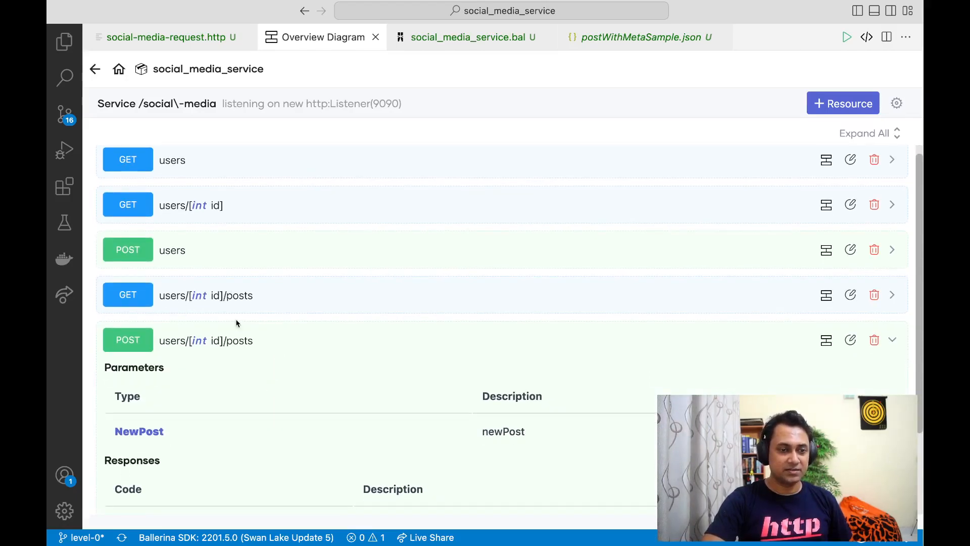
mouse_move(157, 310)
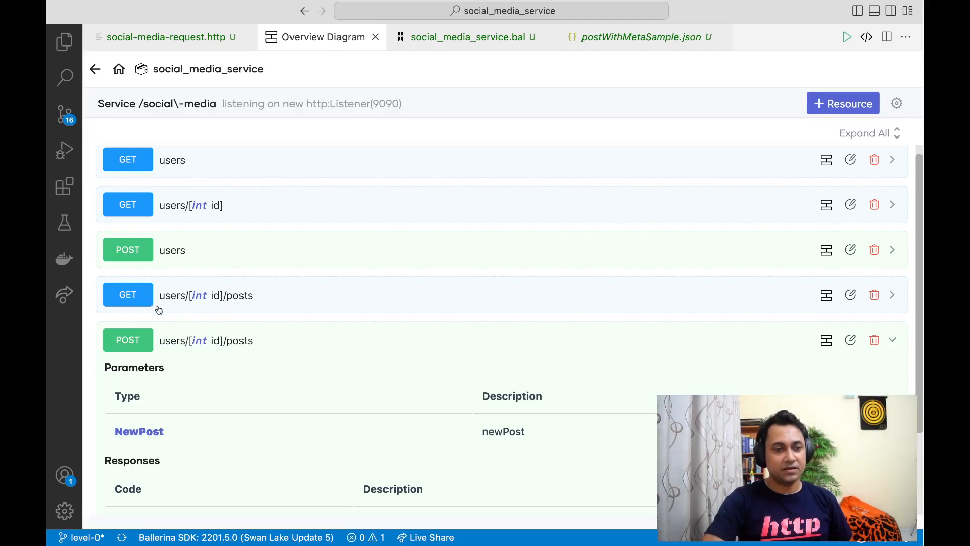
mouse_move(247, 311)
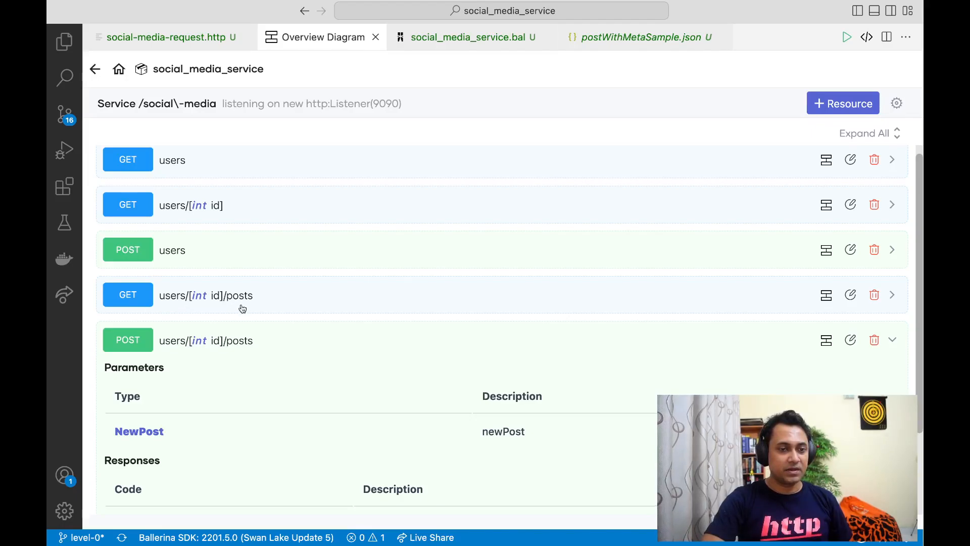
scroll(down, 3)
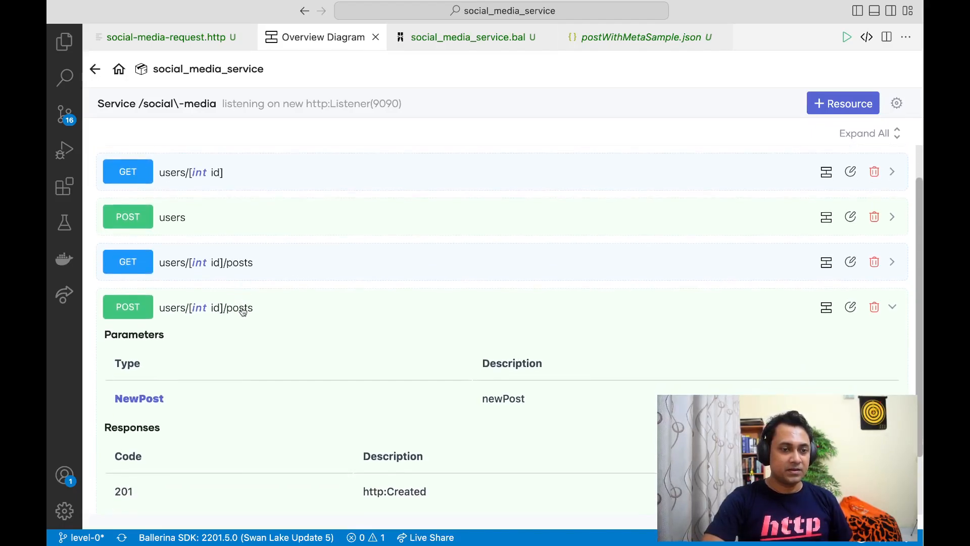
mouse_move(237, 323)
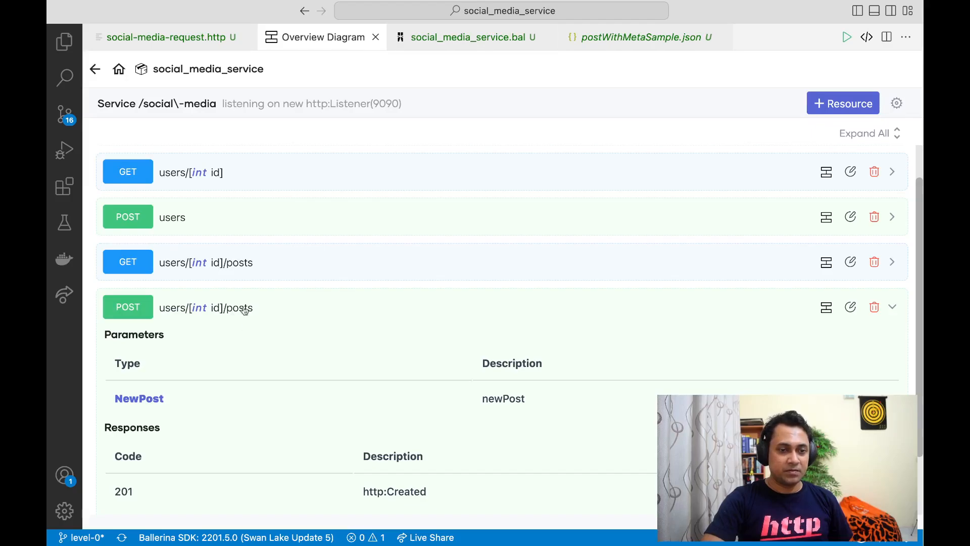
scroll(down, 3)
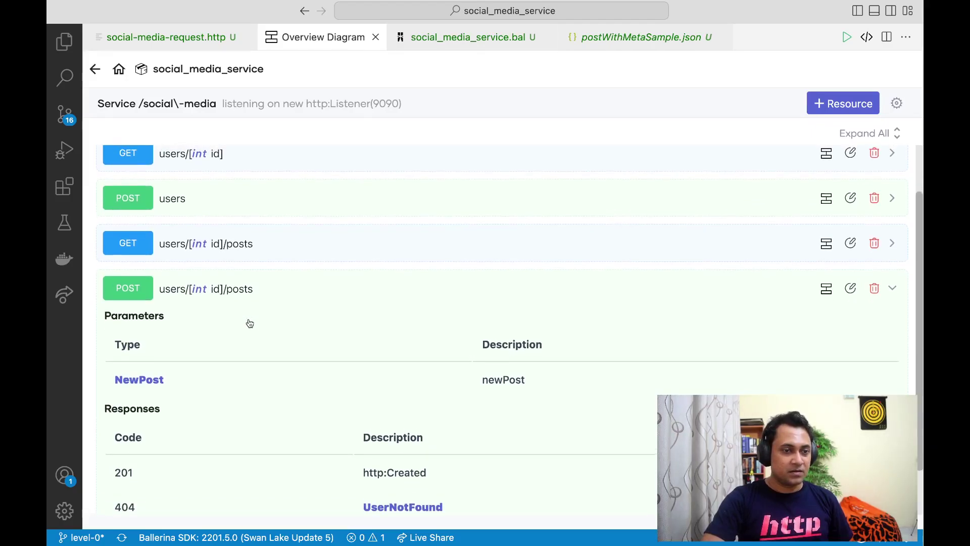
scroll(down, 3)
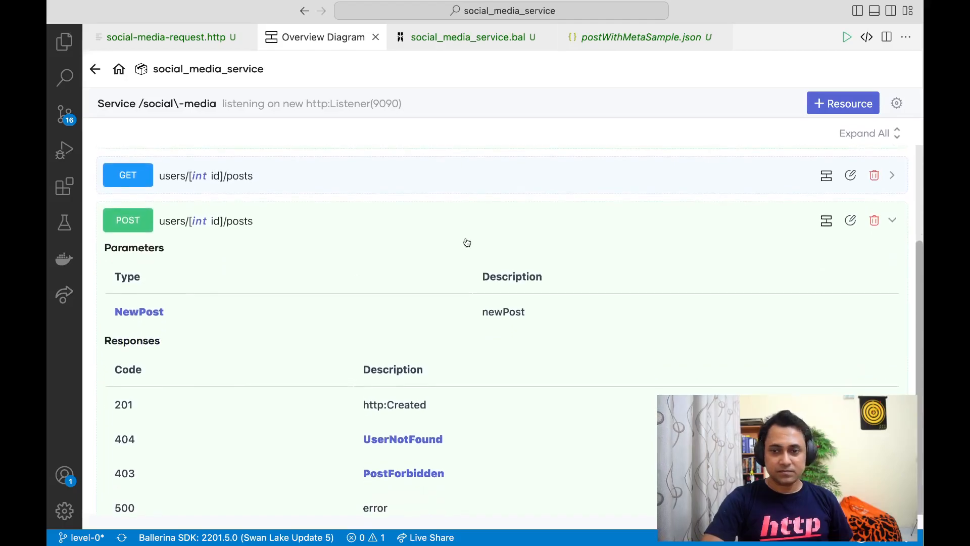
mouse_move(627, 219)
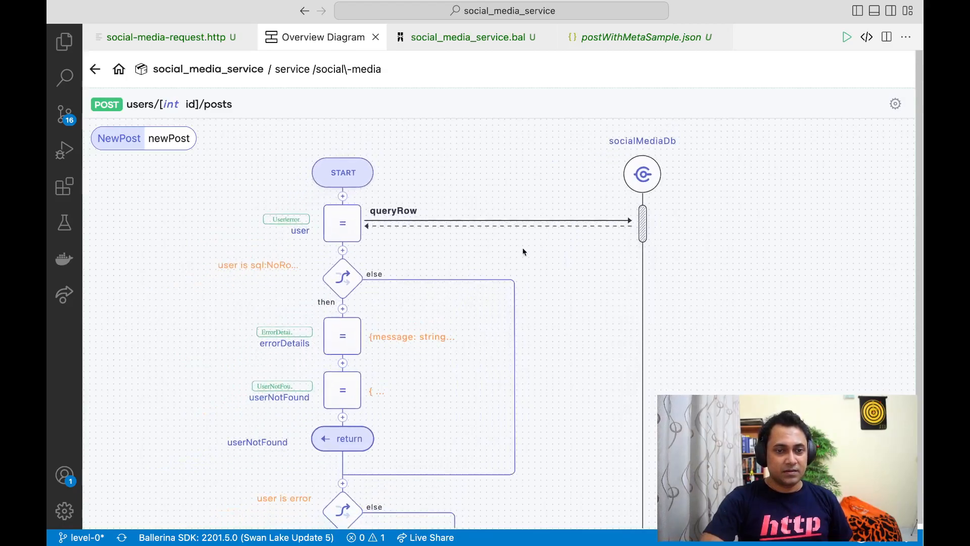
scroll(down, 3)
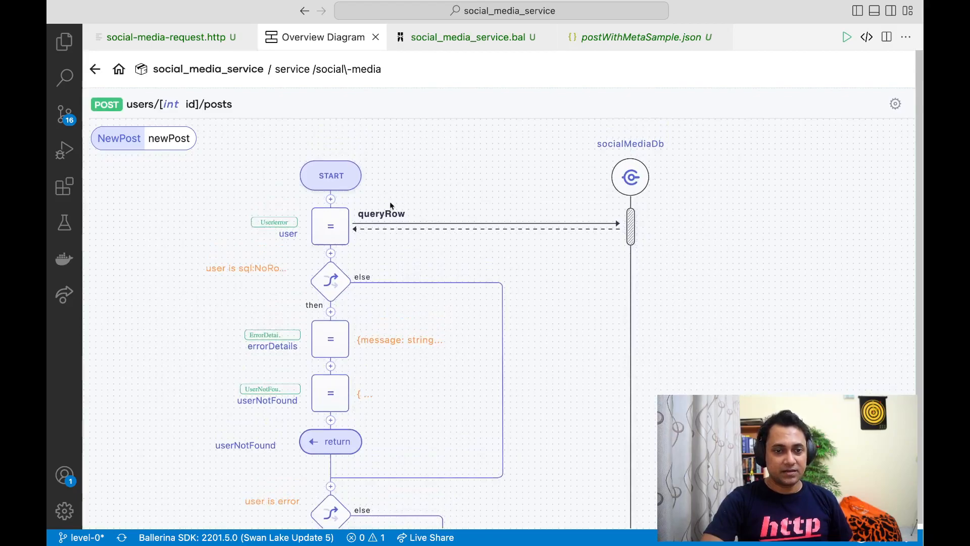
scroll(down, 3)
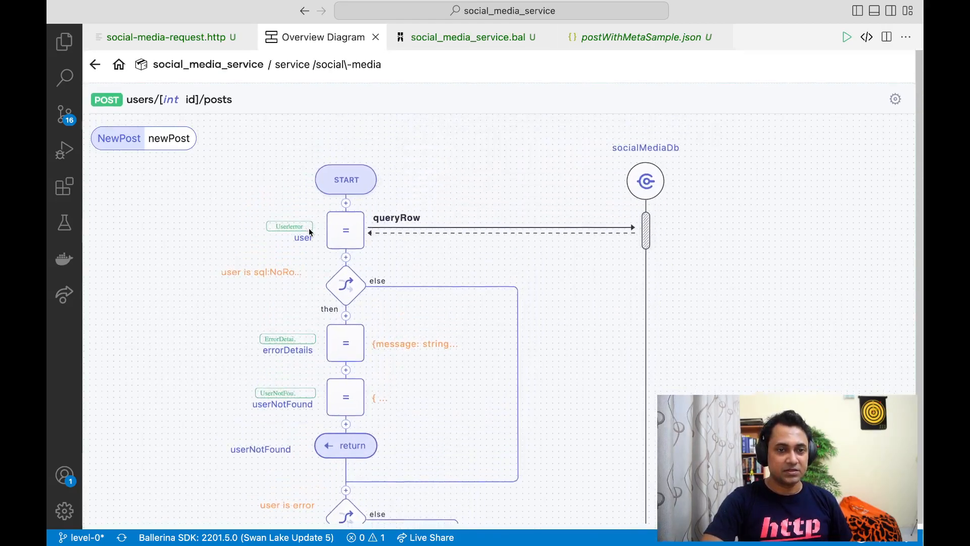
scroll(down, 3)
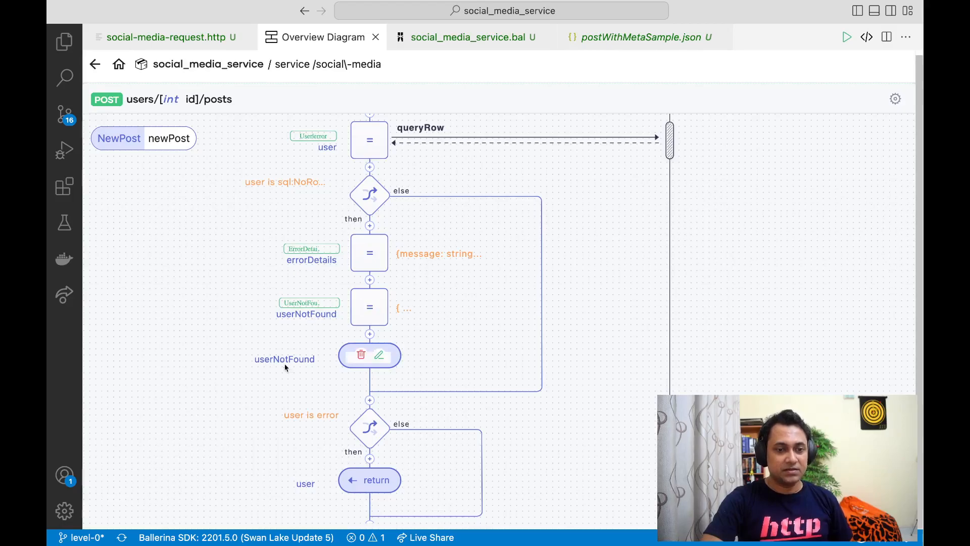
scroll(down, 3)
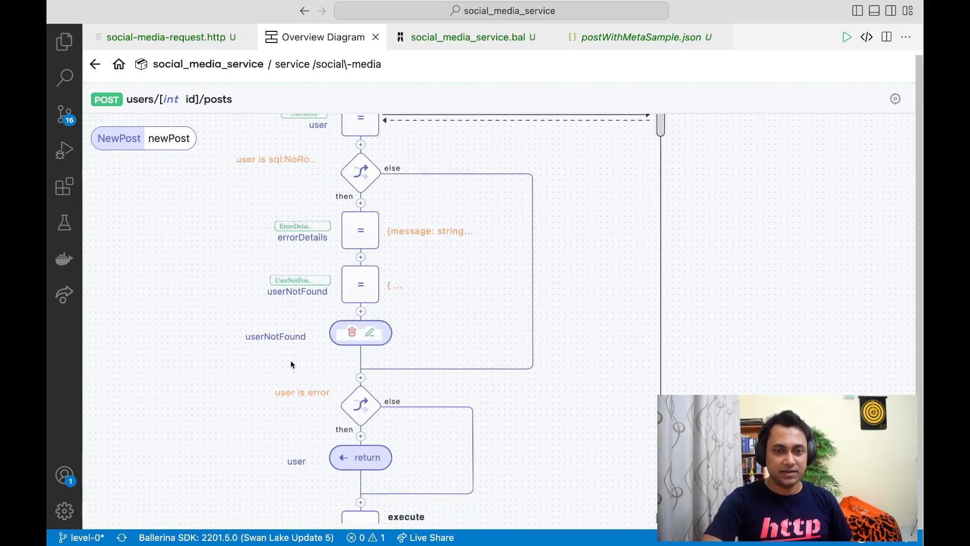
scroll(down, 3)
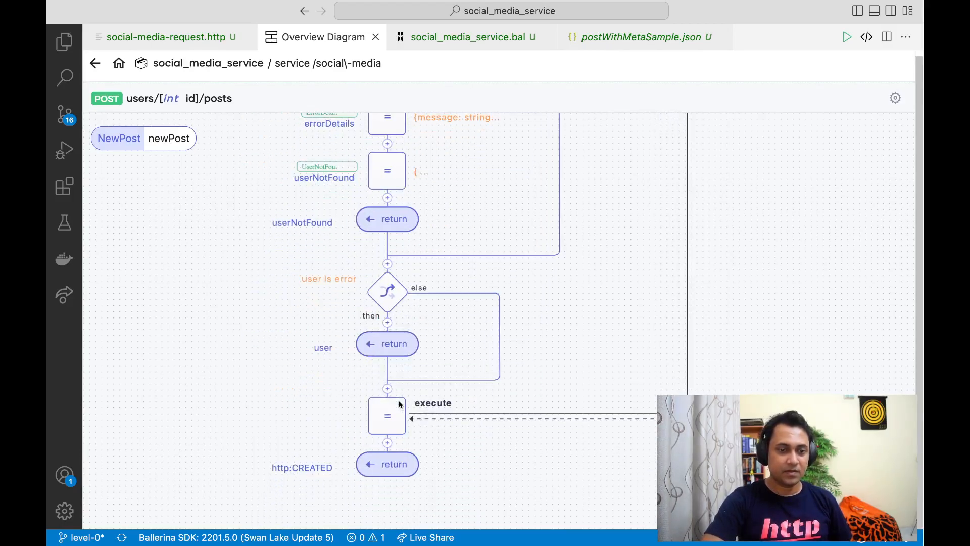
scroll(down, 3)
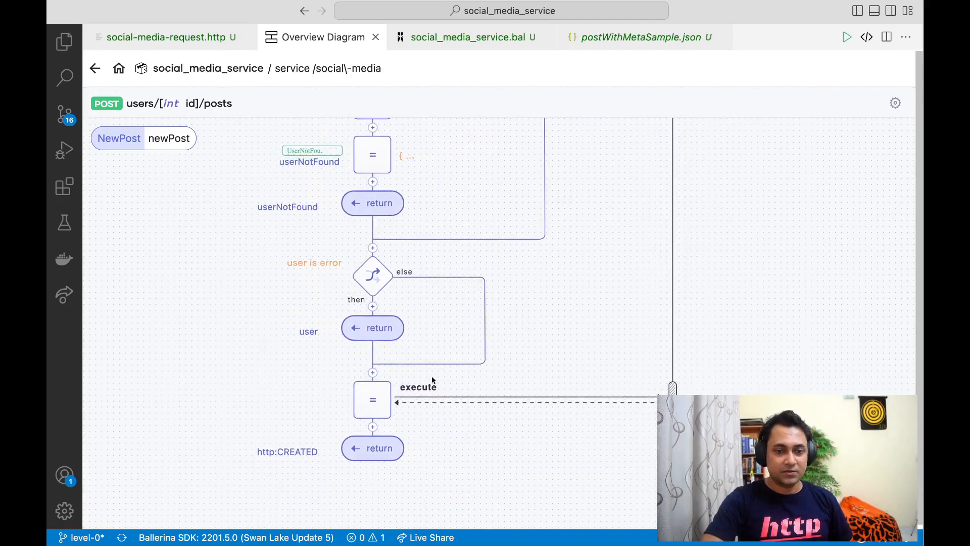
mouse_move(567, 375)
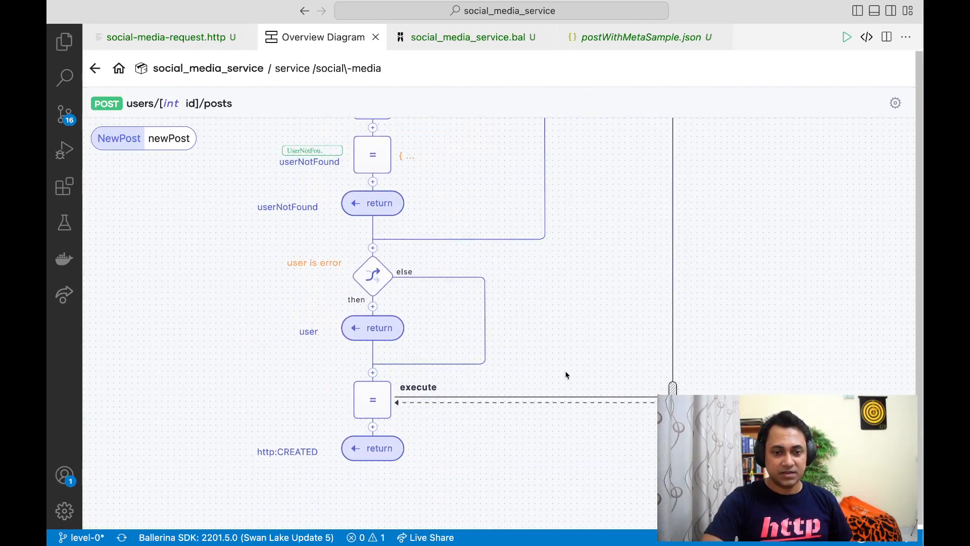
mouse_move(514, 384)
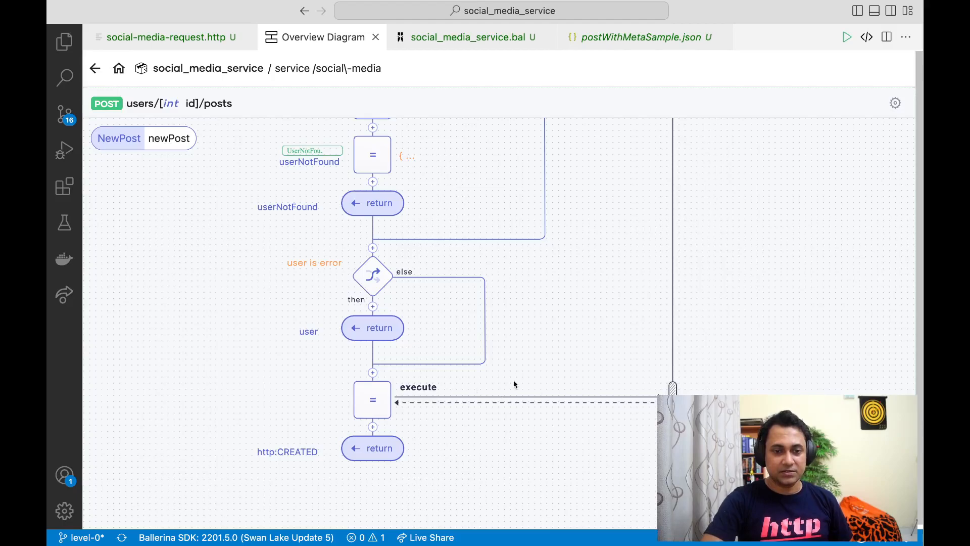
scroll(down, 3)
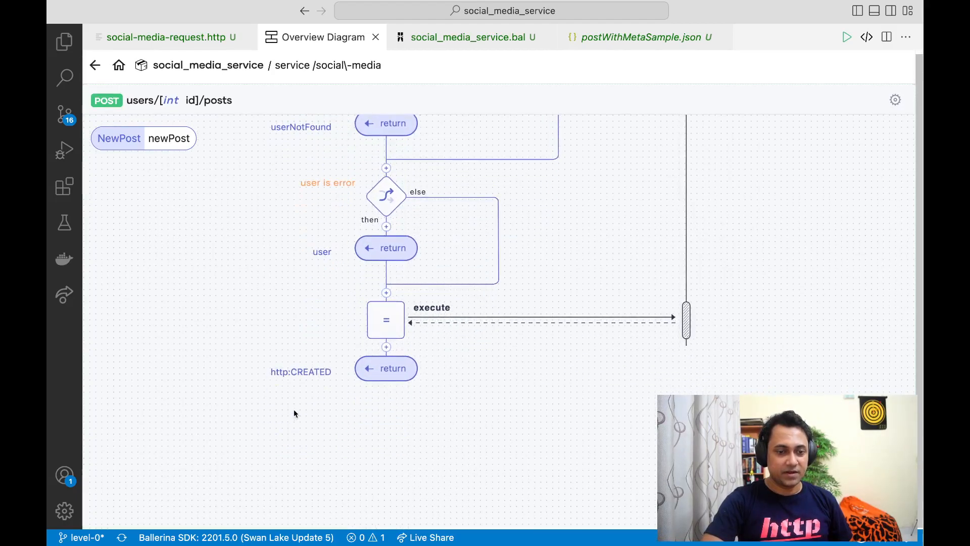
mouse_move(312, 391)
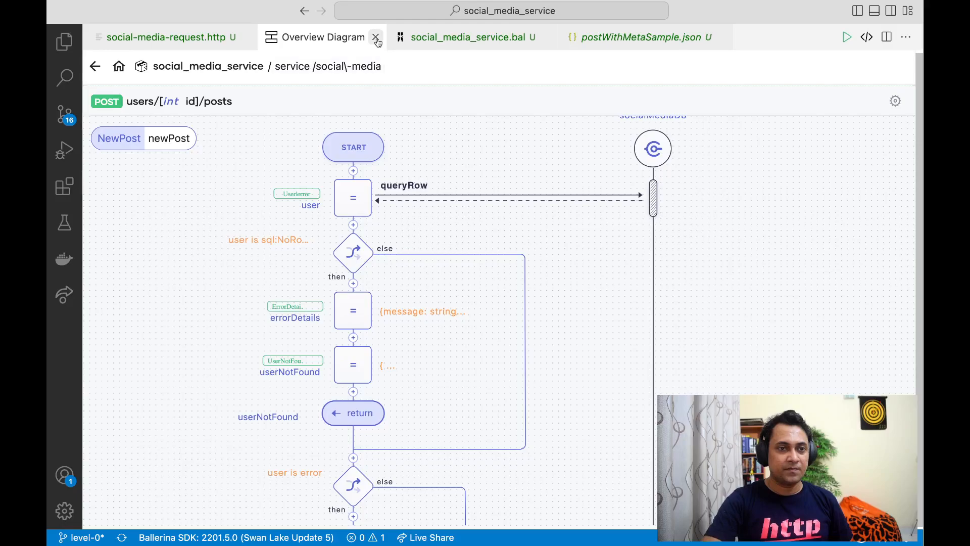
Step: Return to social_media_service.bal and start a // comment line before the posts insert
click(373, 36)
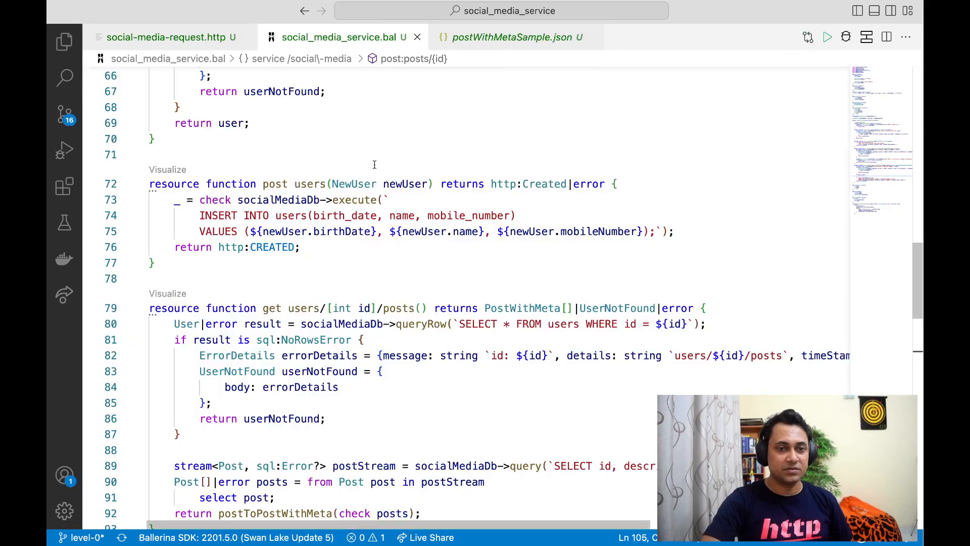
scroll(down, 3)
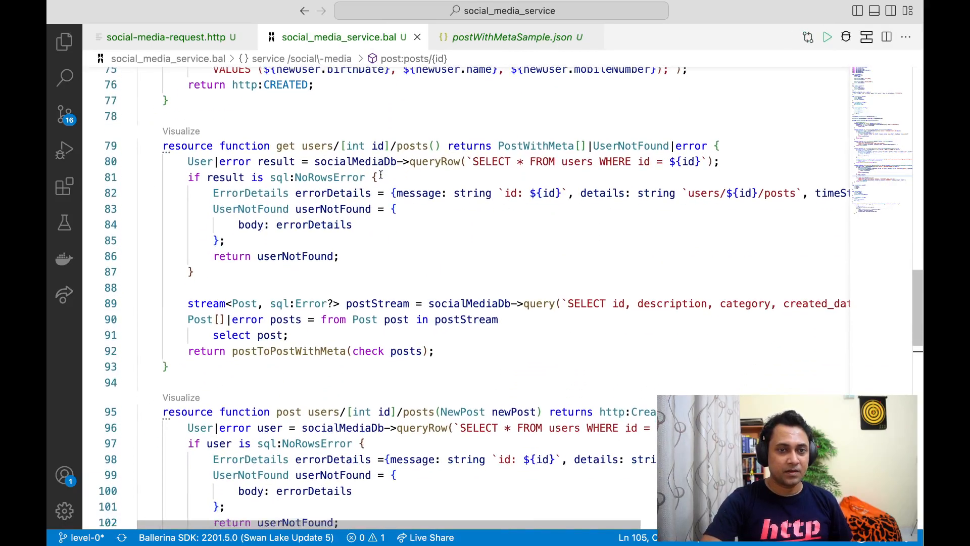
scroll(down, 3)
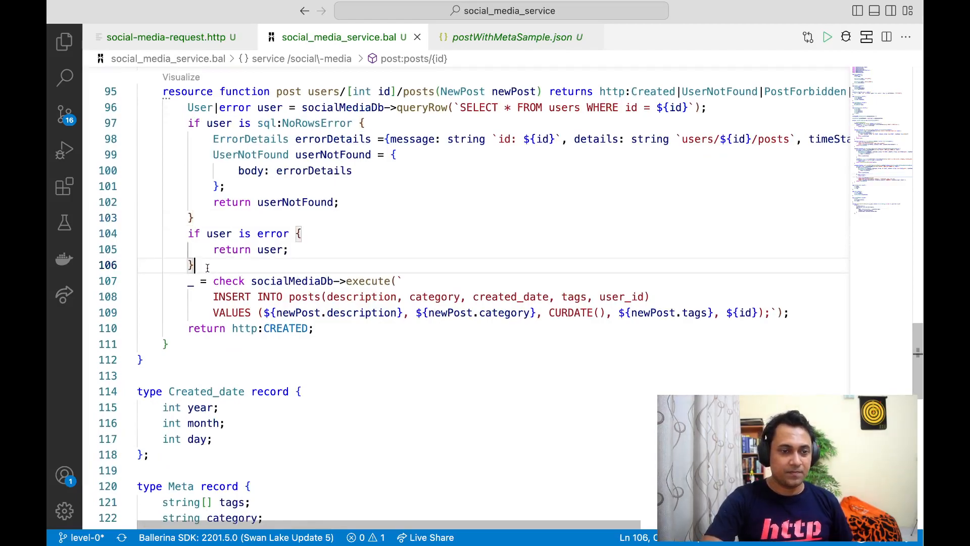
text(//)
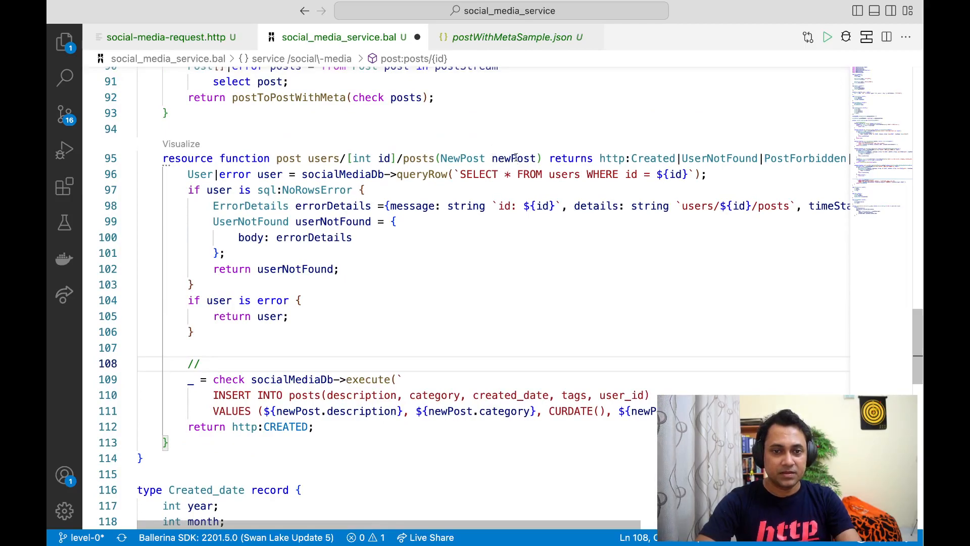
double_click(513, 157)
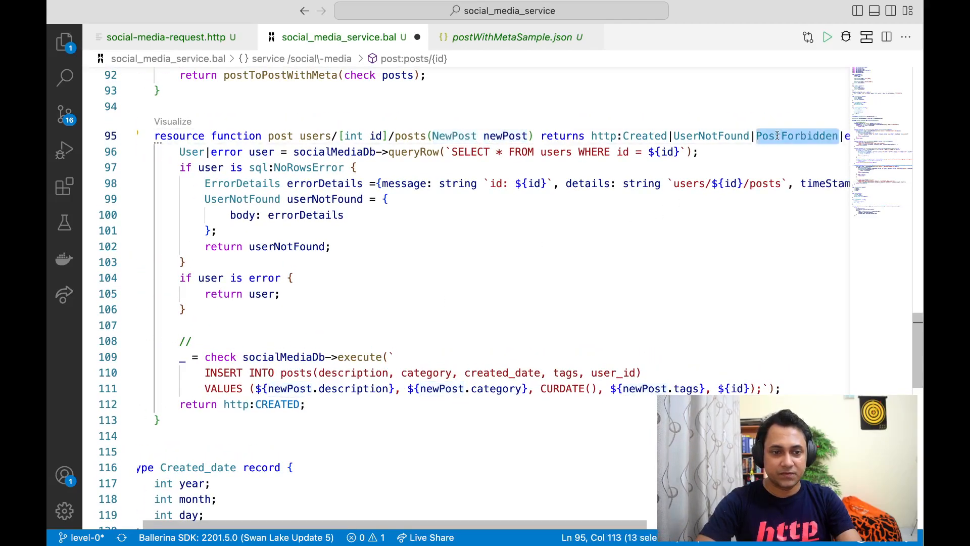
scroll(down, 3)
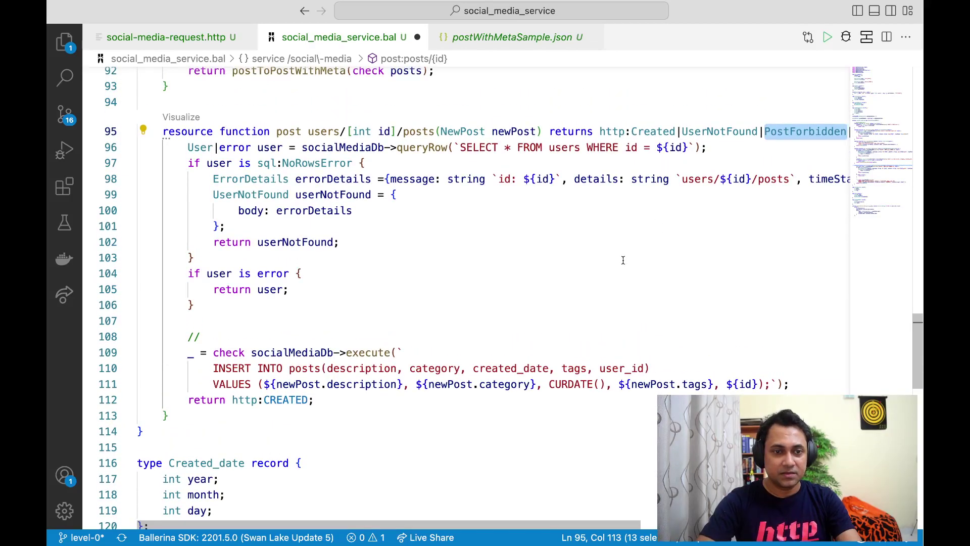
scroll(right, 3)
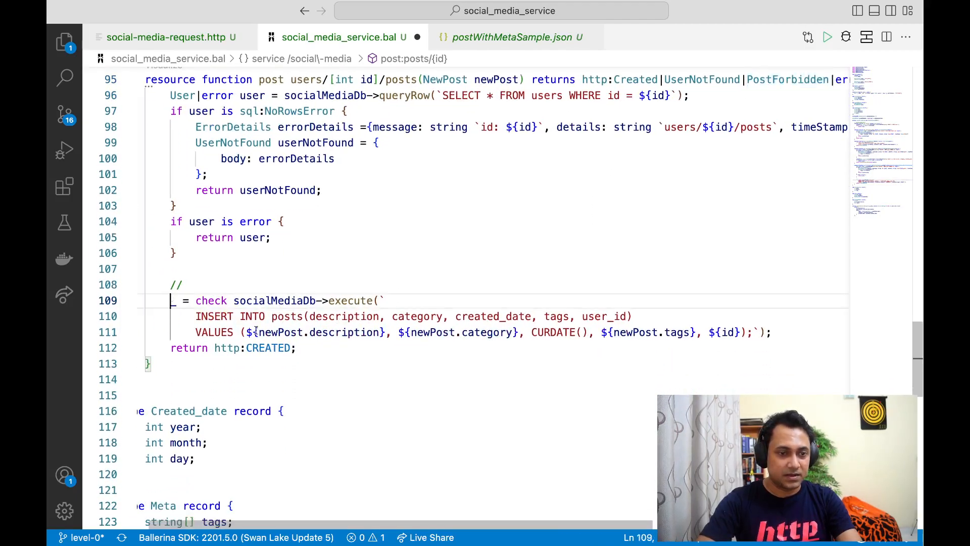
drag(172, 300, 296, 348)
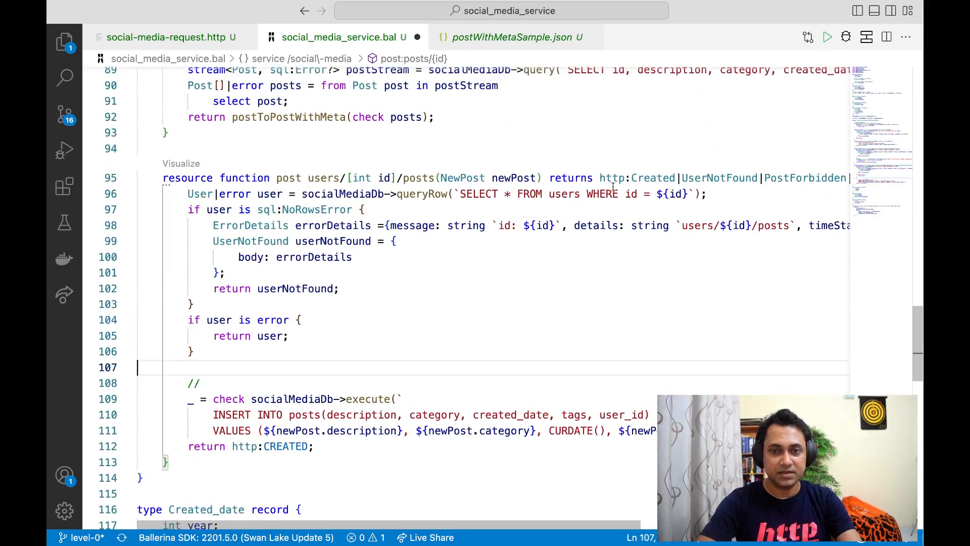
double_click(653, 178)
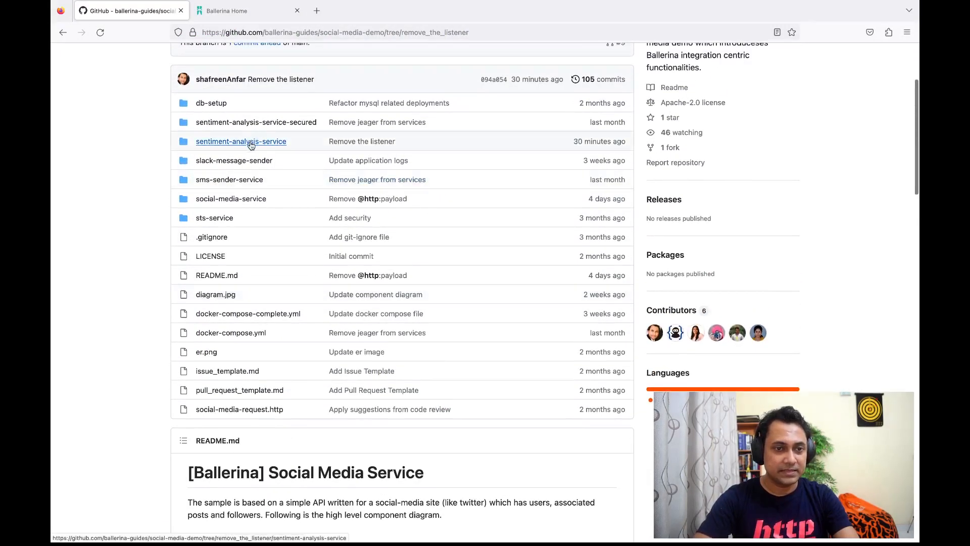
Step: View service.bal inside the sentiment-analysis-service folder on GitHub
click(241, 142)
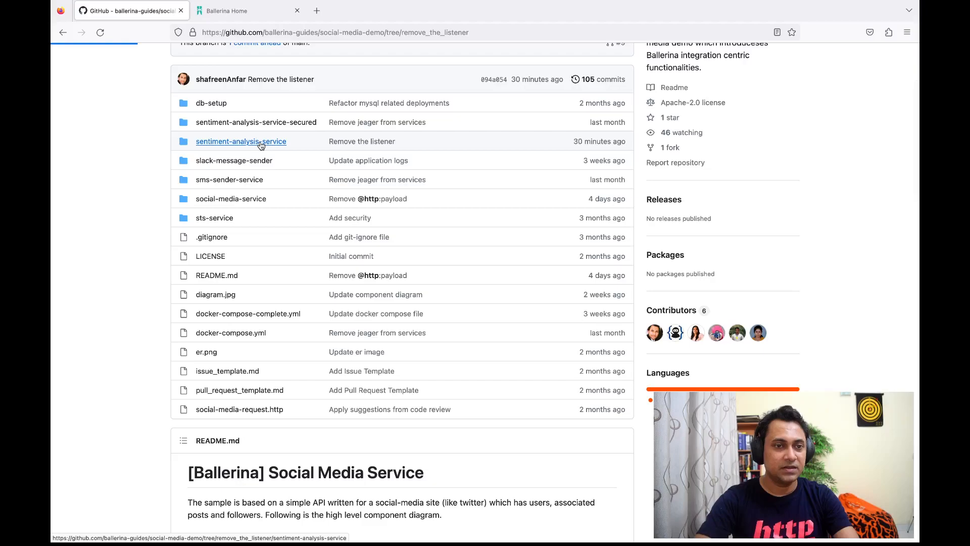
click(241, 142)
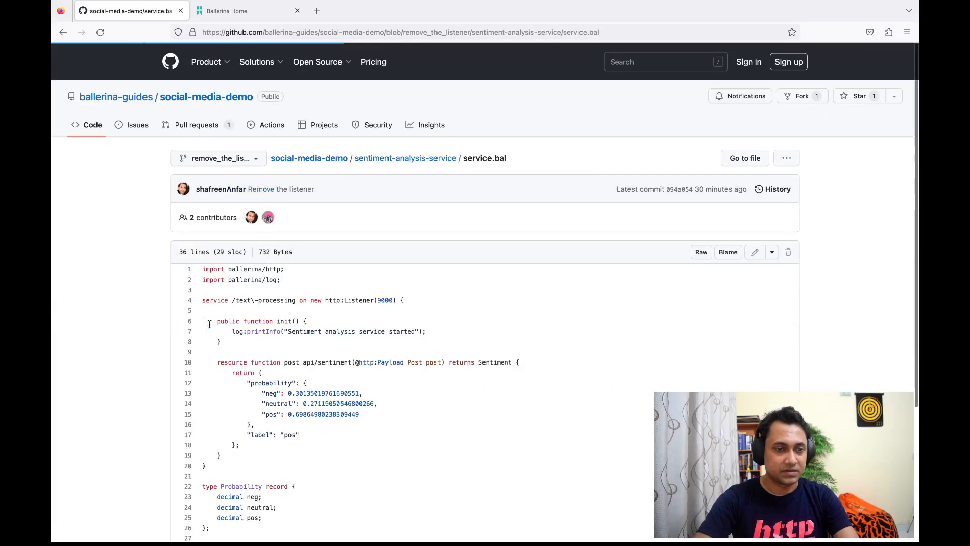
scroll(down, 3)
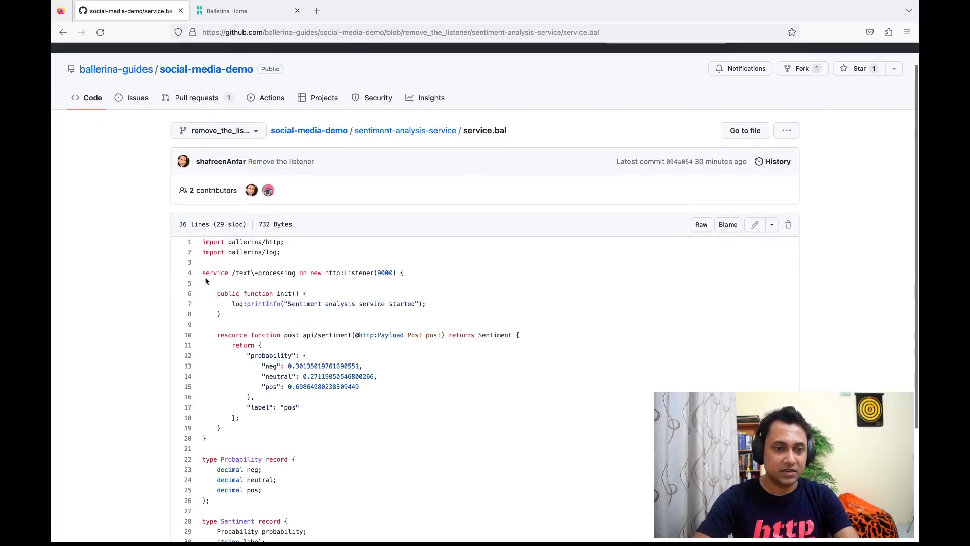
mouse_move(260, 316)
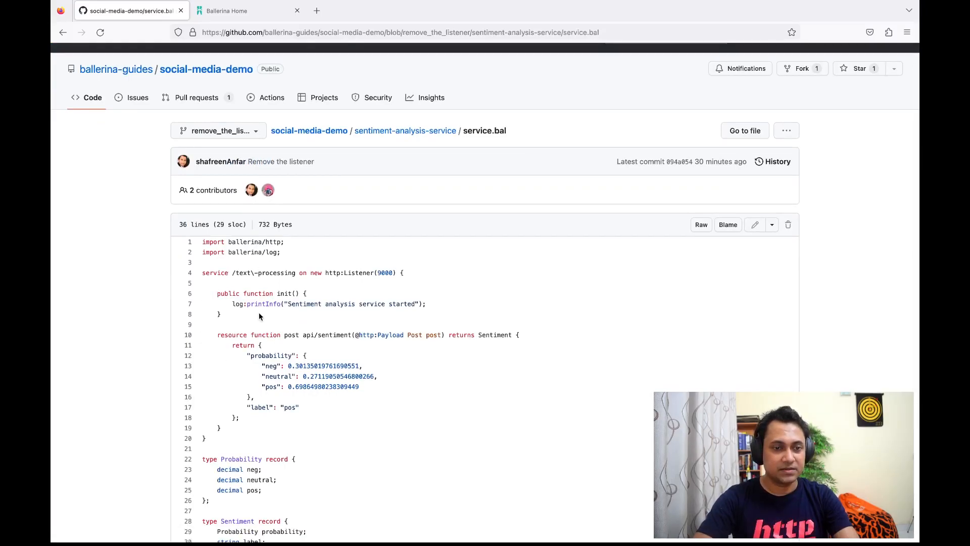
scroll(down, 3)
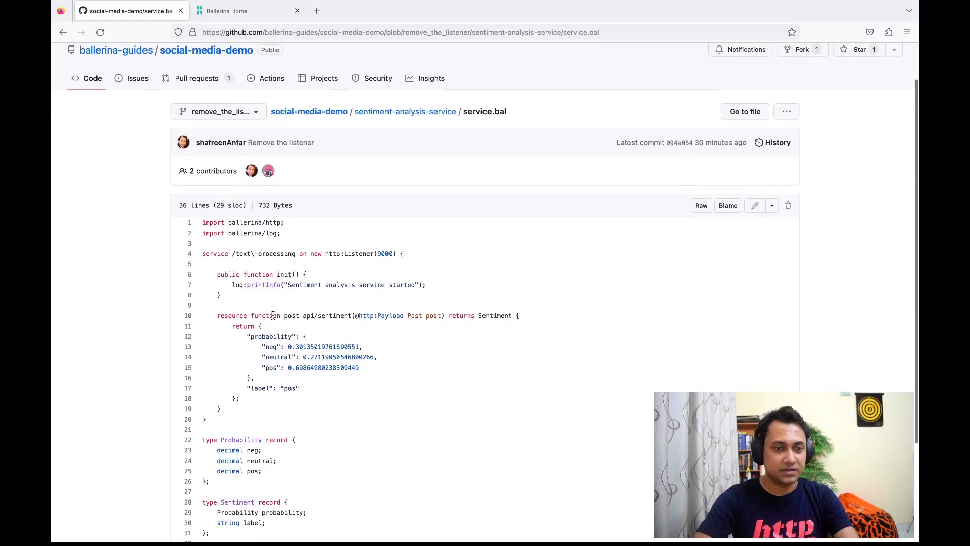
scroll(down, 3)
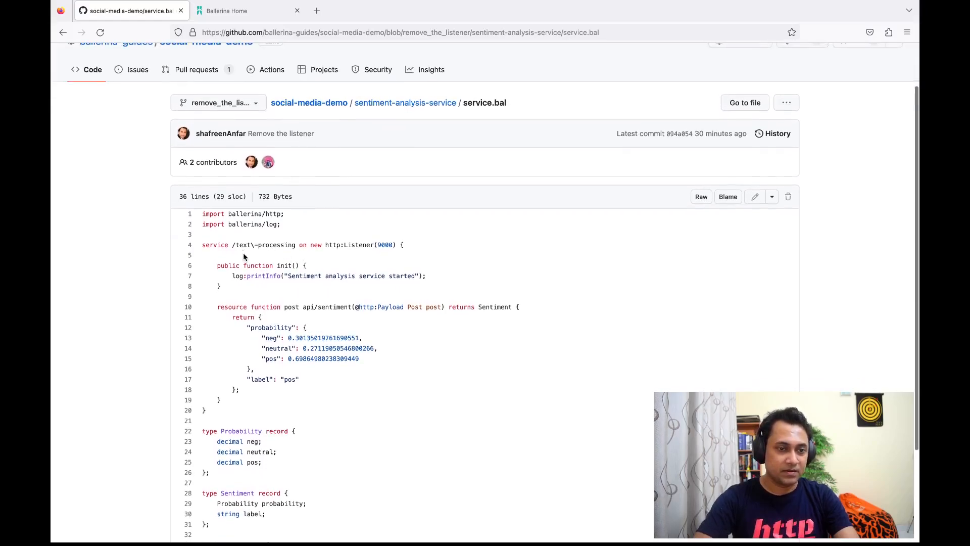
scroll(down, 3)
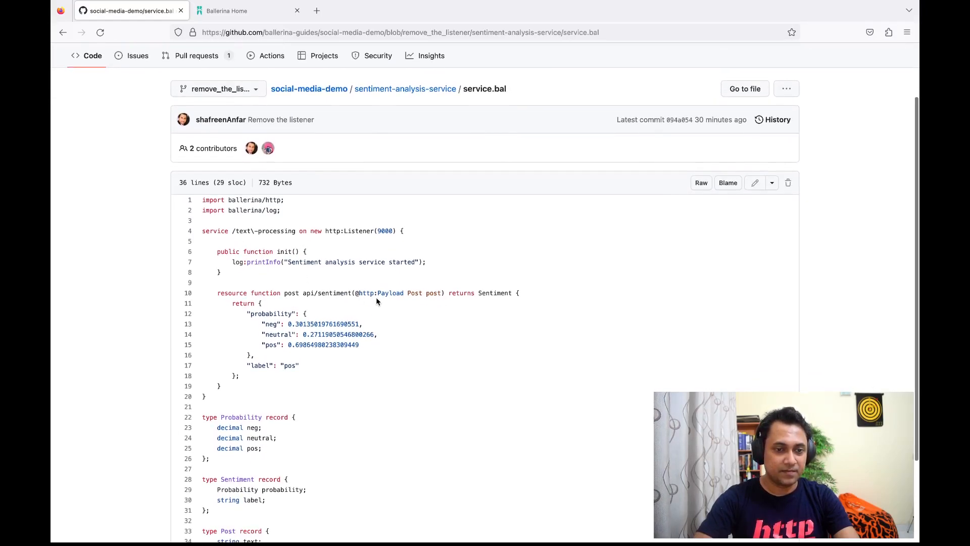
mouse_move(426, 310)
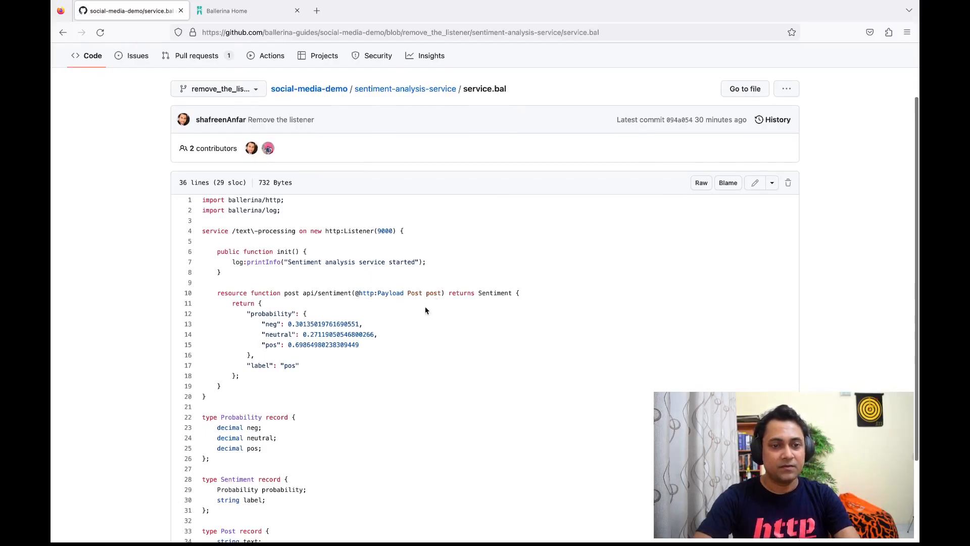
mouse_move(419, 320)
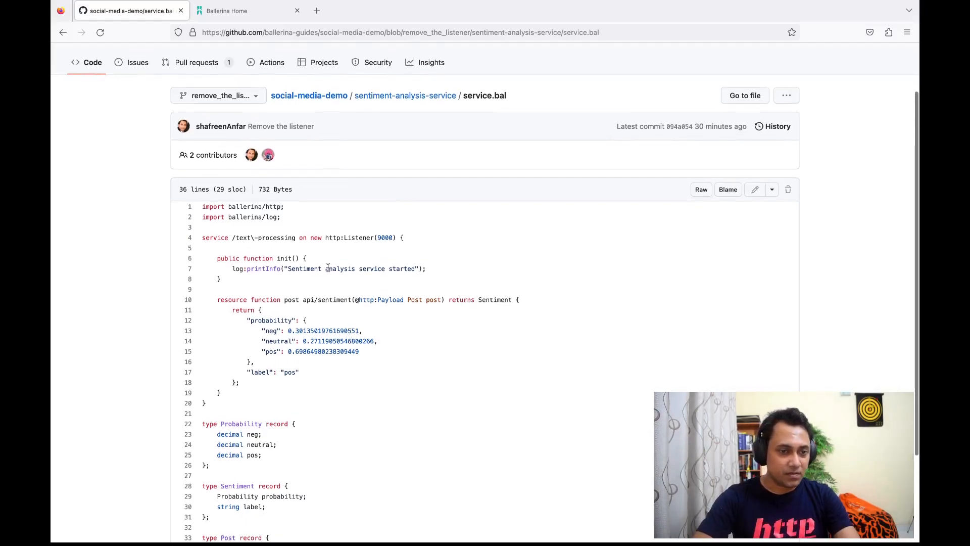
scroll(down, 3)
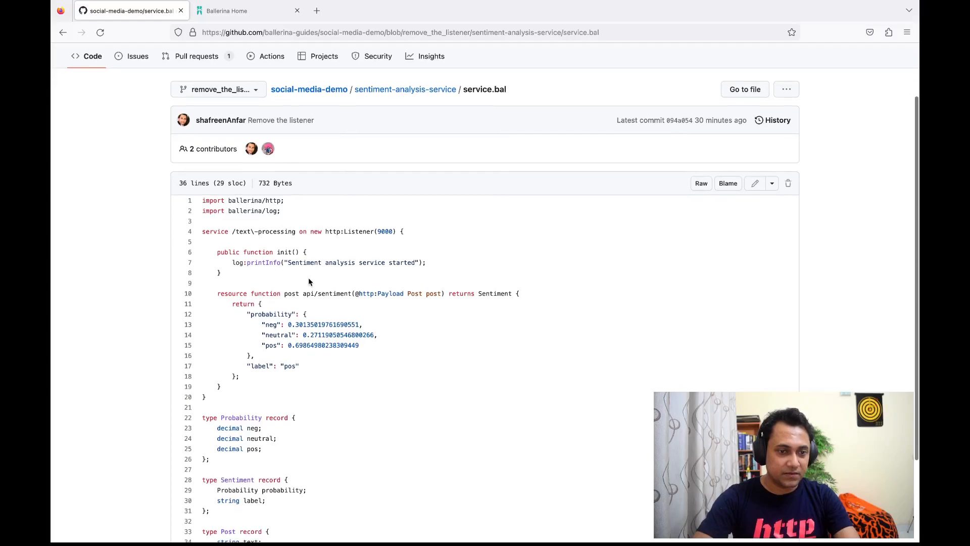
scroll(down, 3)
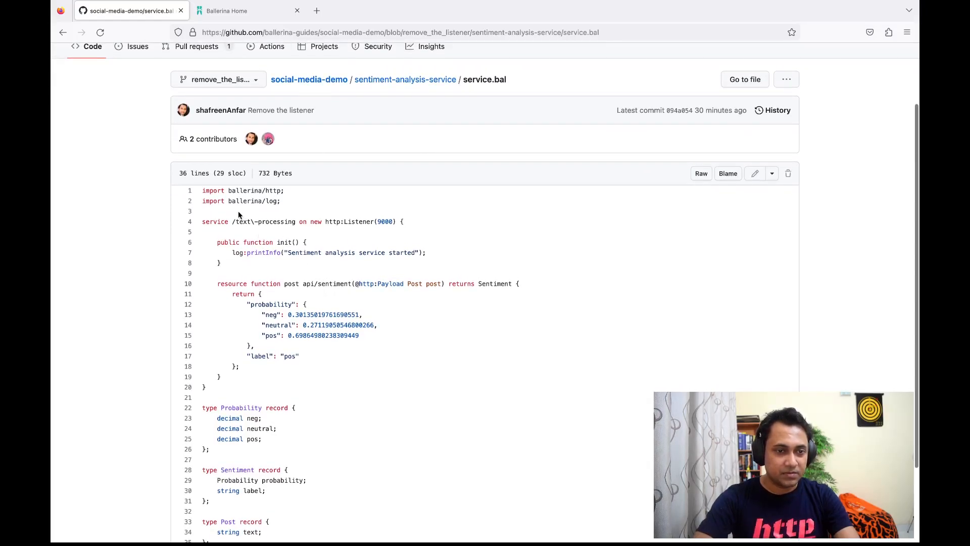
double_click(274, 222)
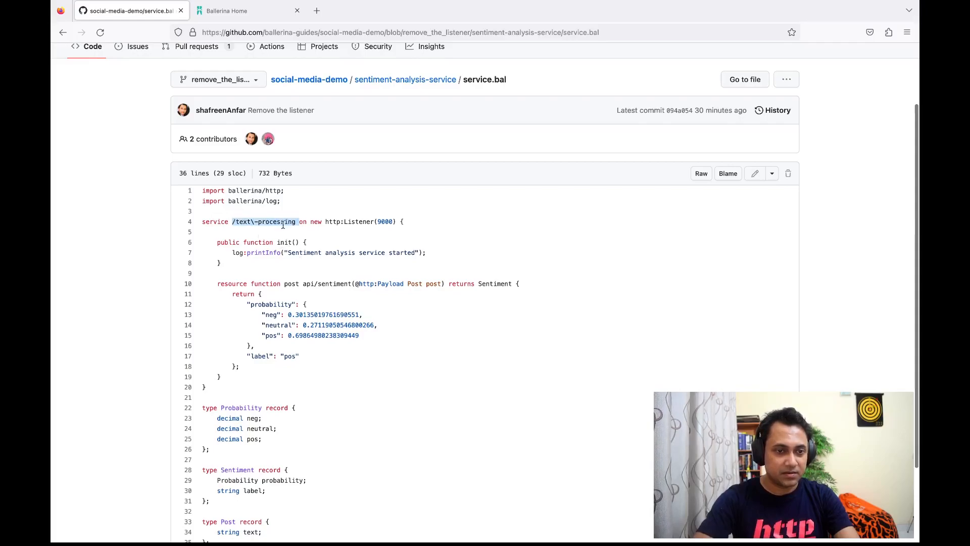
scroll(down, 3)
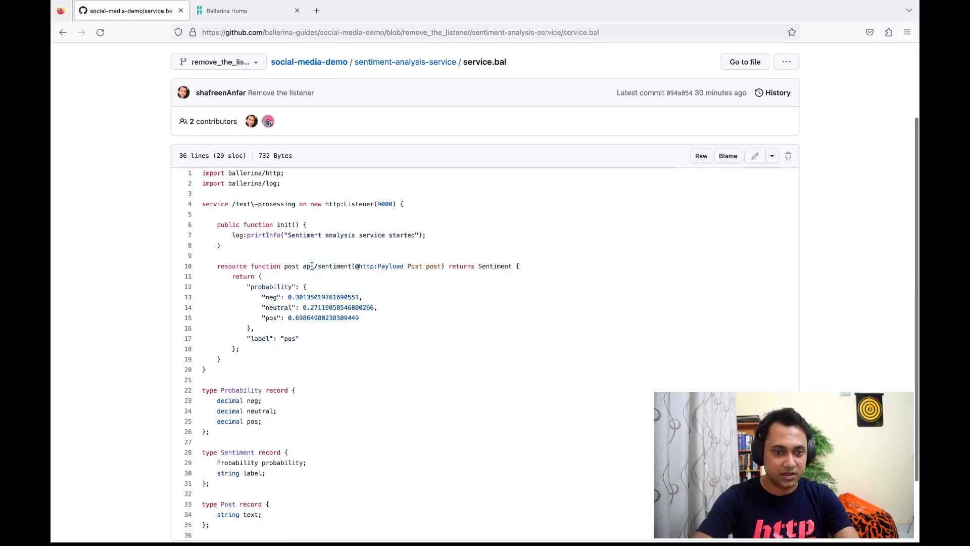
scroll(down, 3)
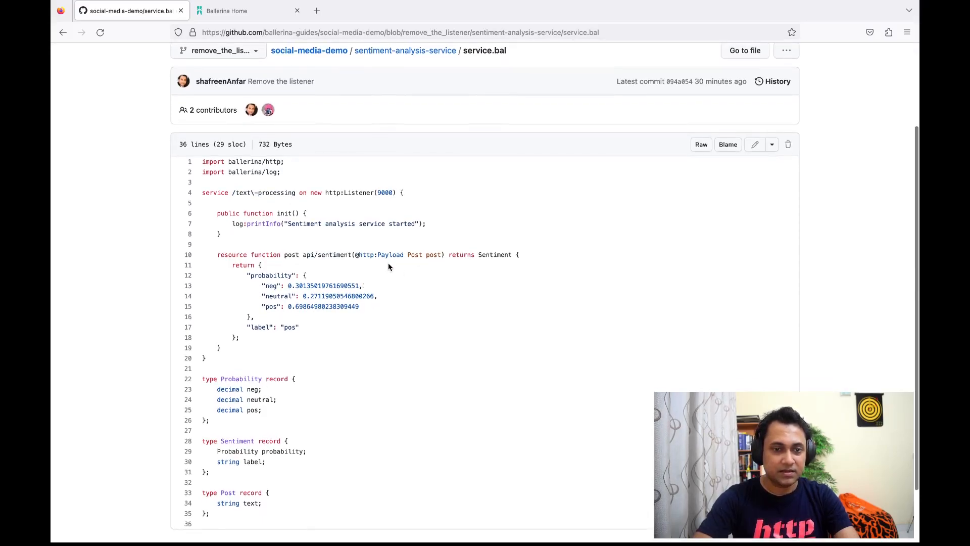
scroll(down, 3)
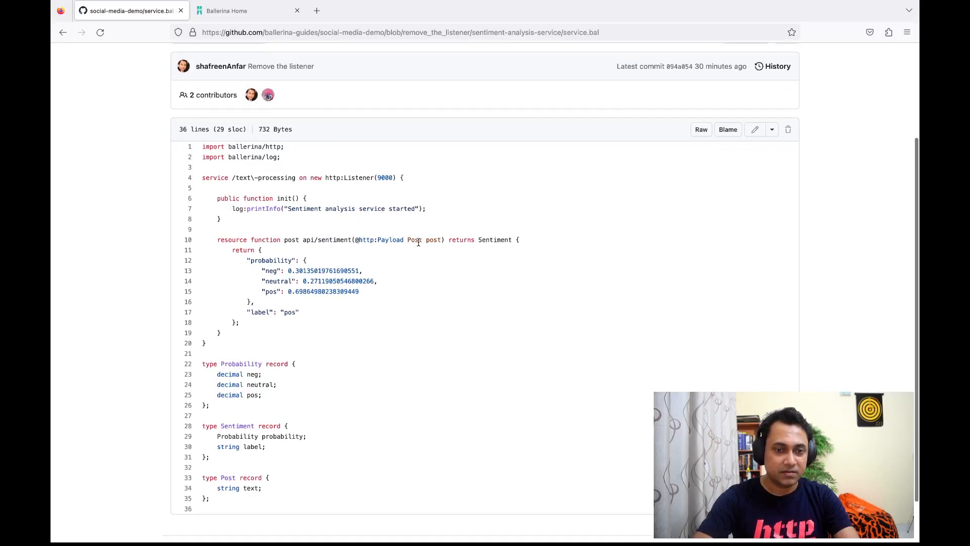
scroll(down, 3)
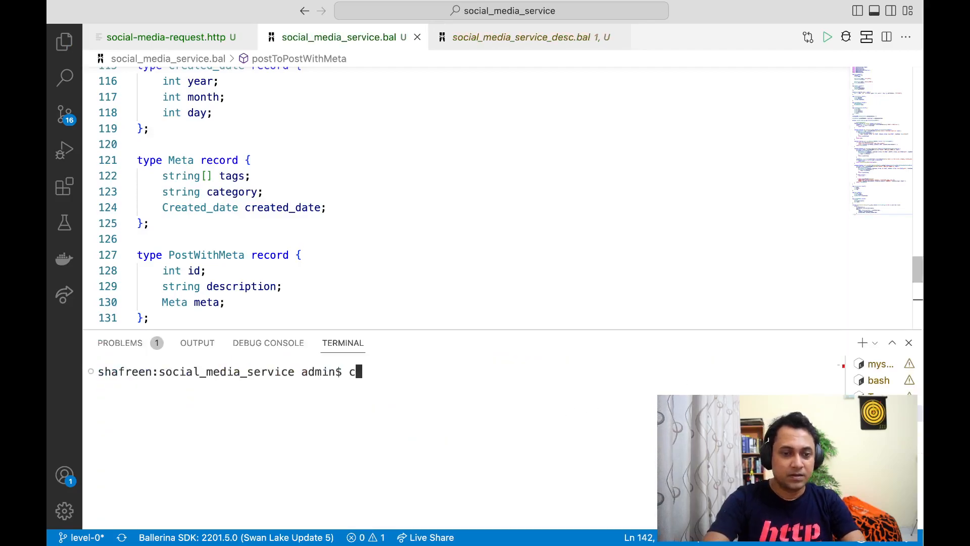
Step: In the terminal, change into the sentiment-analysis-service folder and start it with bal run
text(cd ..)
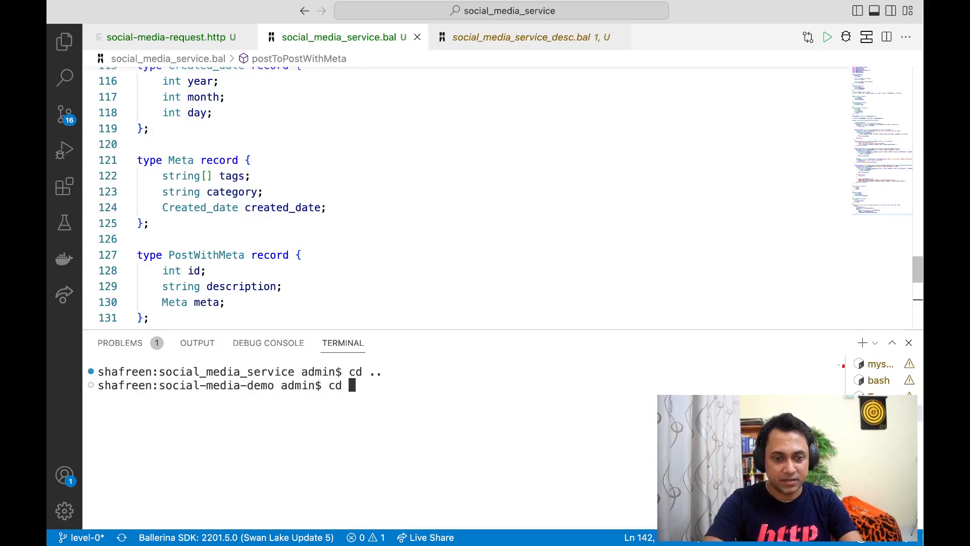
text(socia)
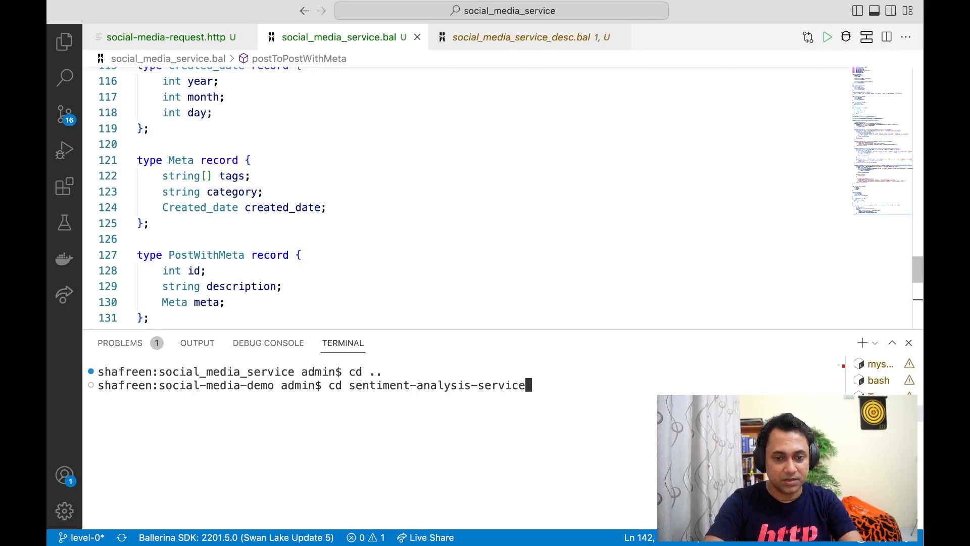
text(bal)
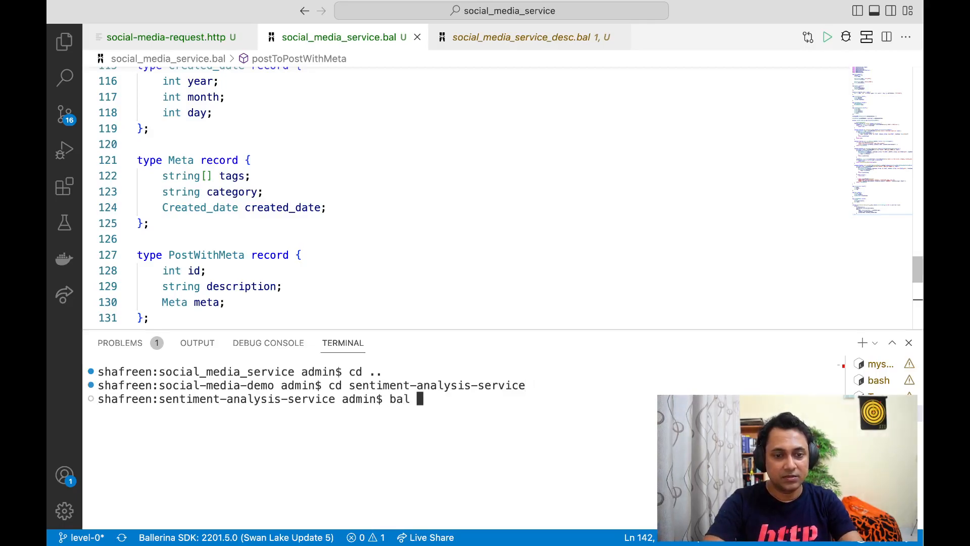
text(run)
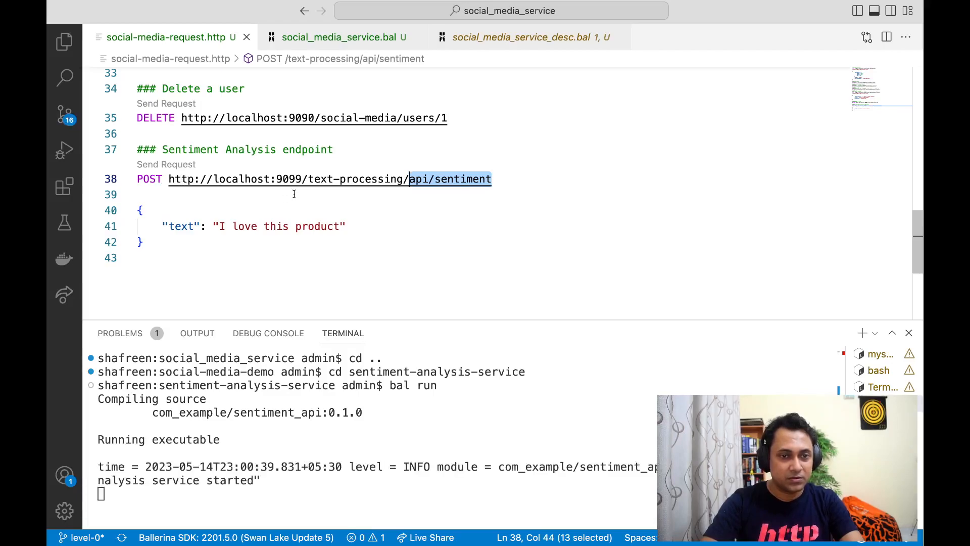
mouse_move(390, 193)
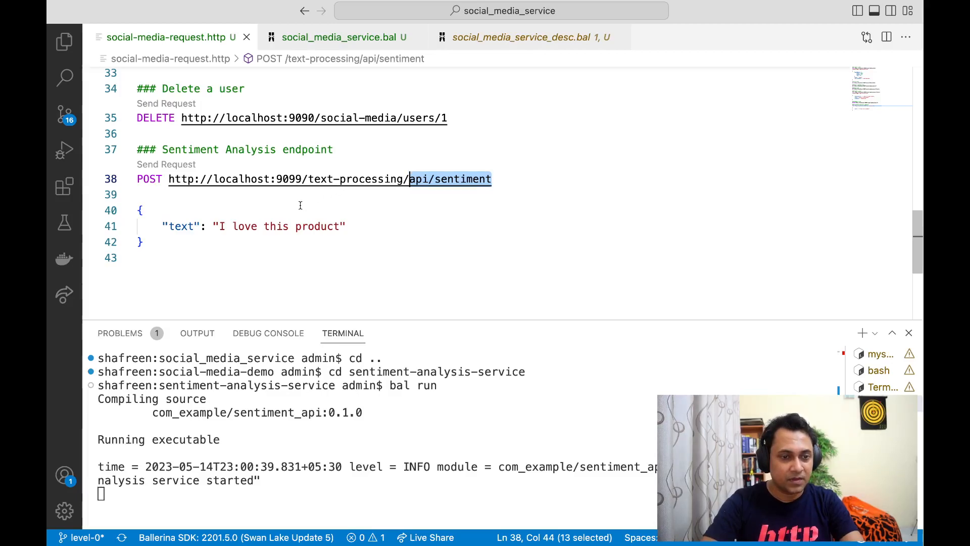
Step: Send the 'I love this product' sentiment request and select the 201 JSON body to copy it
click(166, 163)
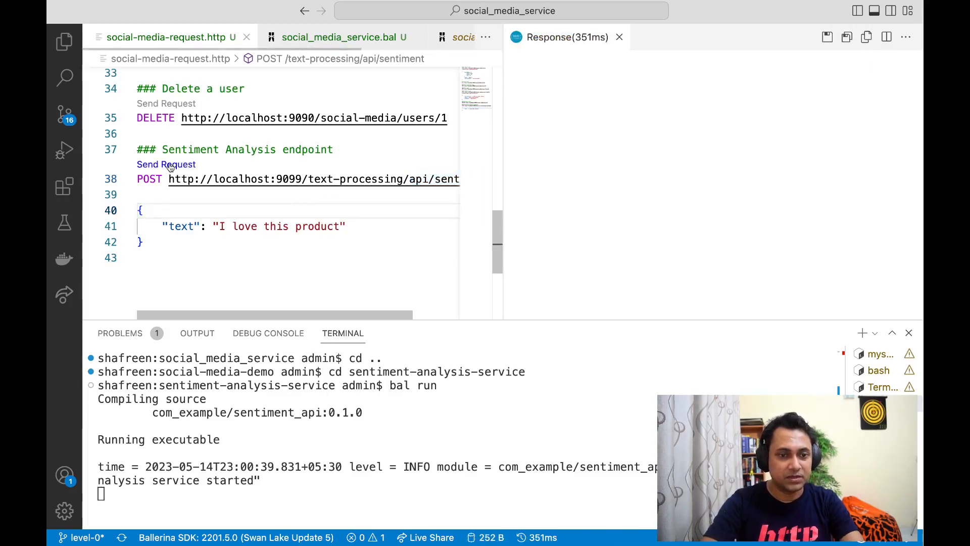
click(166, 164)
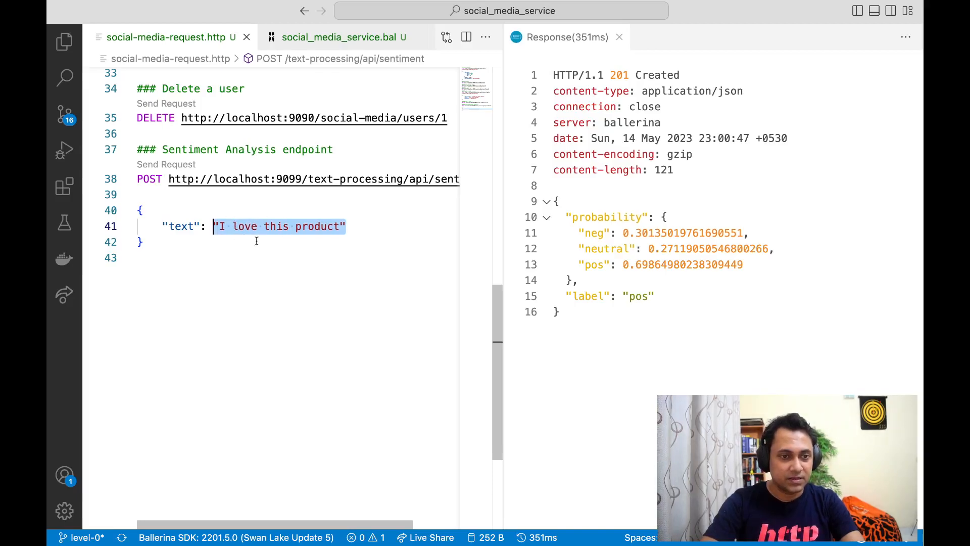
click(257, 241)
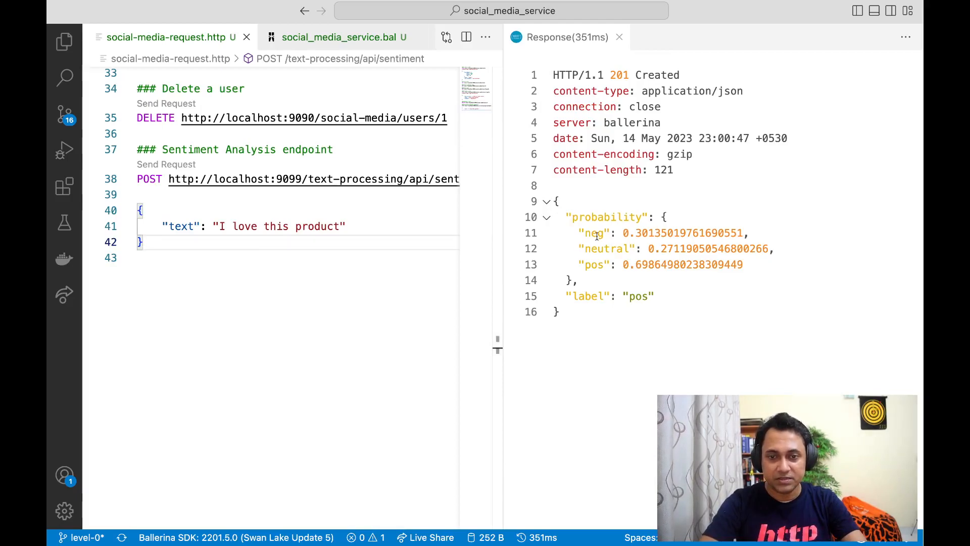
mouse_move(578, 283)
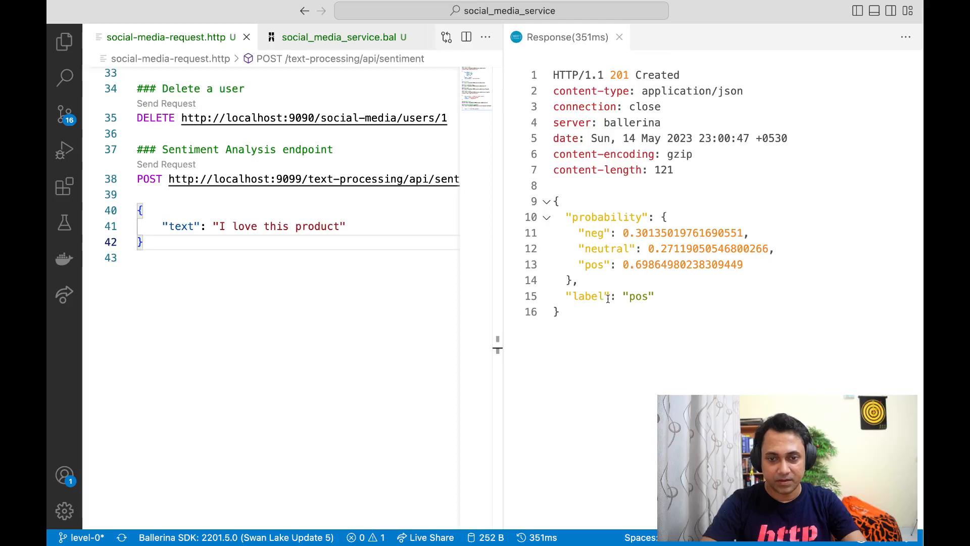
mouse_move(608, 289)
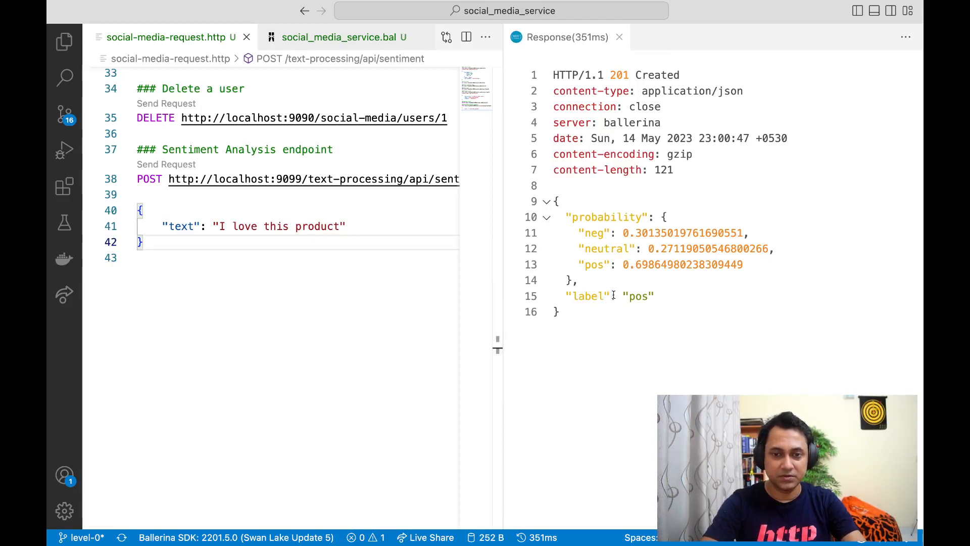
mouse_move(616, 125)
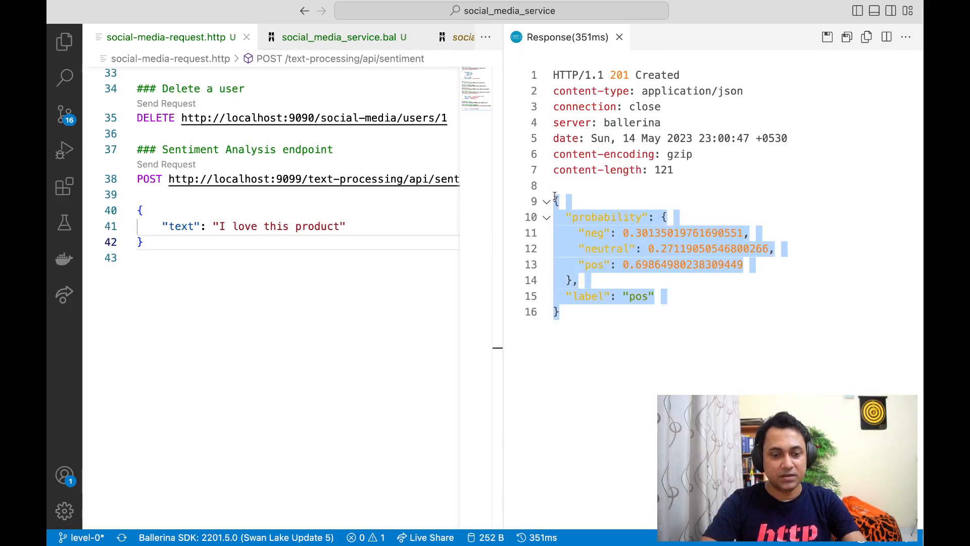
mouse_move(590, 56)
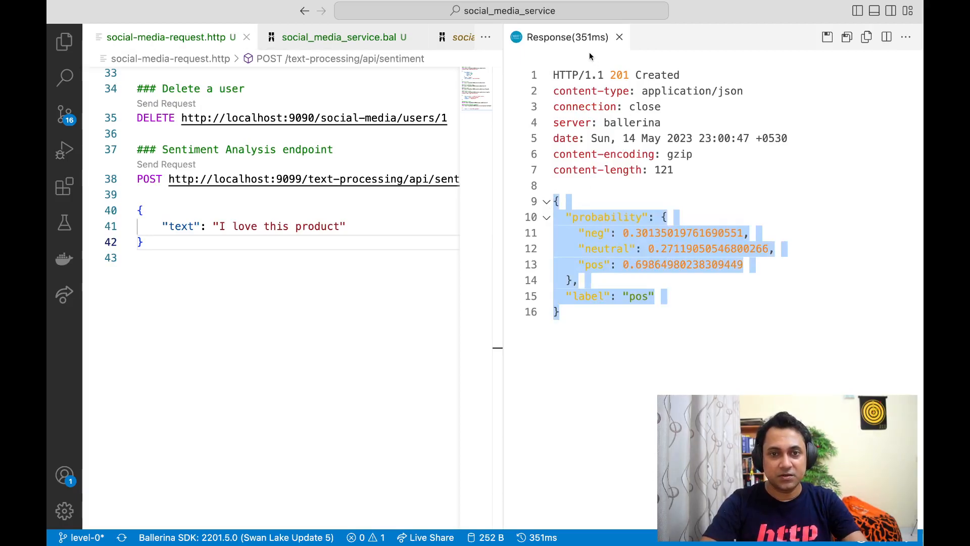
Step: Paste the sentiment JSON as Ballerina records and rename NewRecord to Sentiment
click(343, 37)
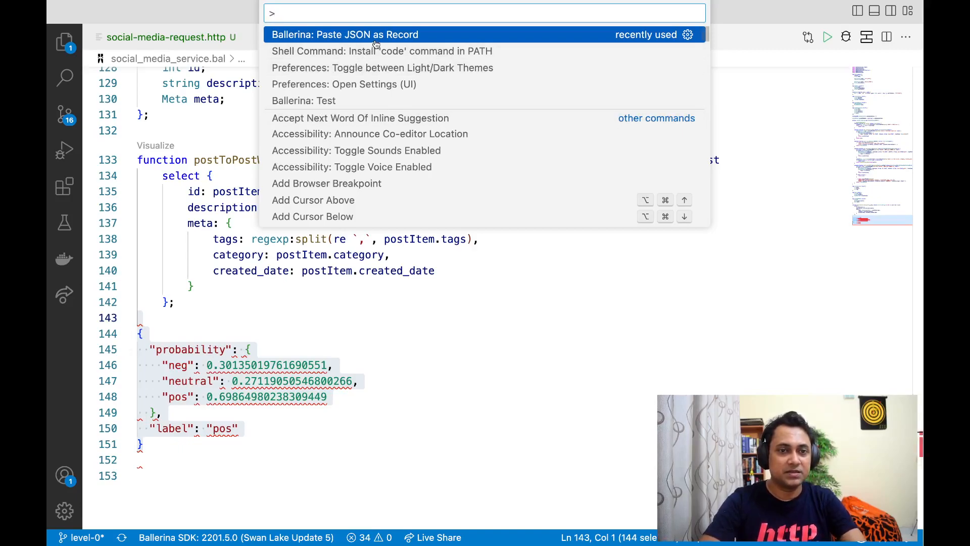
click(348, 34)
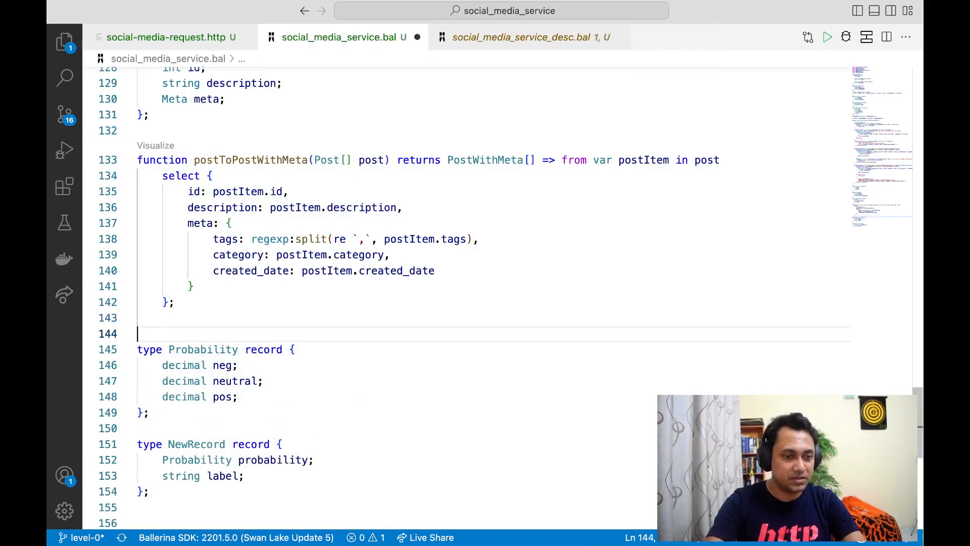
scroll(down, 3)
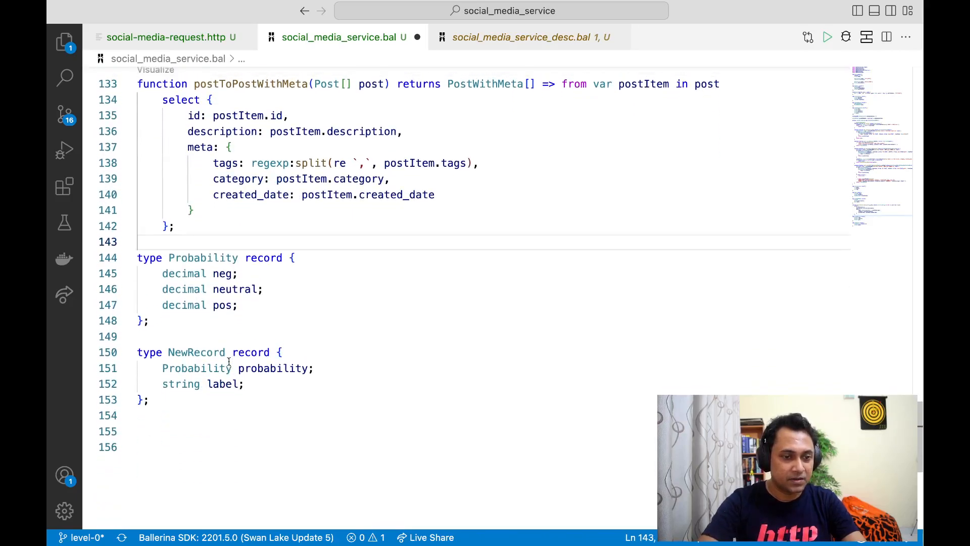
double_click(196, 351)
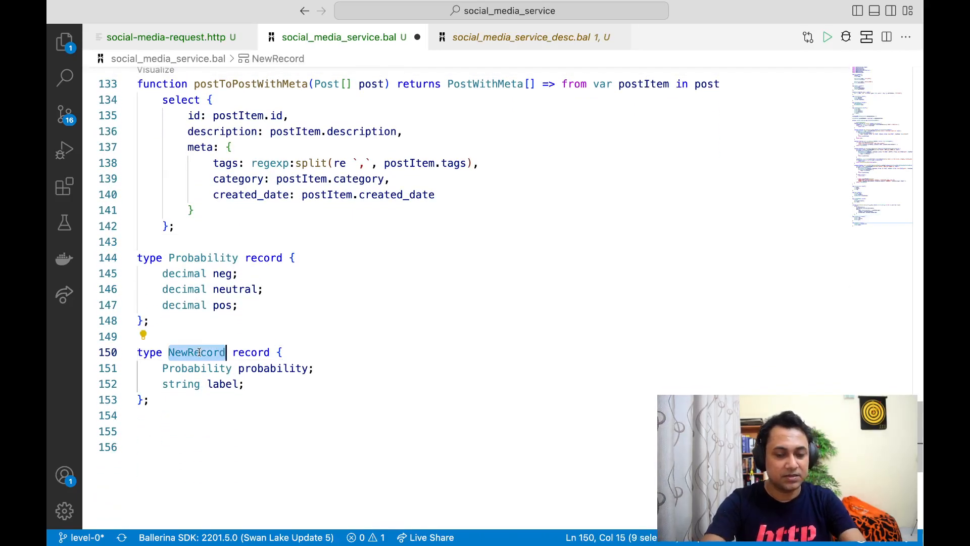
text(Sentim)
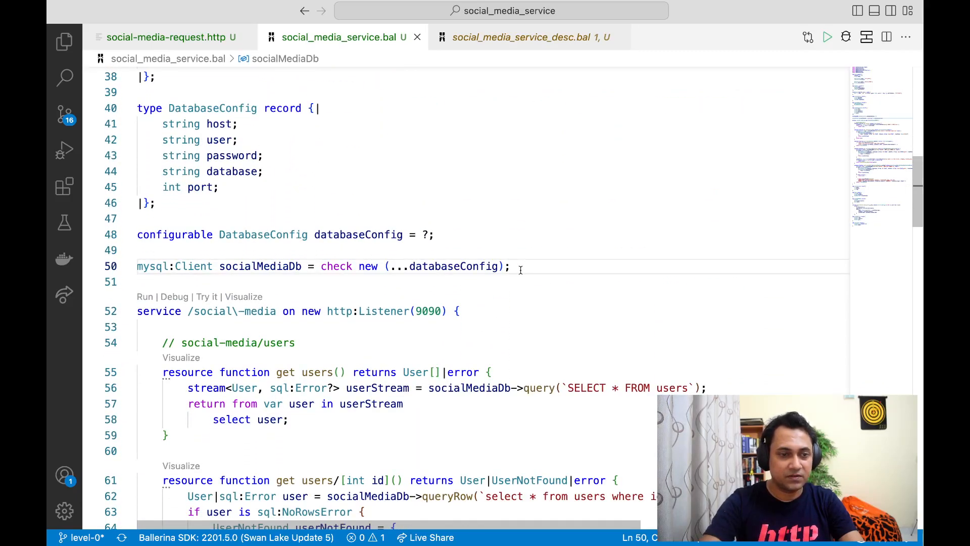
Step: Write http:Client sentimentEndpoint = check new("") and look up the sentiment URL in the request file
text(h)
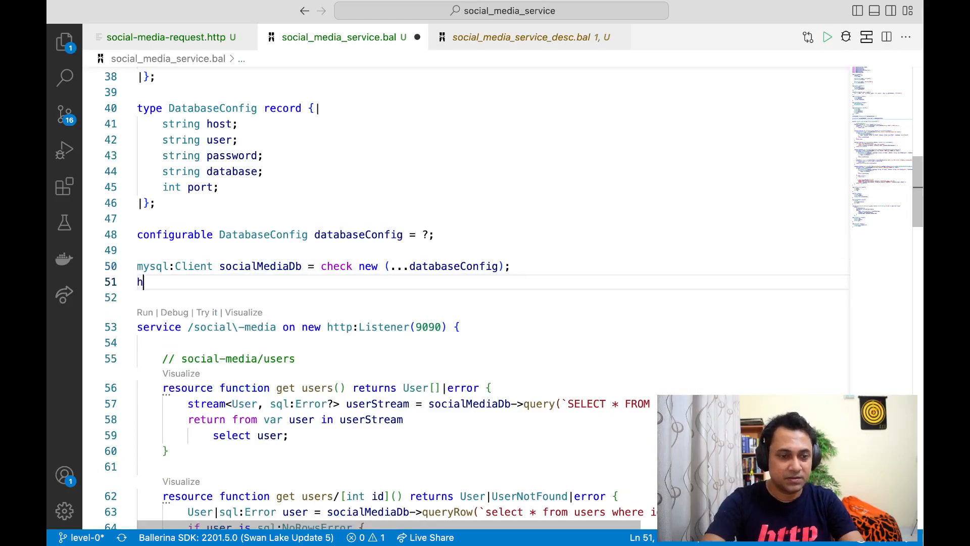
text(ttp:Client sentimentEndpoint)
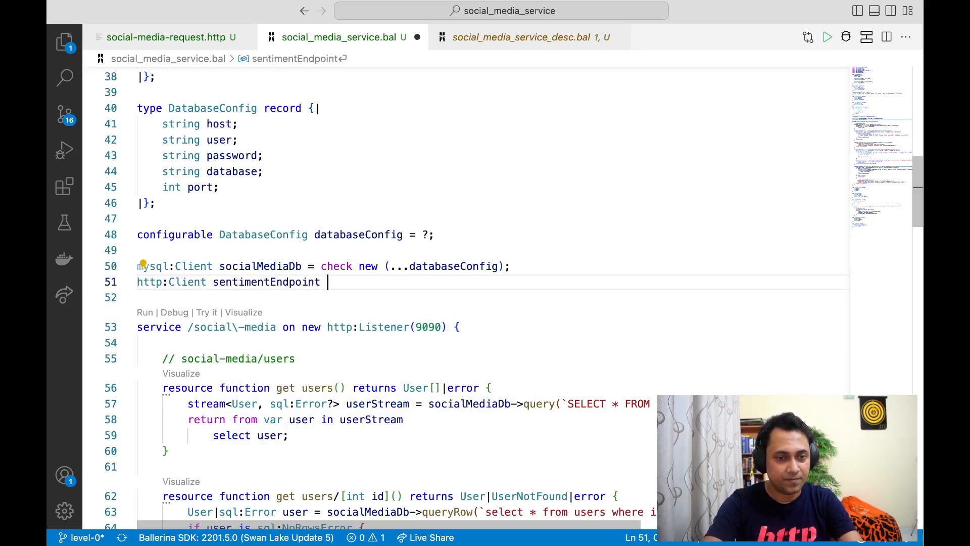
text(=)
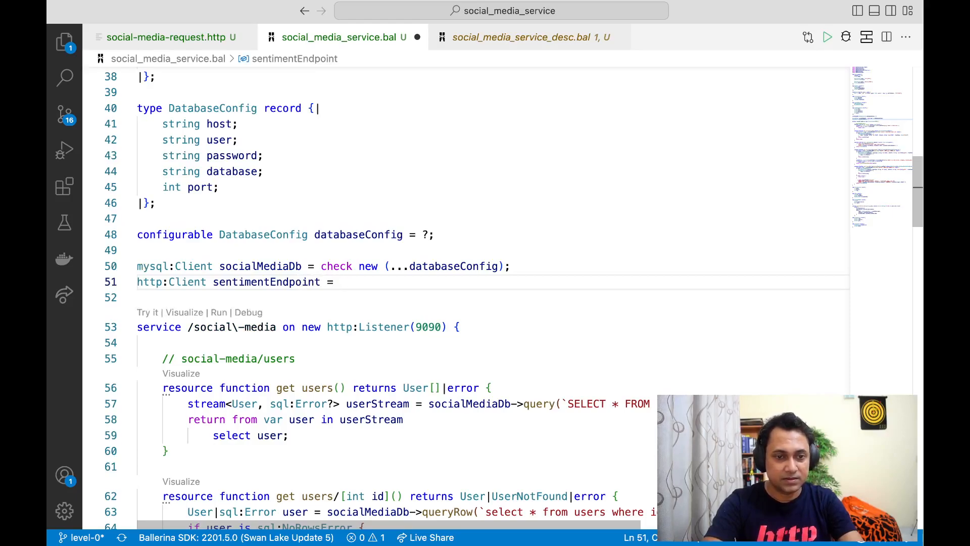
text(check new)
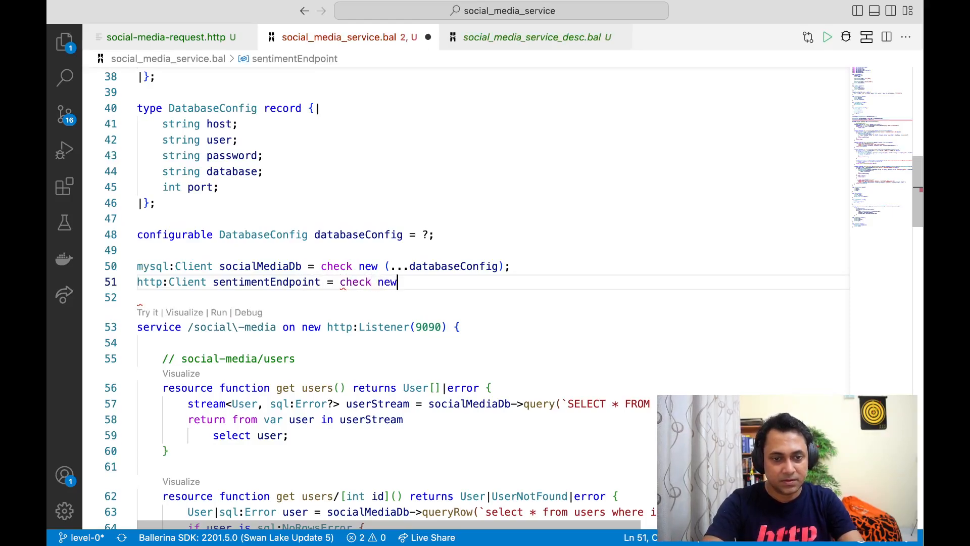
text(())
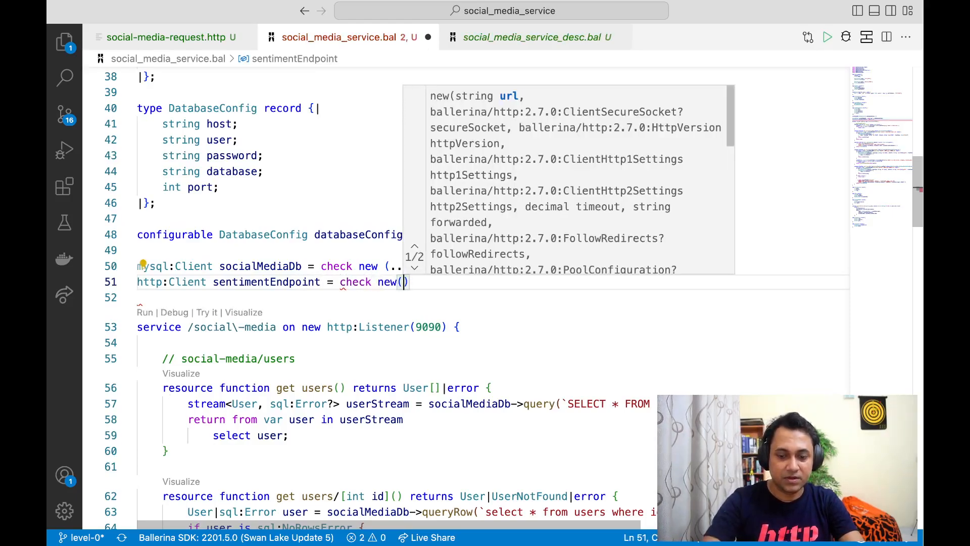
text("")
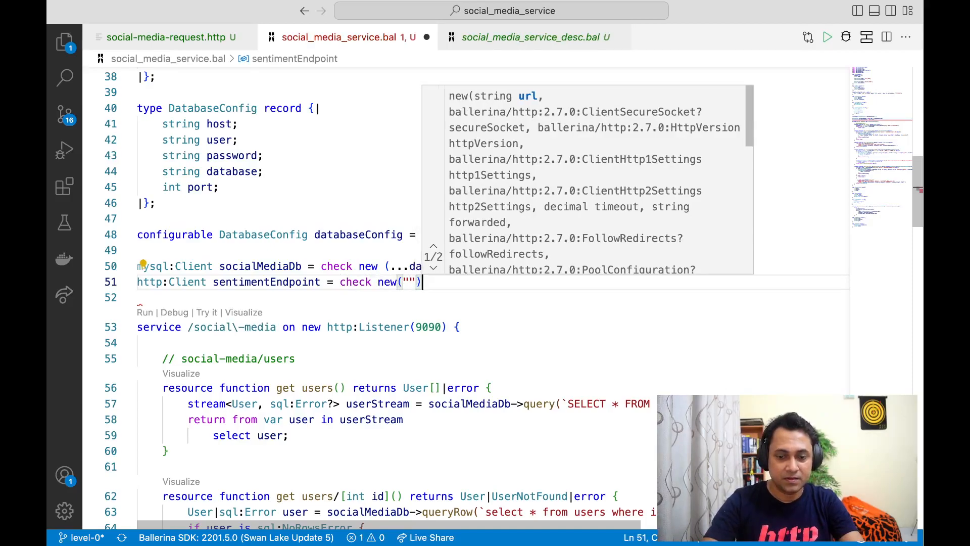
click(162, 36)
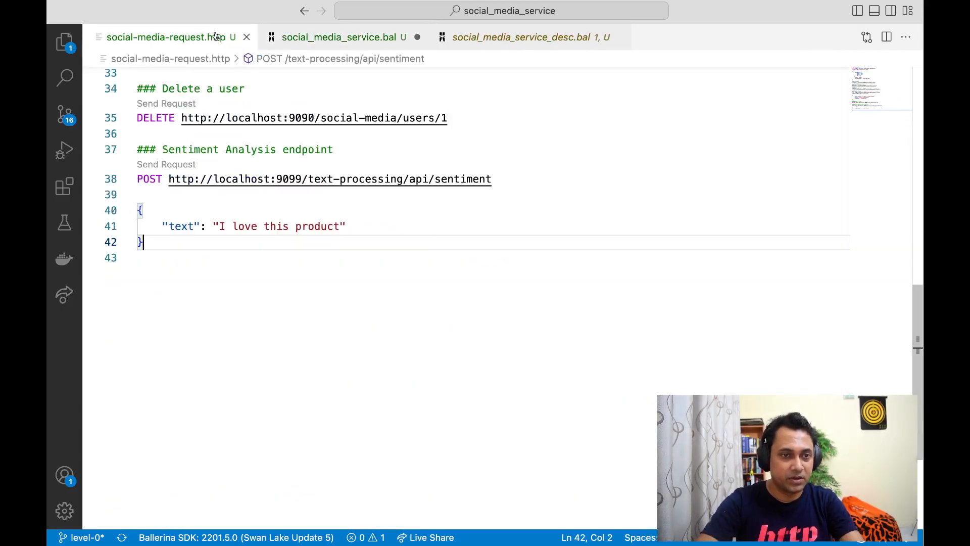
mouse_move(405, 178)
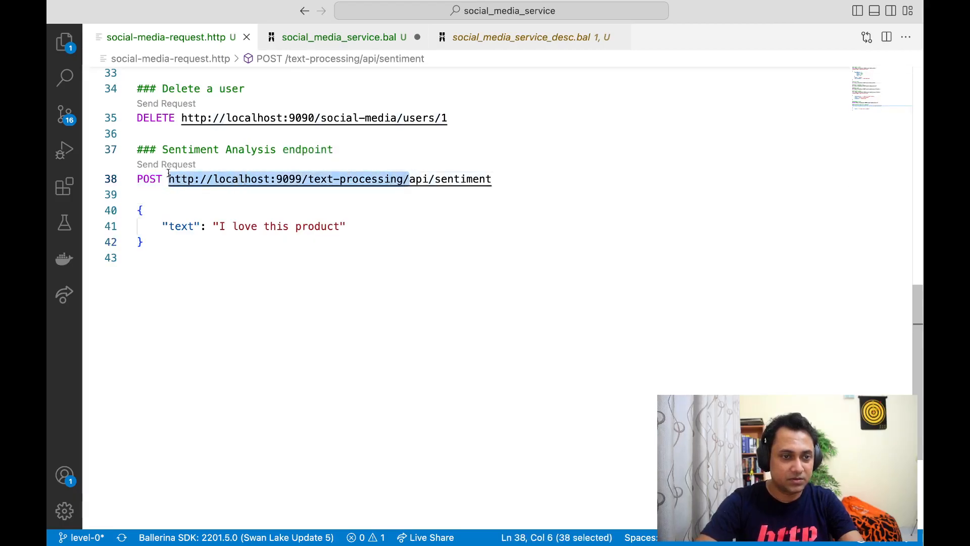
click(340, 36)
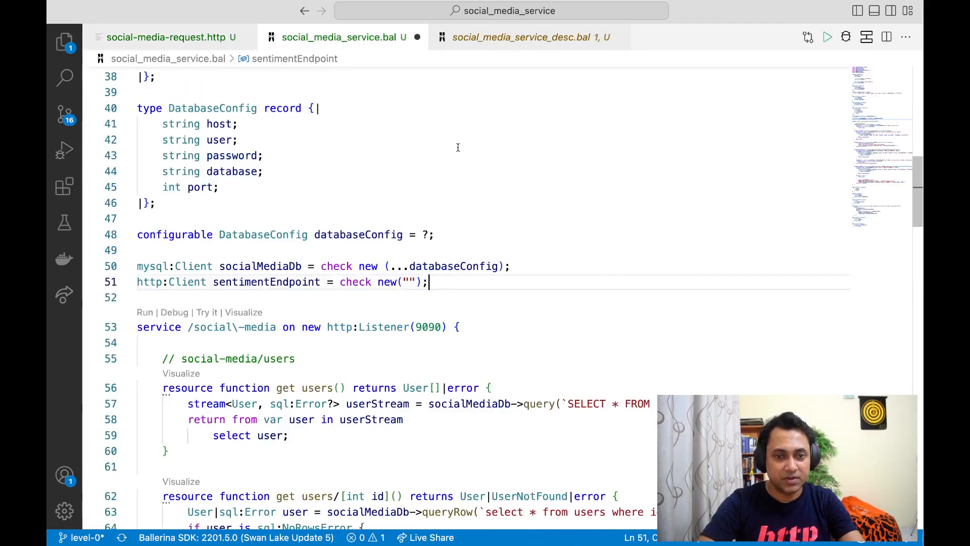
text(http://localhost:9090/text-processing/)
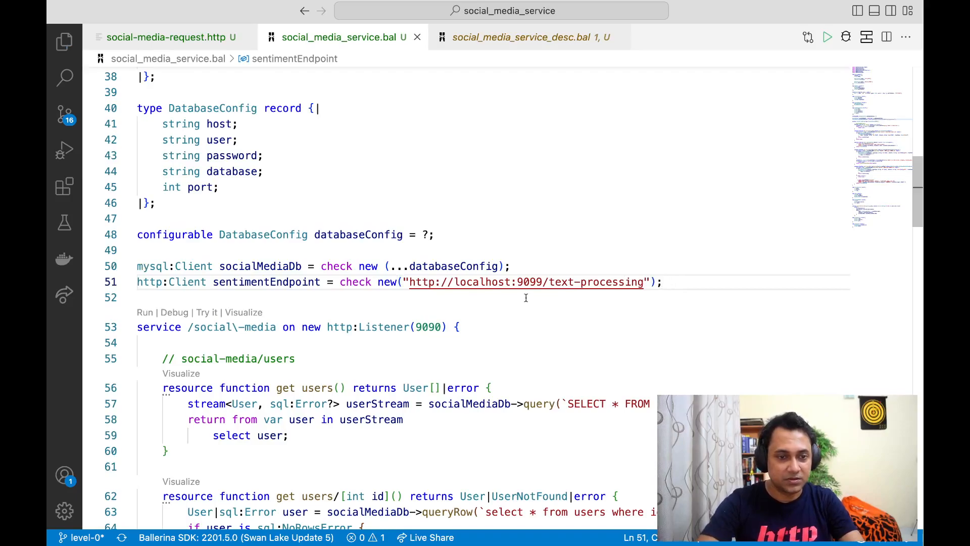
scroll(down, 3)
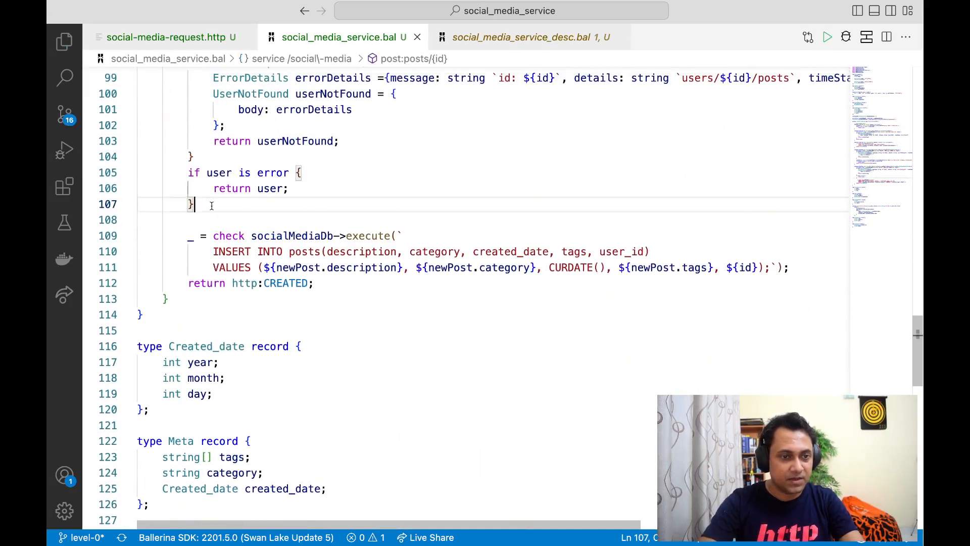
text(send)
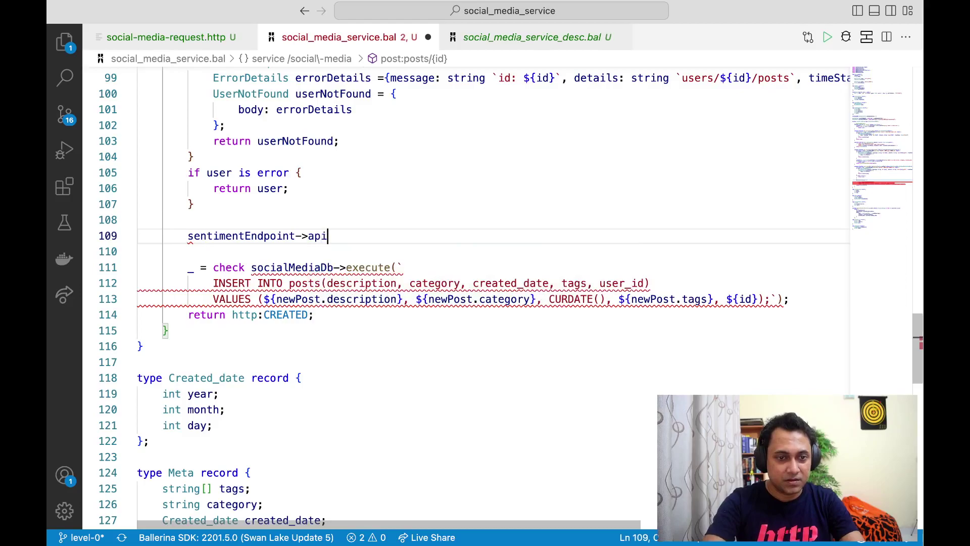
text(/)
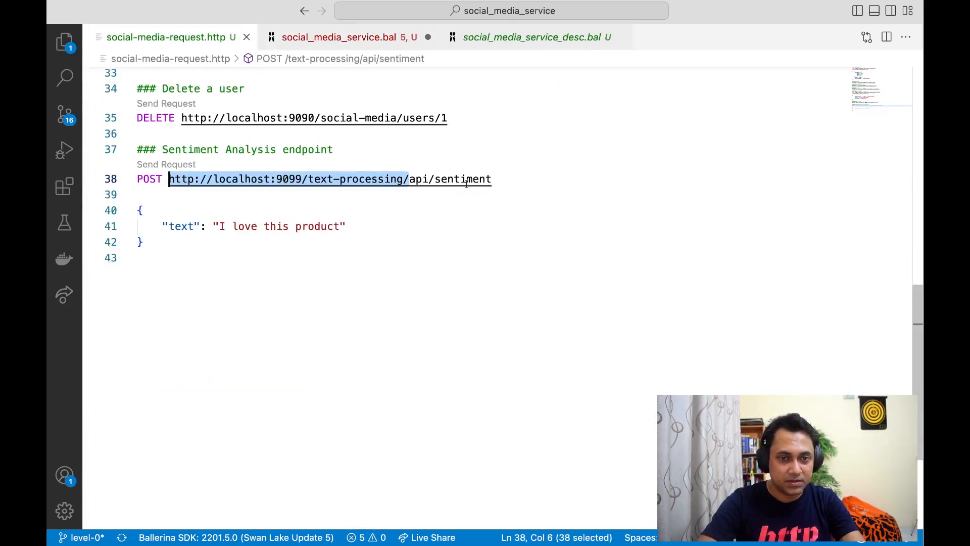
double_click(462, 179)
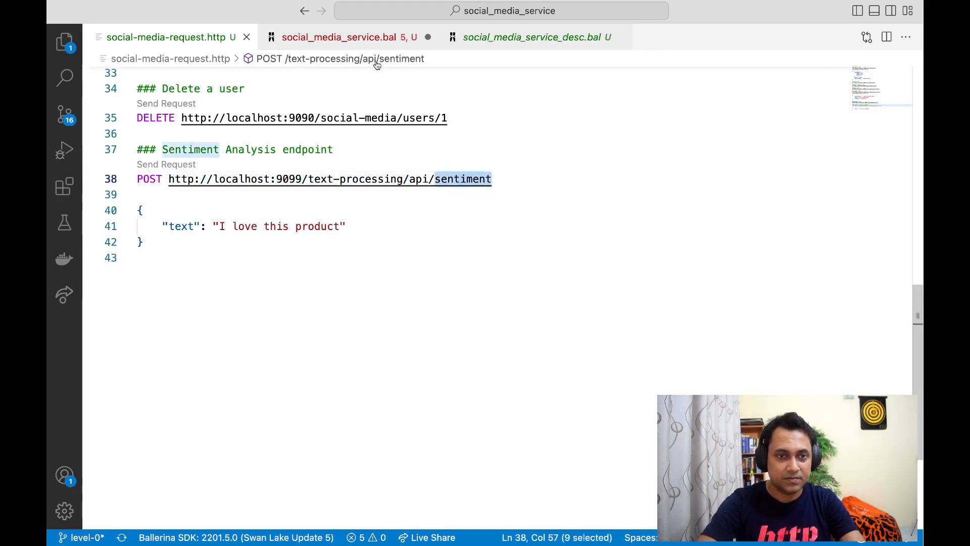
click(345, 37)
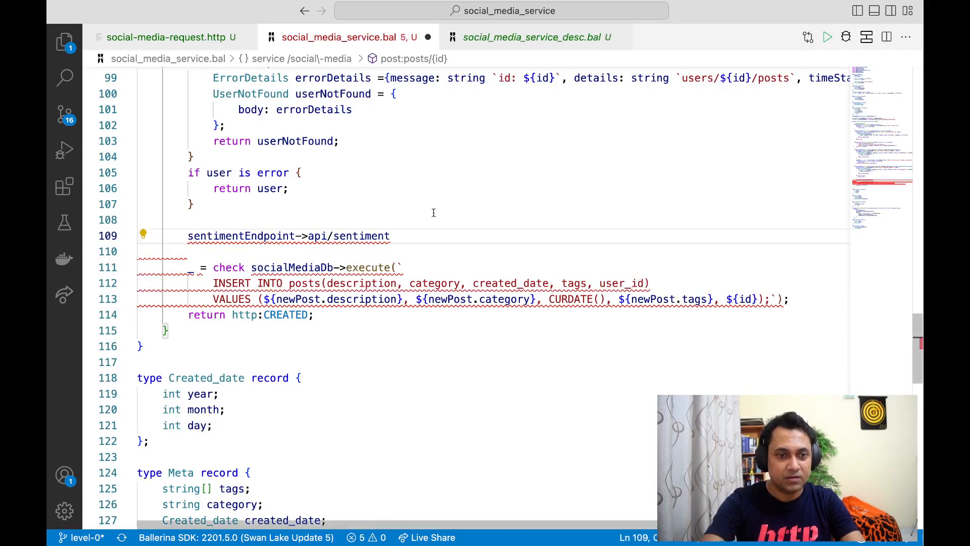
Step: Complete the call as api/sentiment.post({text: newPost.description})
text(.pos)
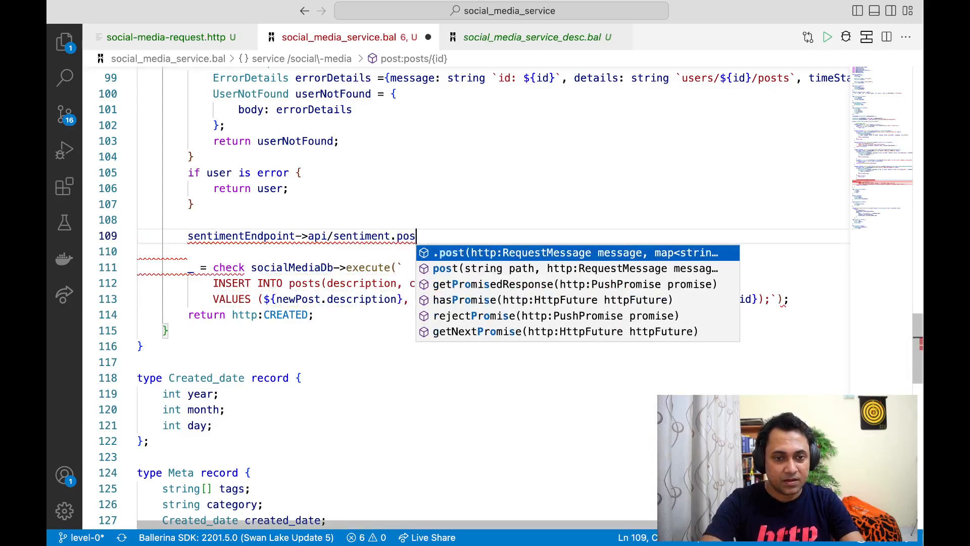
text(t()
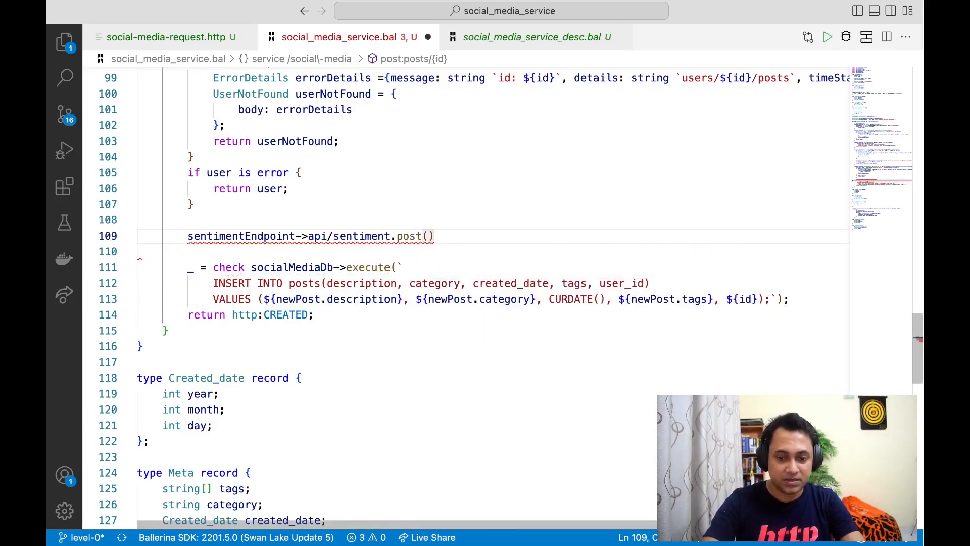
text({})
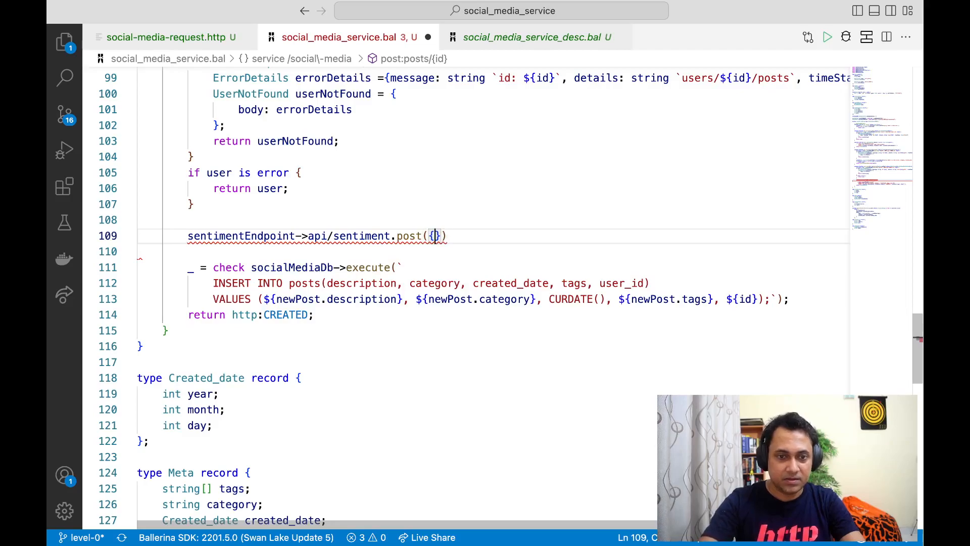
text(text)
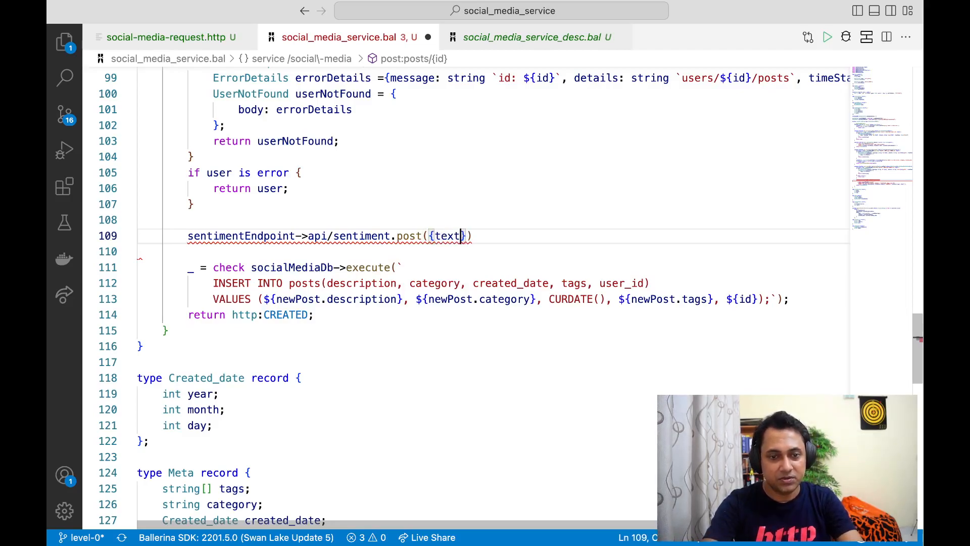
text(:)
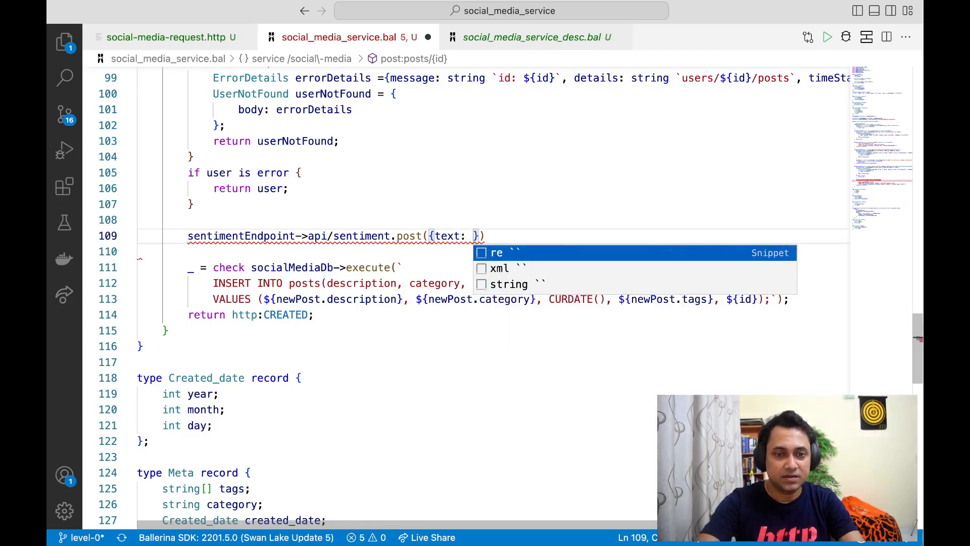
text(new)
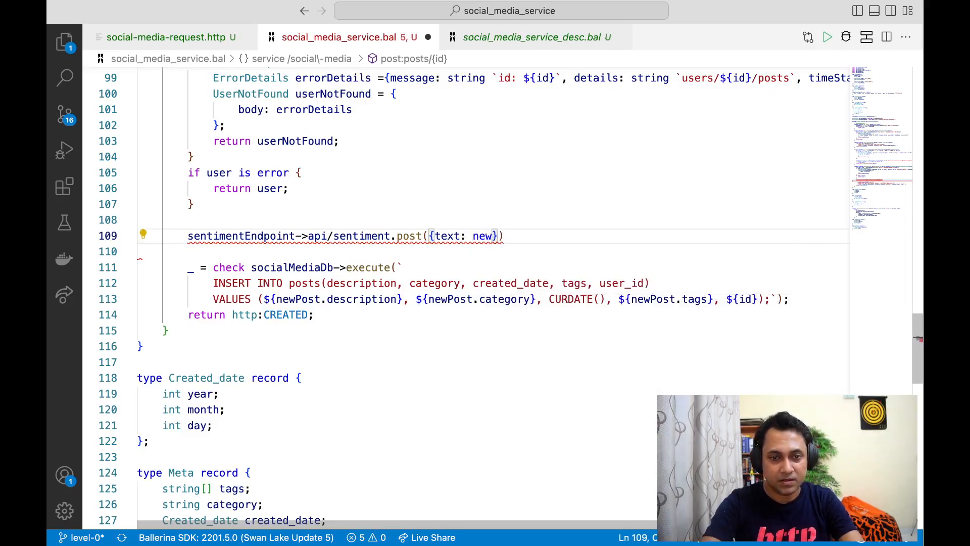
text(Post.description)
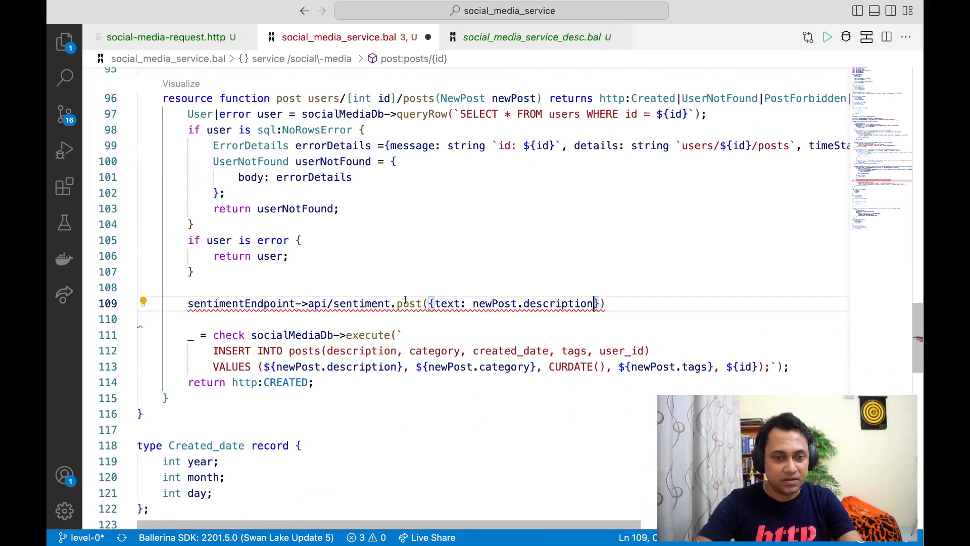
mouse_move(627, 281)
text(;)
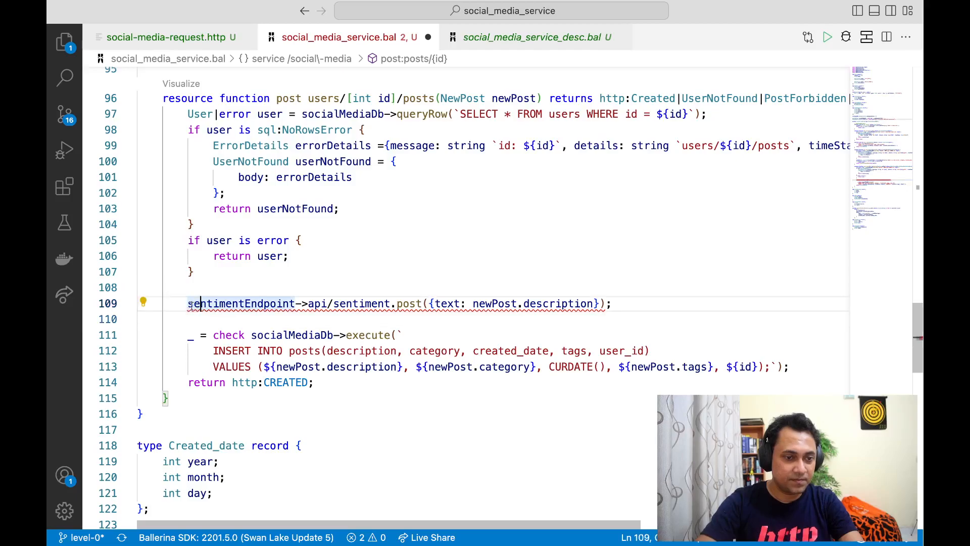
Step: Assign the sentiment call result via the quick fix and retype it as Sentiment
click(143, 303)
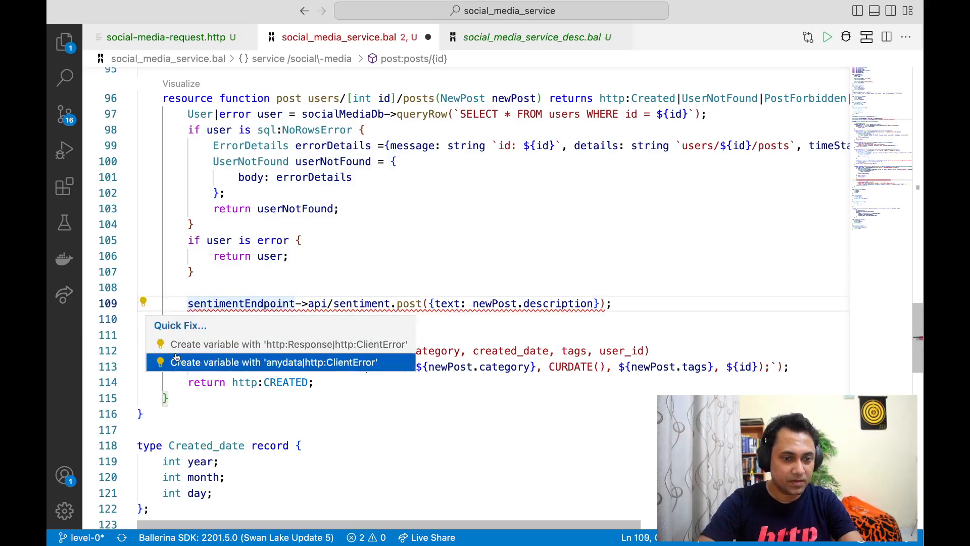
click(274, 361)
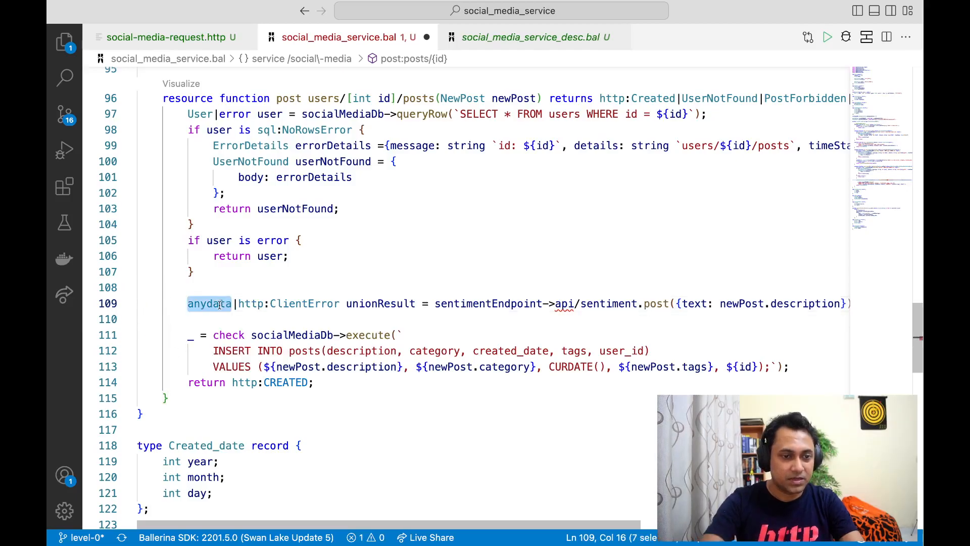
text(Sentiment)
click(493, 318)
text(if)
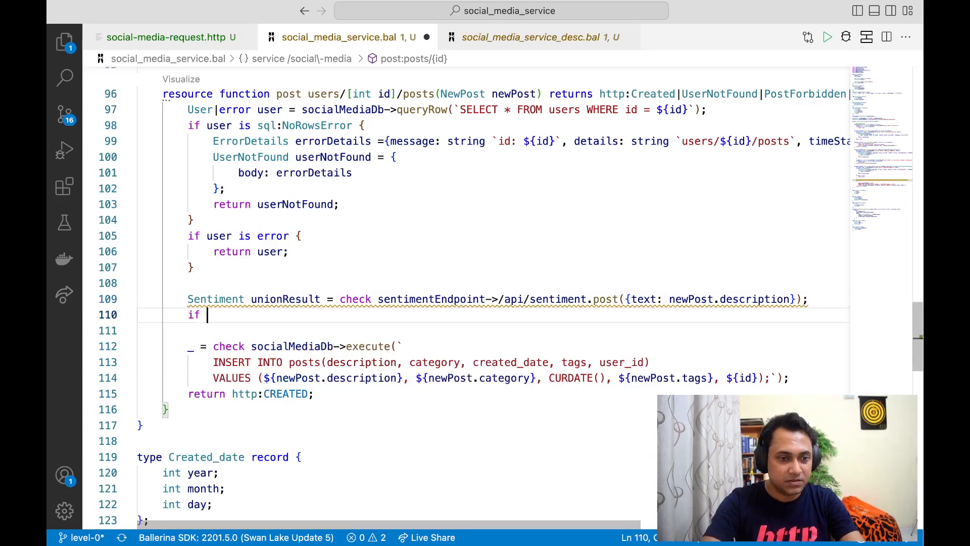
Step: Rename the unionResult variable to sentiment
text(se)
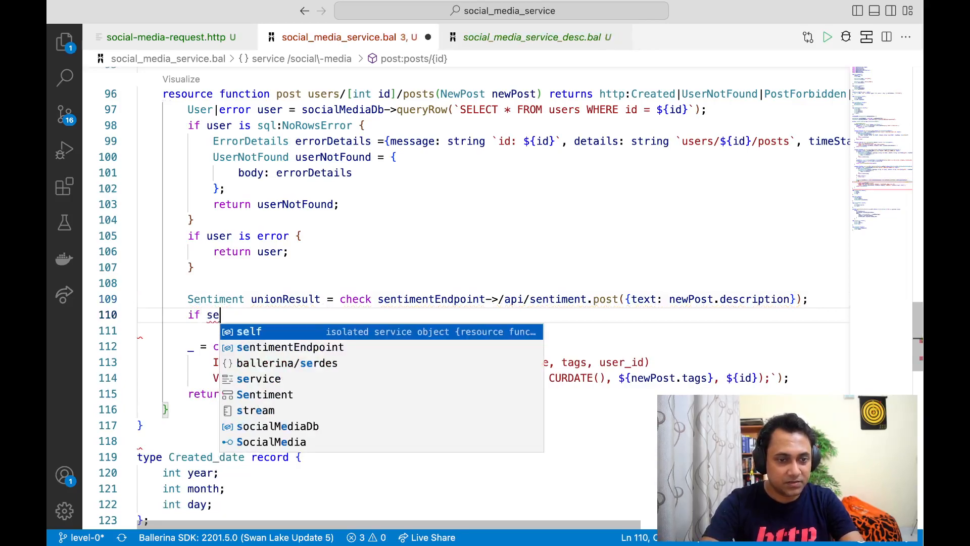
text(n)
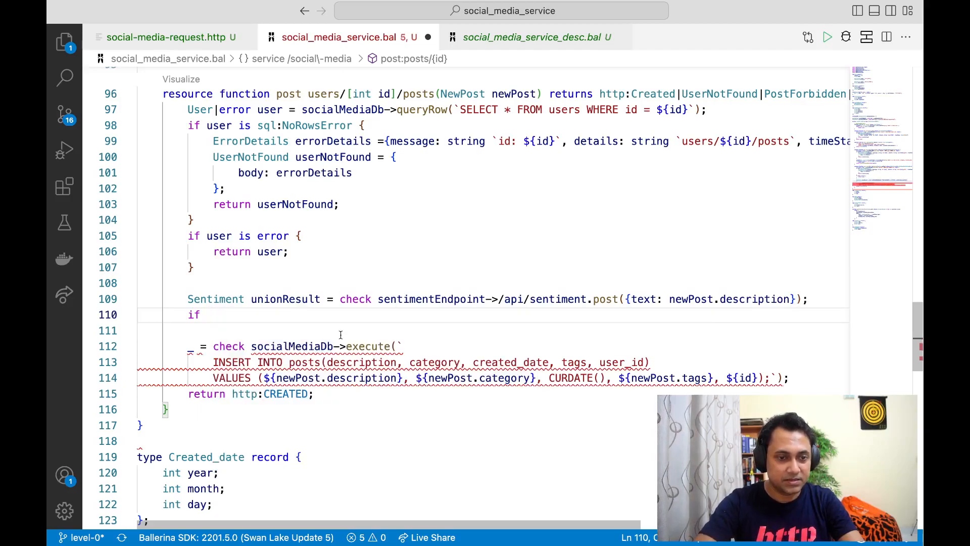
text(sentiment is)
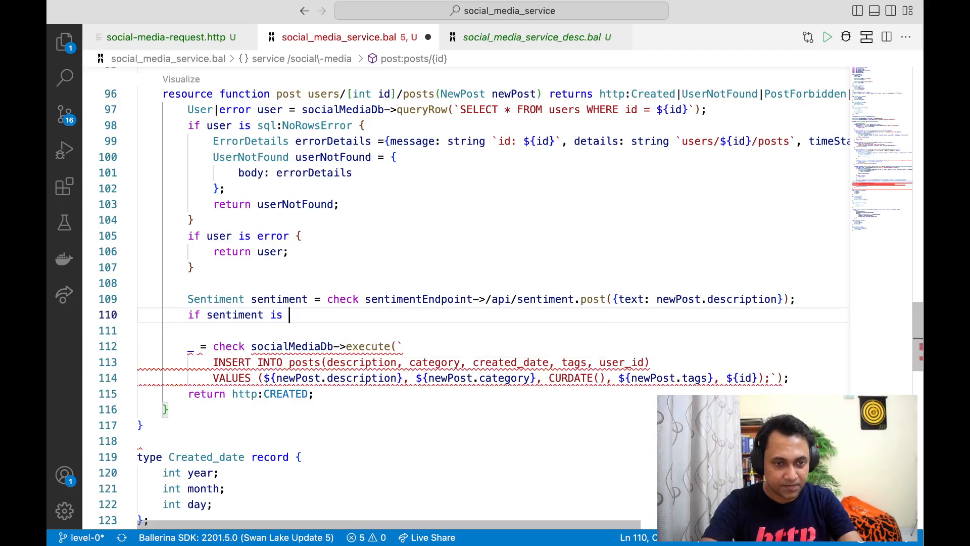
Step: Add an empty if block checking sentiment.label == "neg"
text(==)
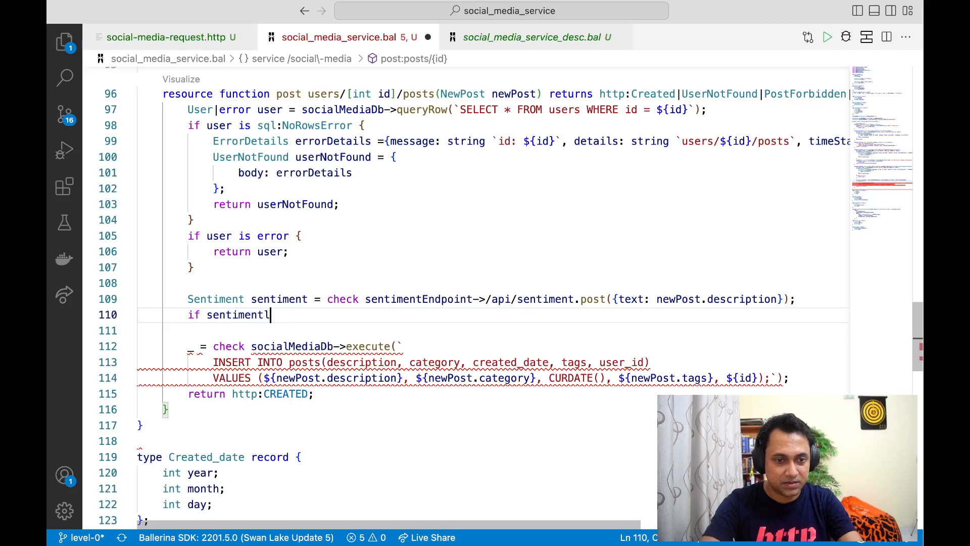
text(.la)
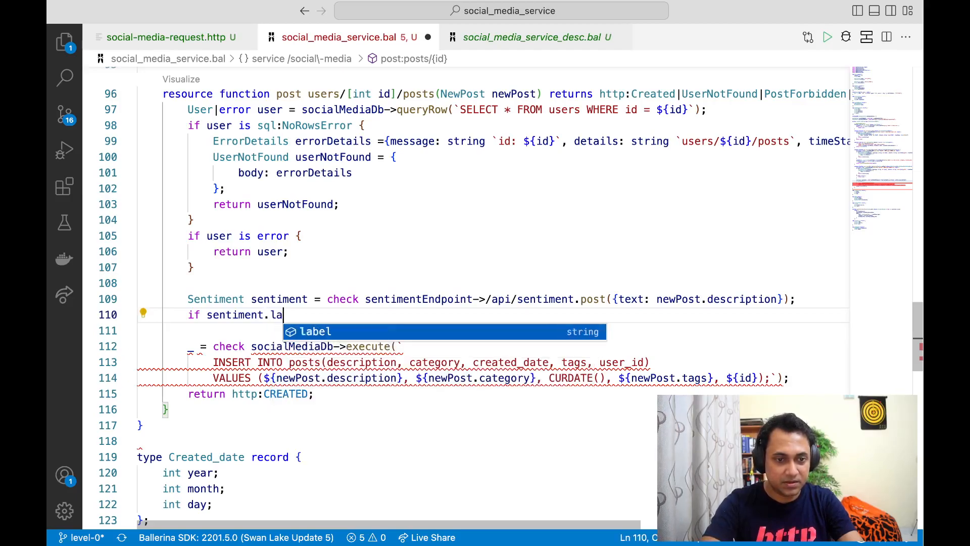
text(bel ==)
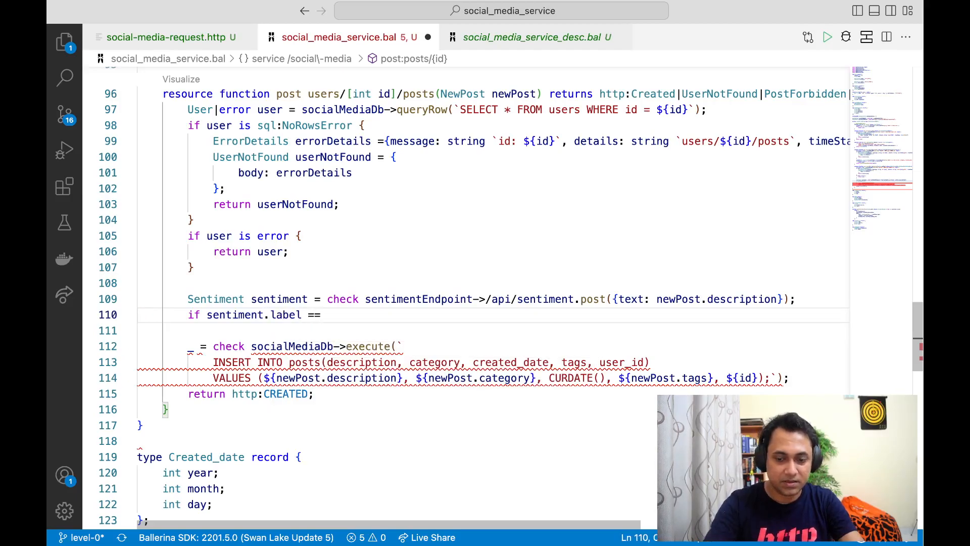
text("neg")
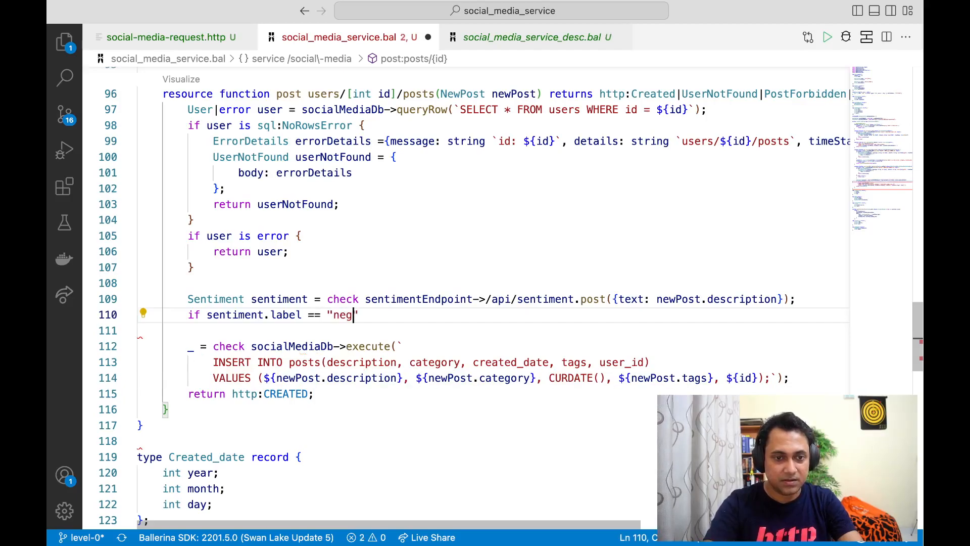
text({)
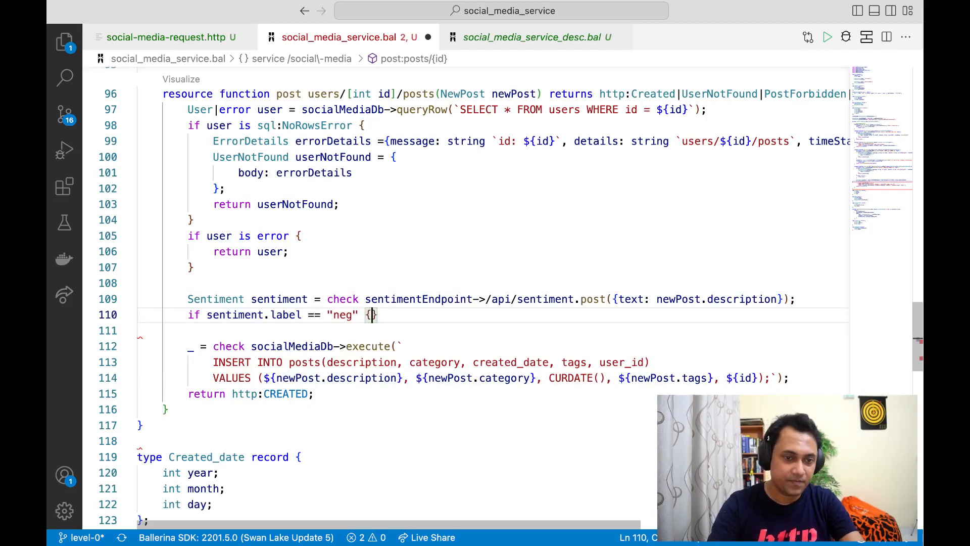
key(Enter)
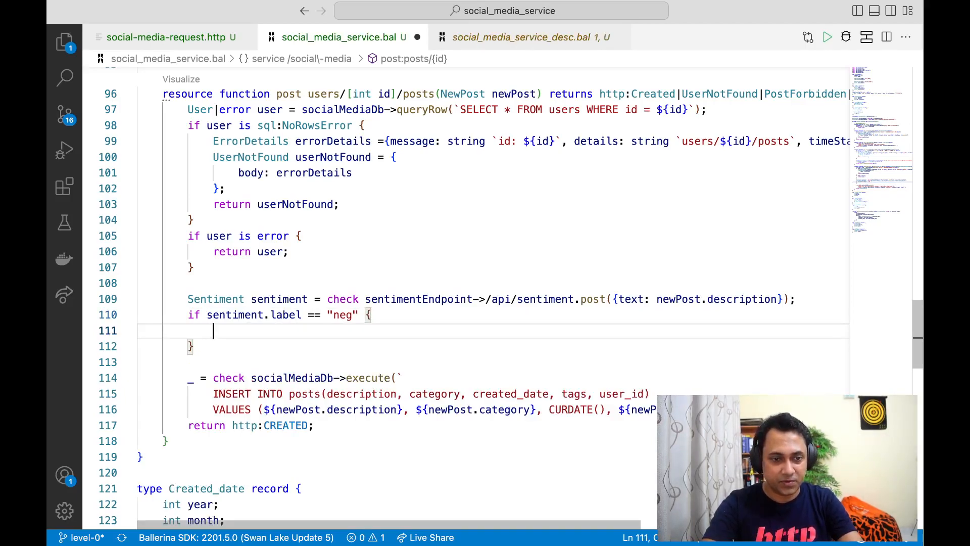
Step: Declare PostForbidden postForbidden = {} inside the negative branch
text(Pos)
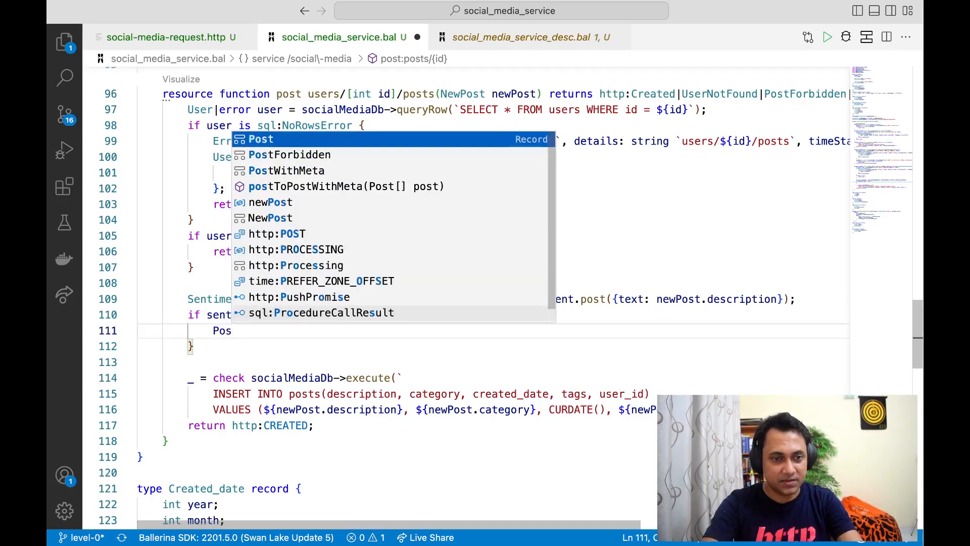
text(PostForbidden p)
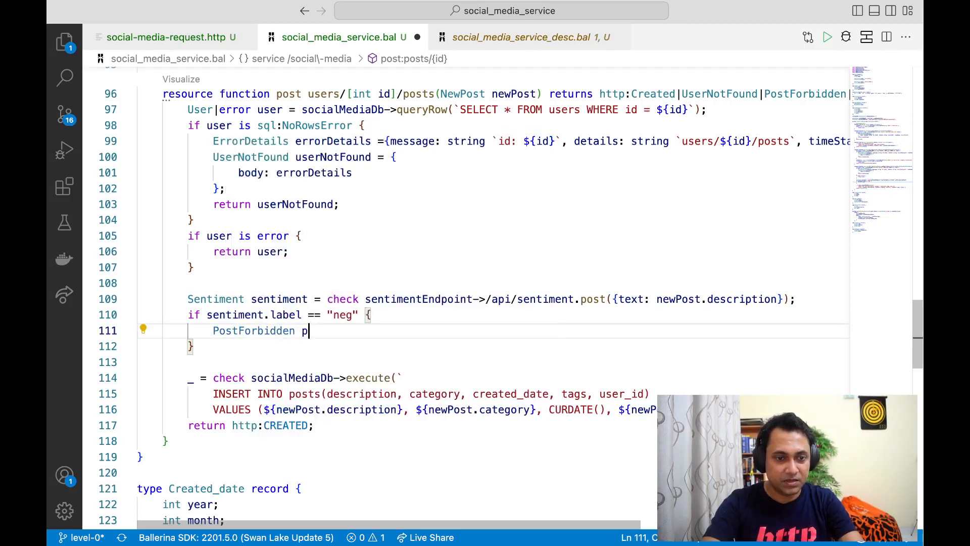
text(ostForbi)
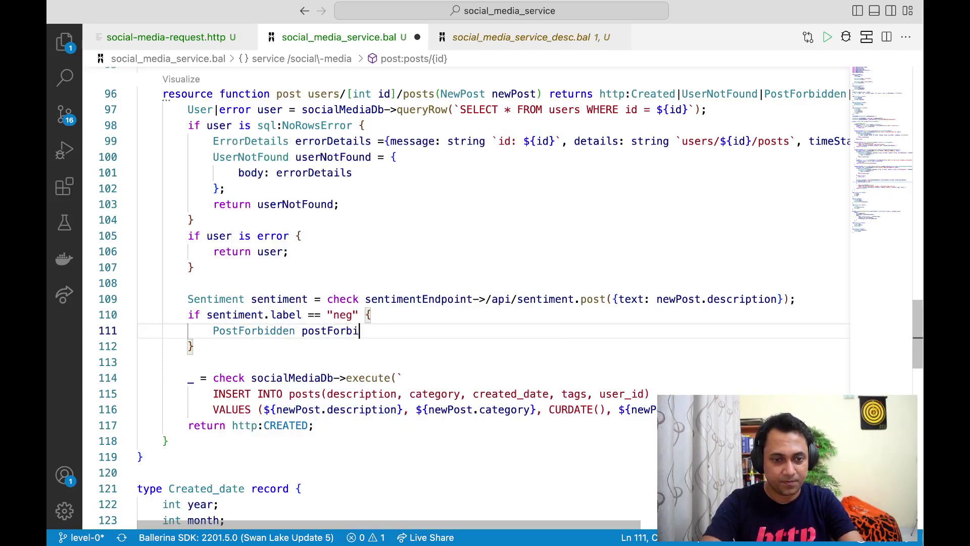
text(dden =)
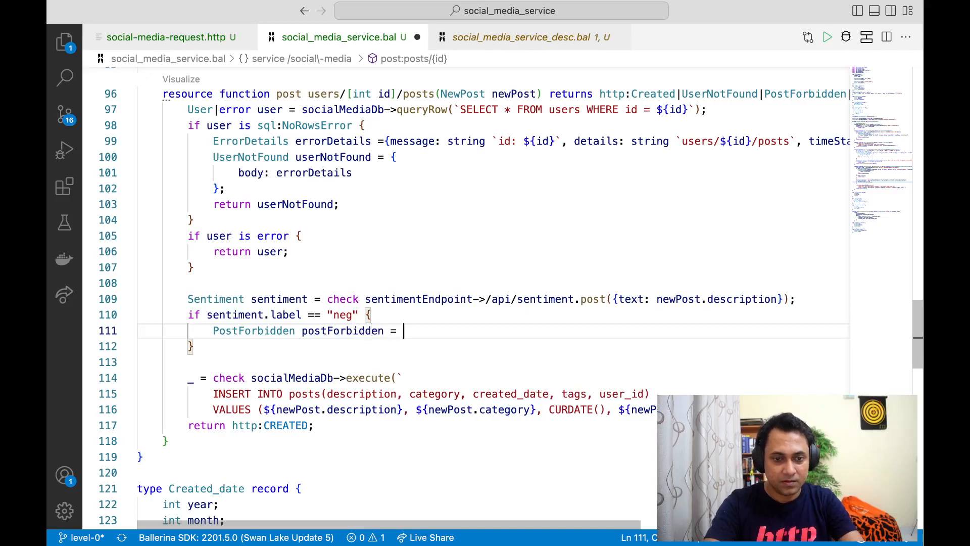
text({})
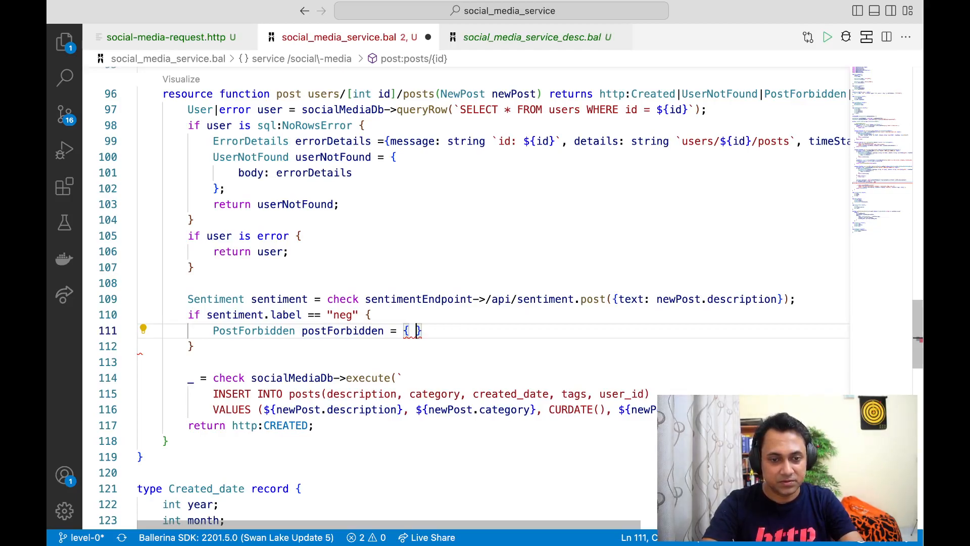
Step: Give its body a message field holding string `id: ${id}`
text(em)
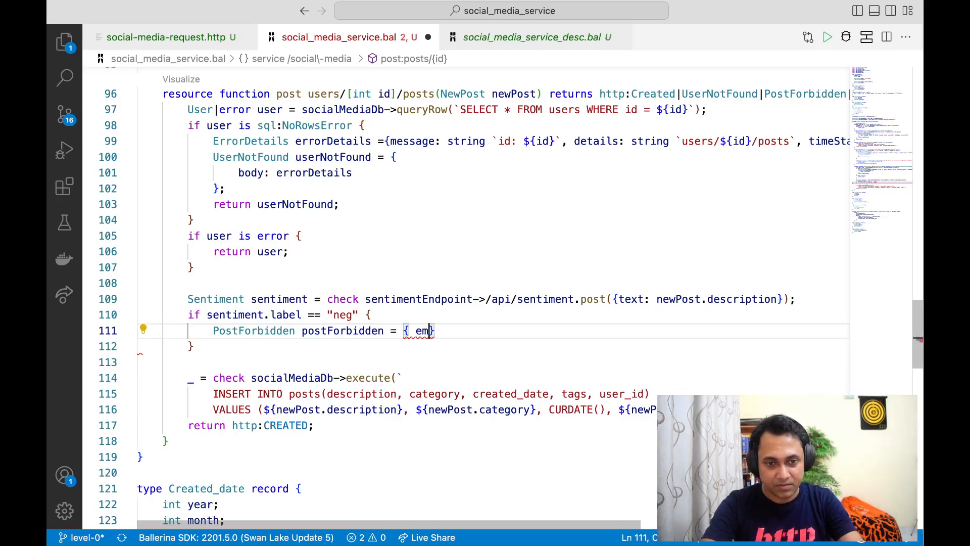
text(mes)
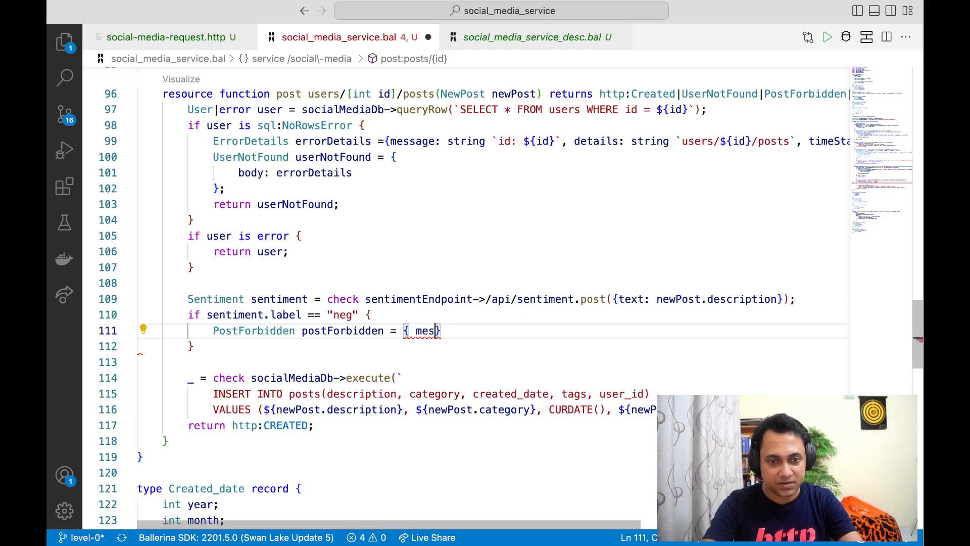
key(Backspace)
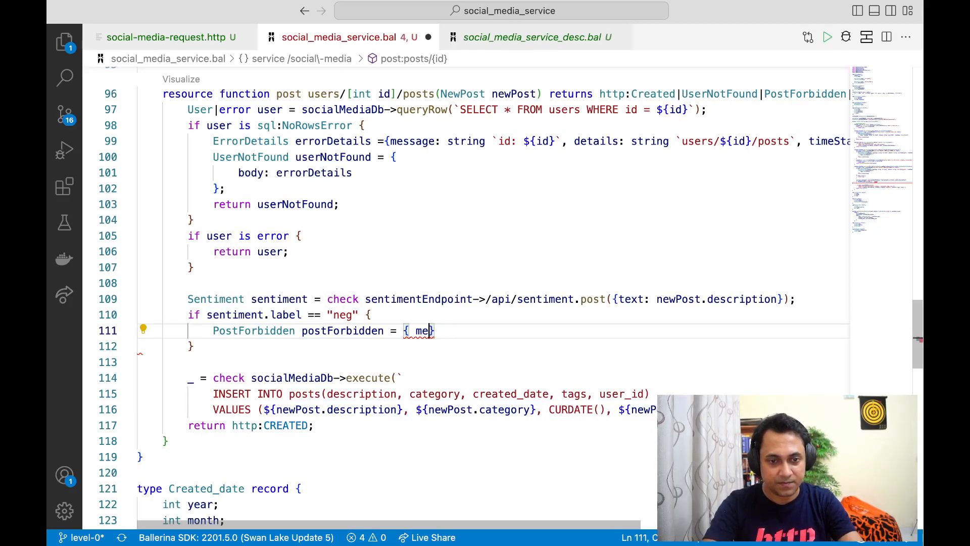
key(Backspace)
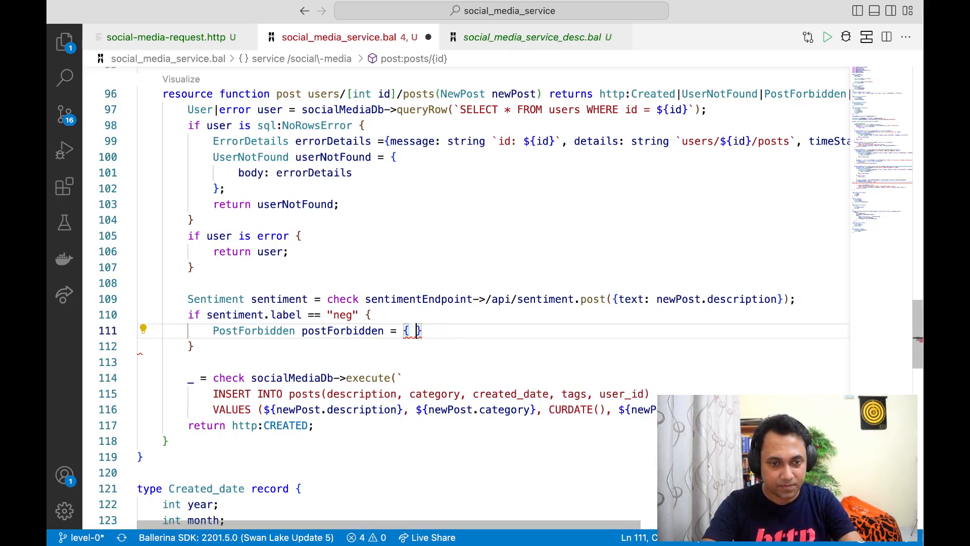
text(m)
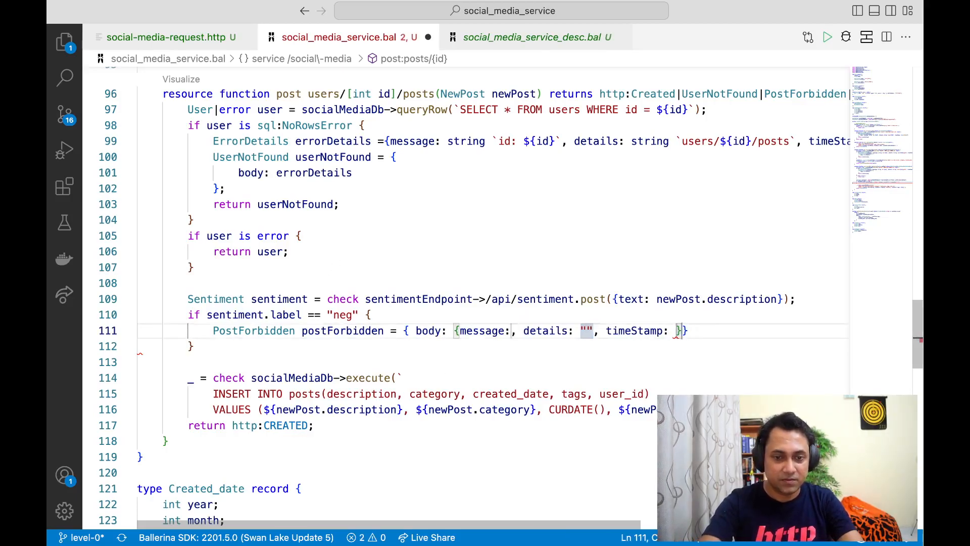
text(string `)
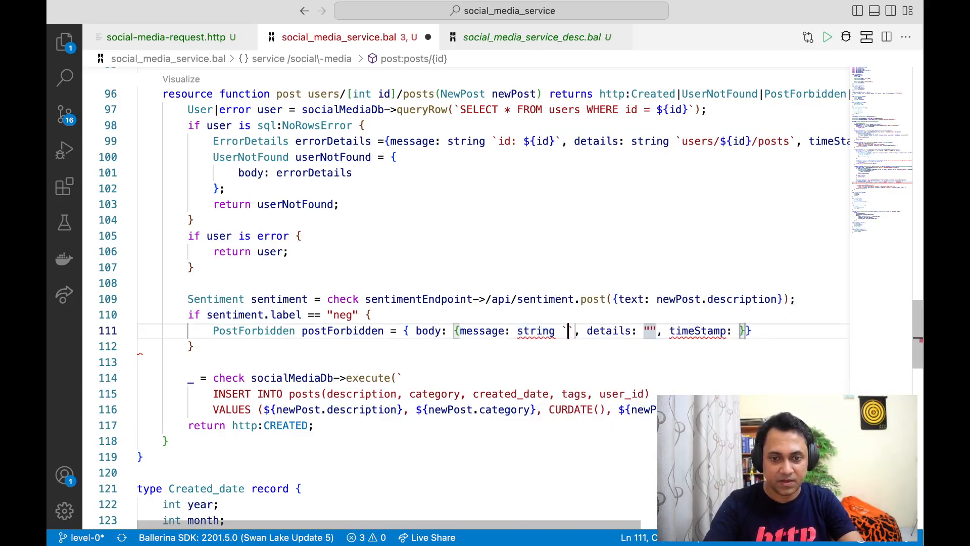
text(id: $)
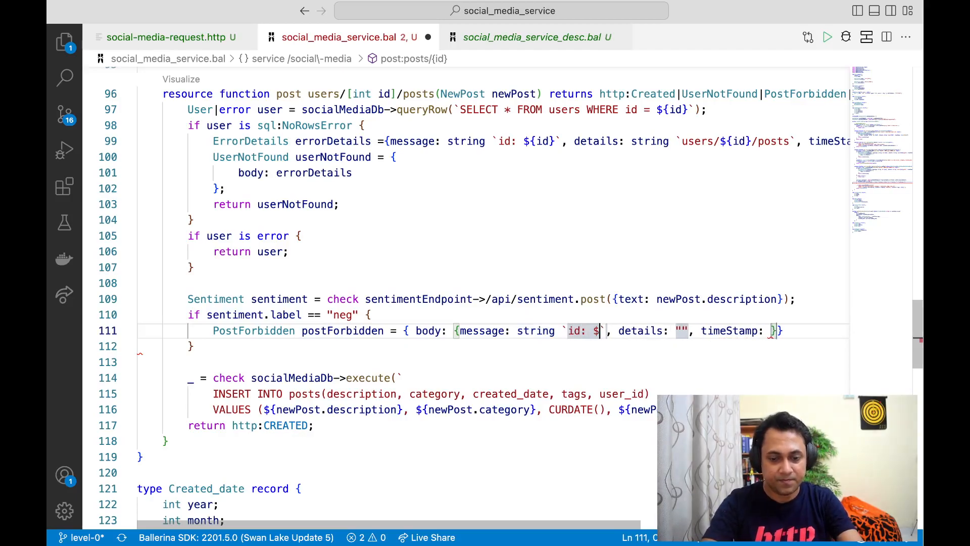
text(id})
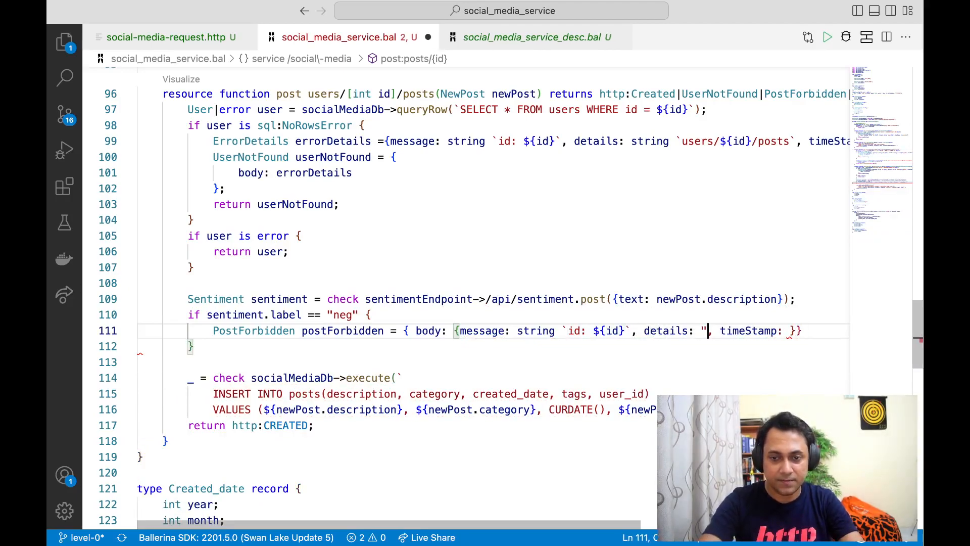
Step: Add the users/${id}/posts details copied from line 99 and a time:utcNow() timeStamp
text(string `)
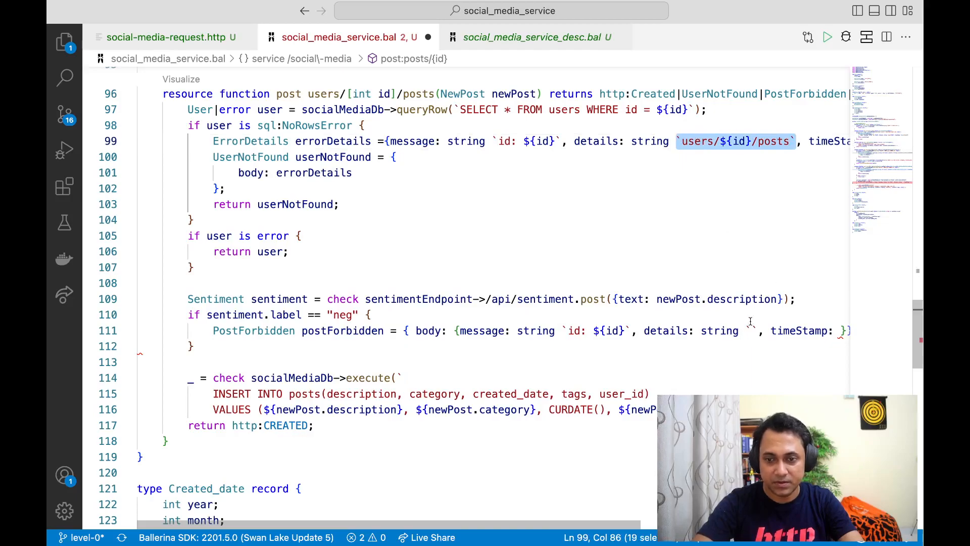
click(756, 330)
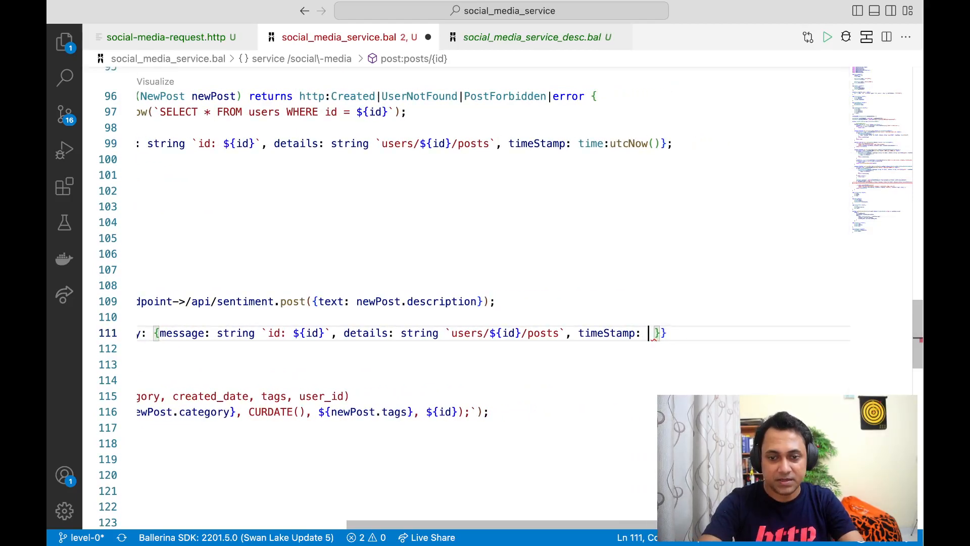
text(time)
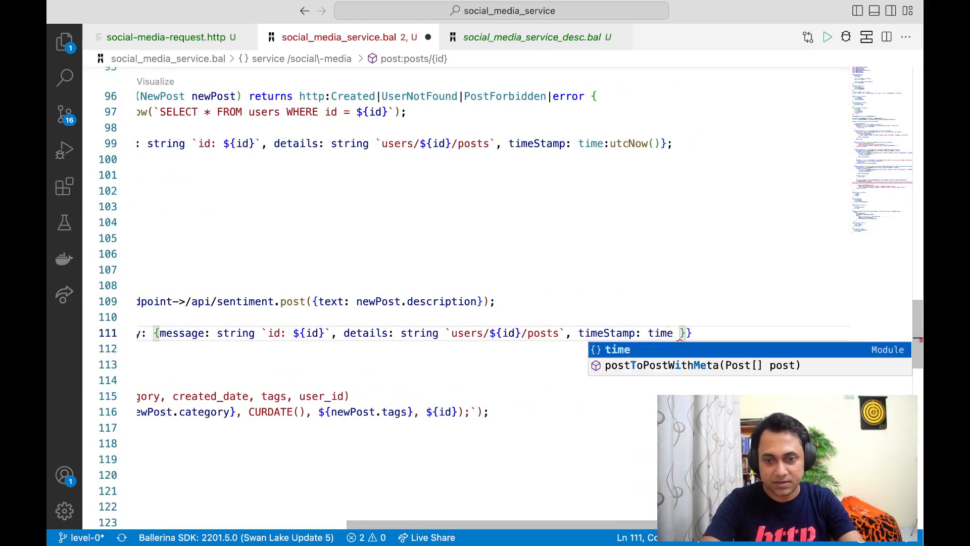
text(:ucn)
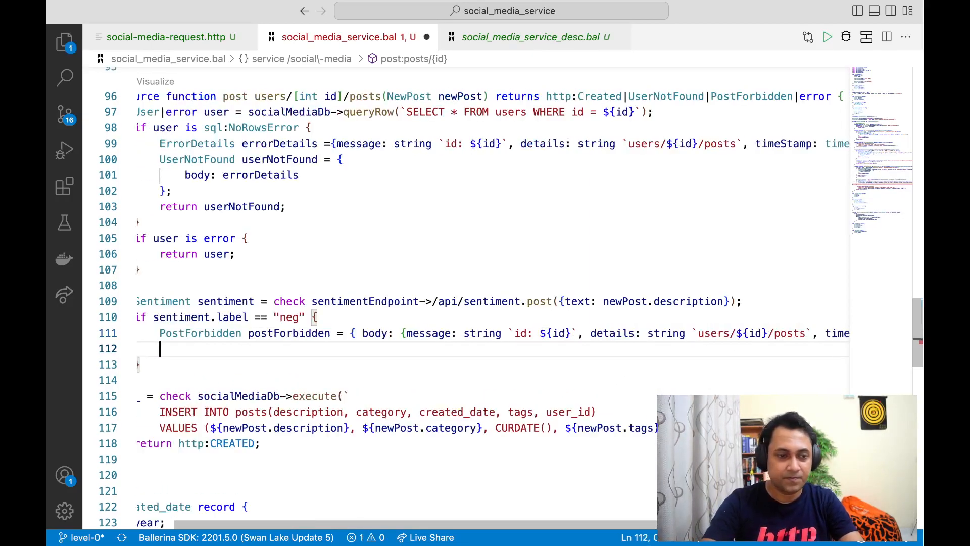
Step: Return postForbidden from the "neg" branch and close the block
text(return)
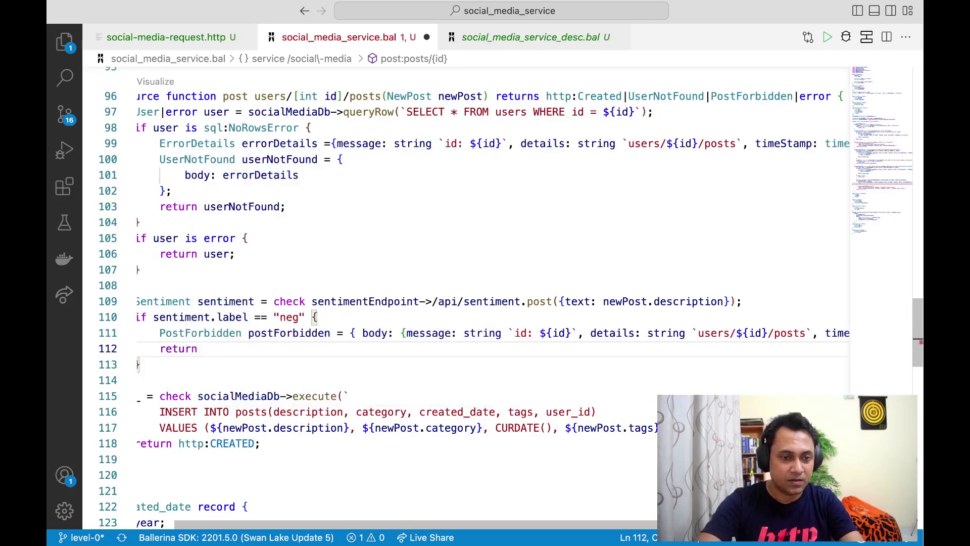
text(postForbidden;)
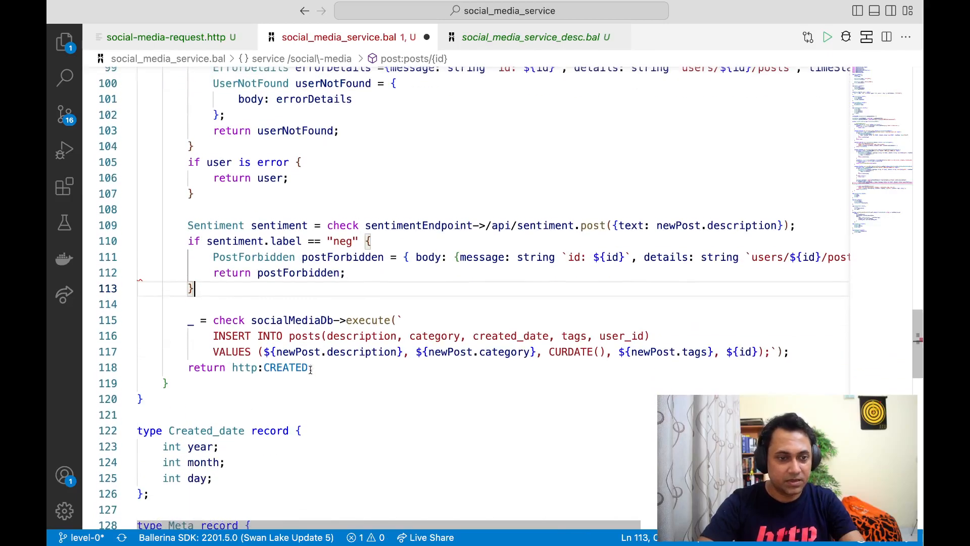
scroll(right, 3)
text(bal run /Users/admin/Document)
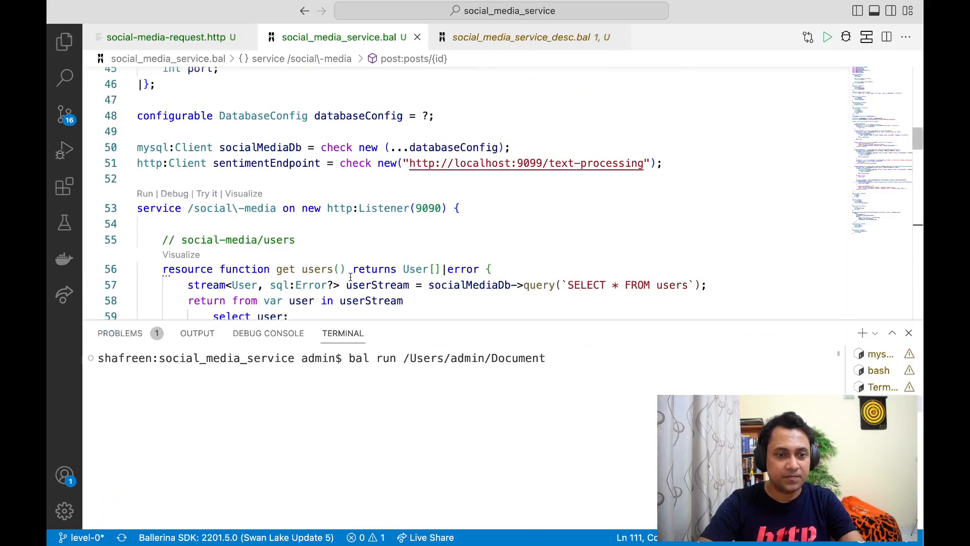
Step: Run bal run to compile and start social_media_service, then bring up the request file
key(Enter)
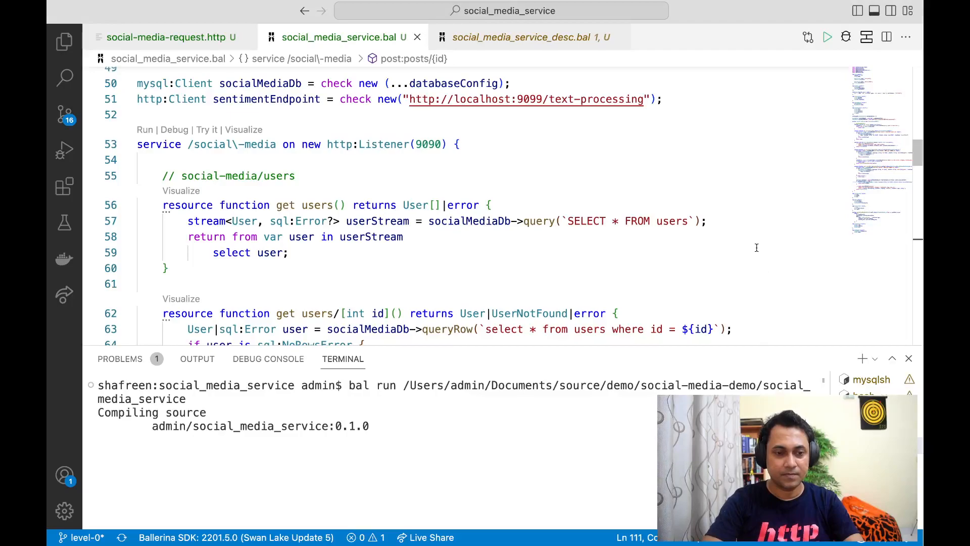
mouse_move(841, 328)
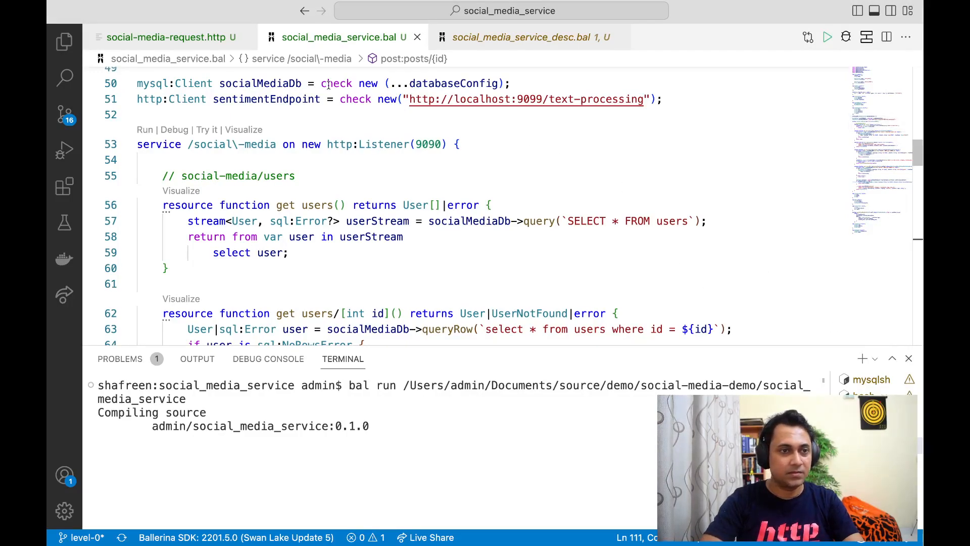
click(161, 36)
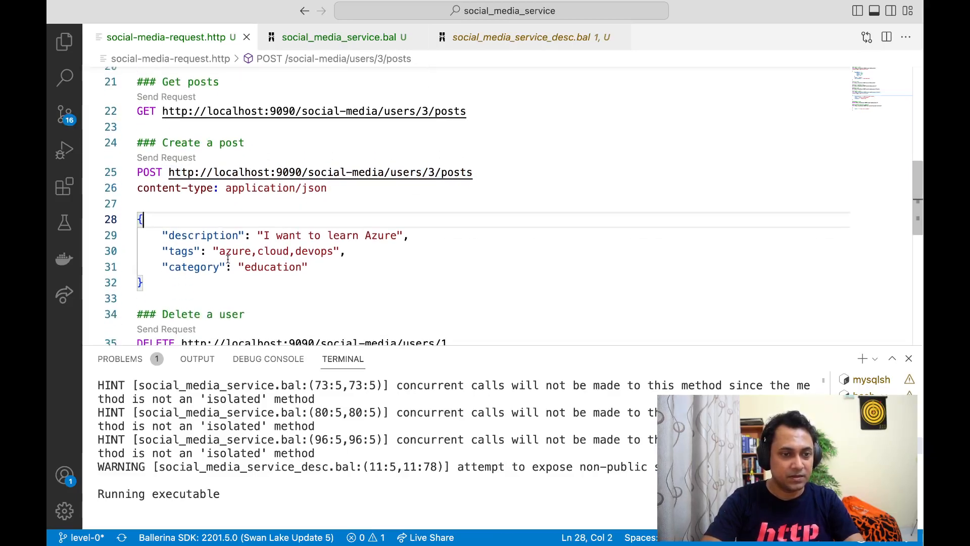
Step: Review the create-post request body in social-media-request.http and hide the terminal
double_click(202, 236)
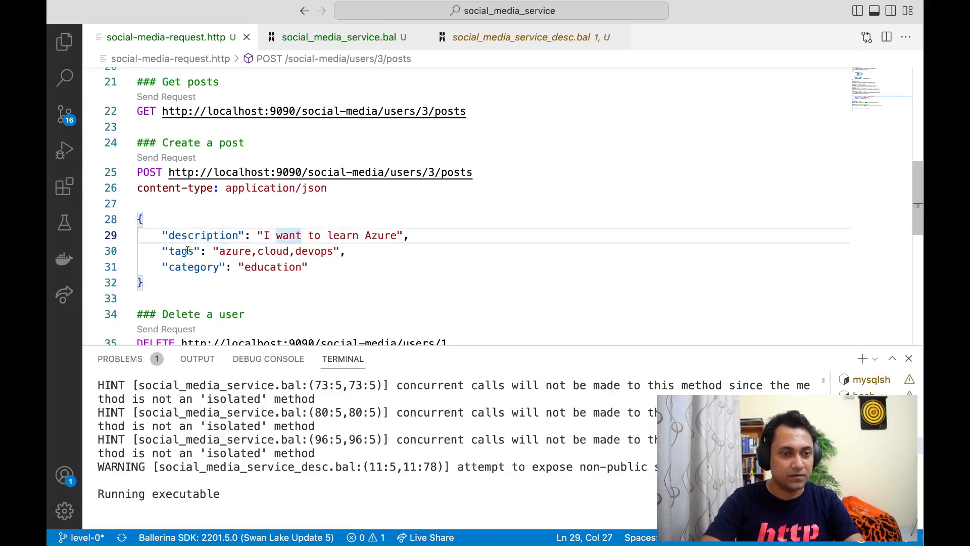
double_click(193, 267)
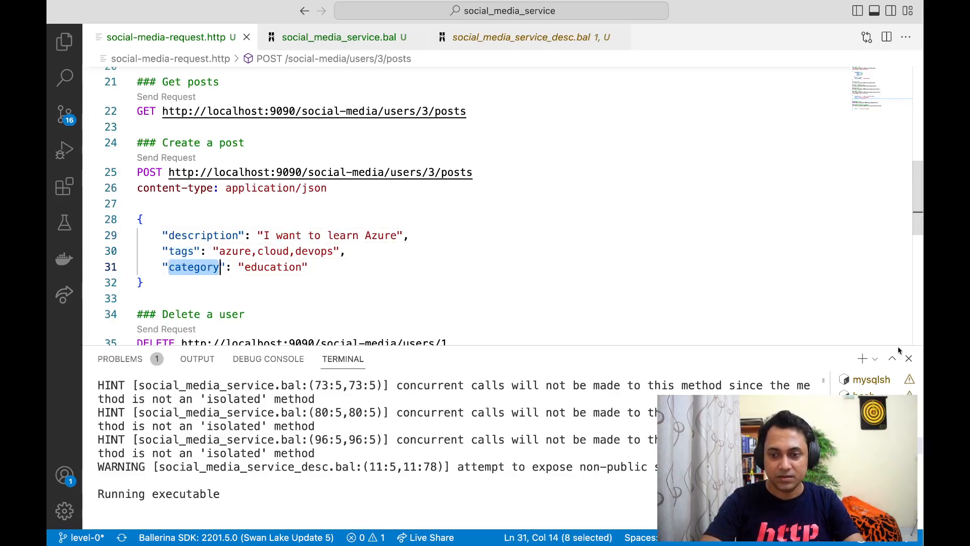
click(908, 358)
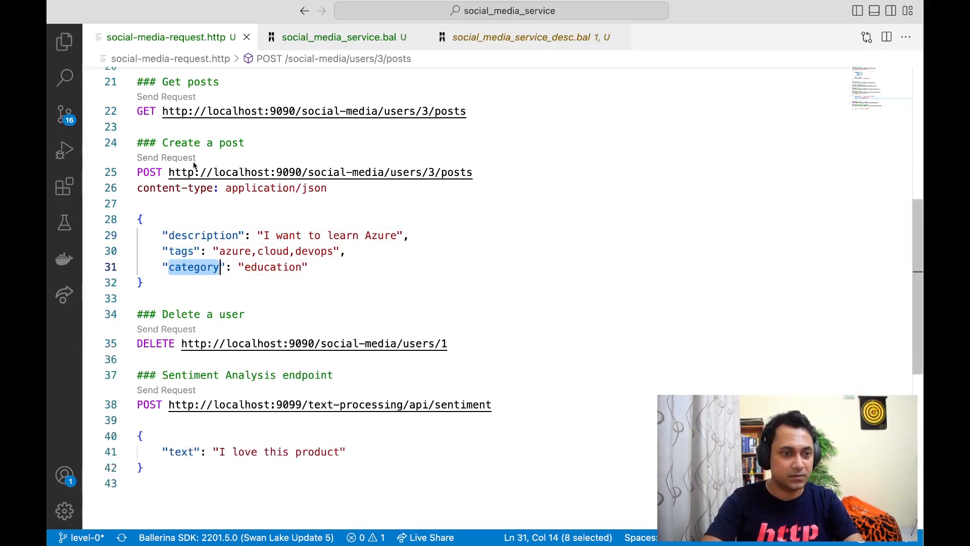
Step: Send the Create a post request, get 201 Created back, and close the response view
click(166, 157)
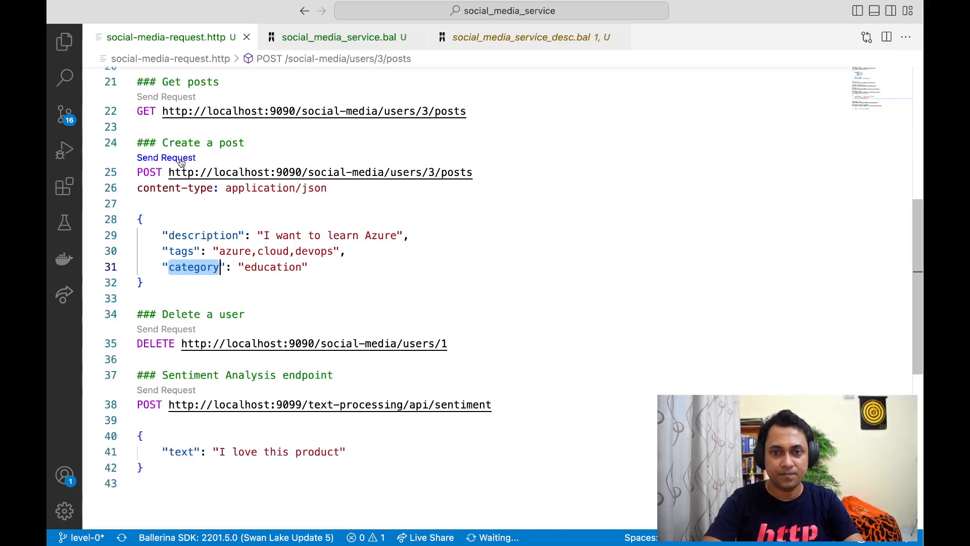
click(166, 157)
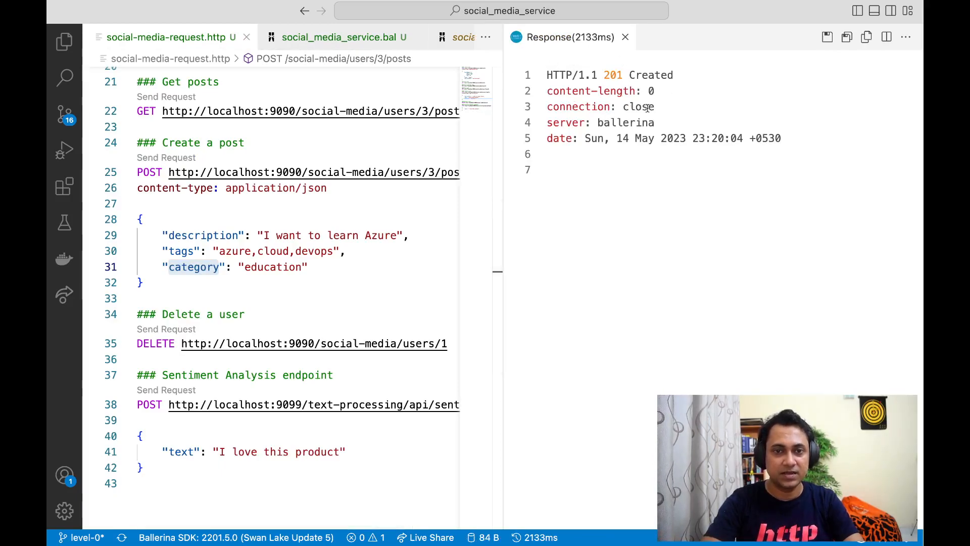
mouse_move(634, 52)
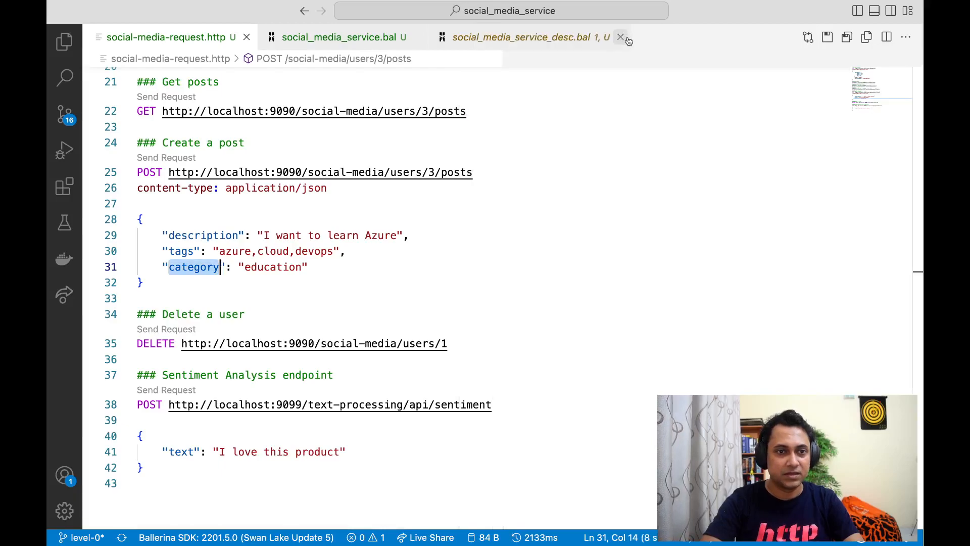
click(620, 36)
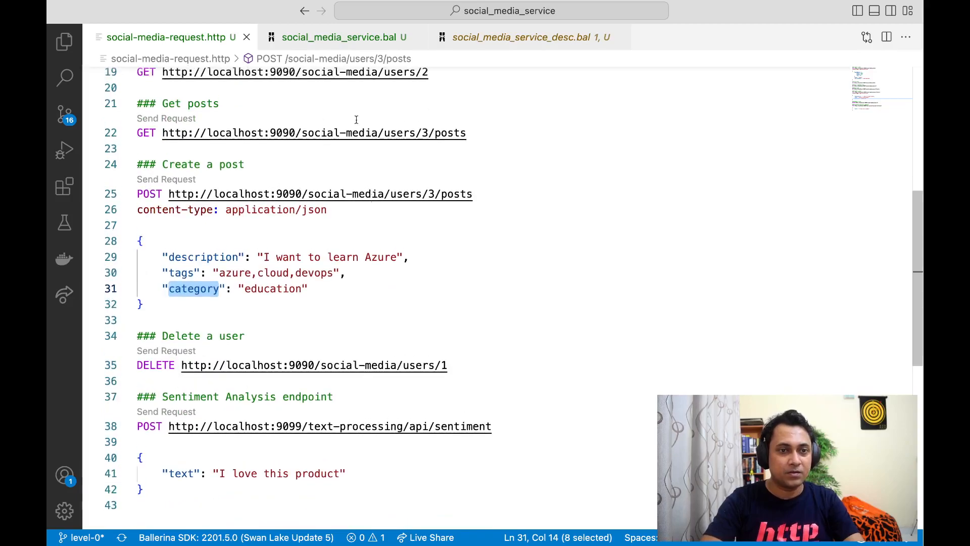
Step: Scroll social_media_service.bal to the posts resource and highlight the Sentiment type on line 109
click(340, 36)
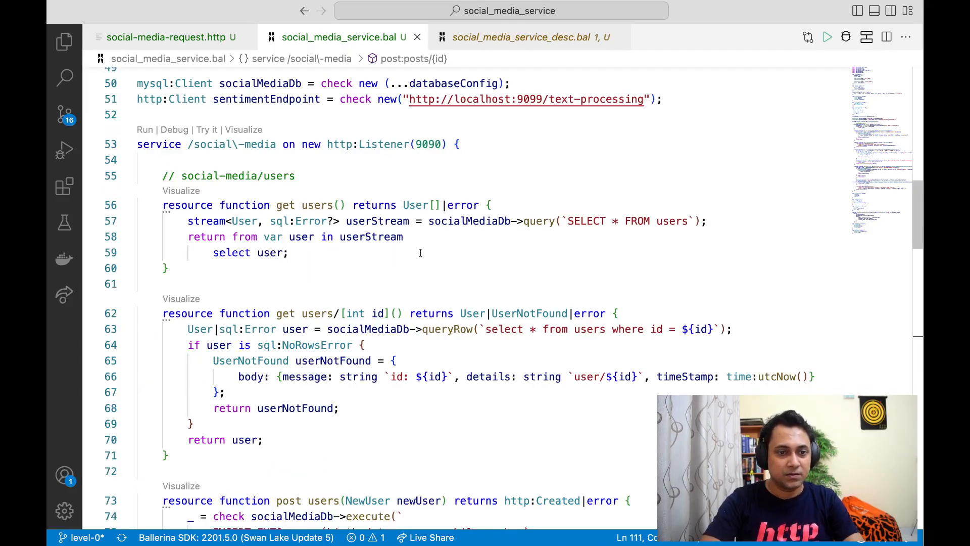
scroll(down, 3)
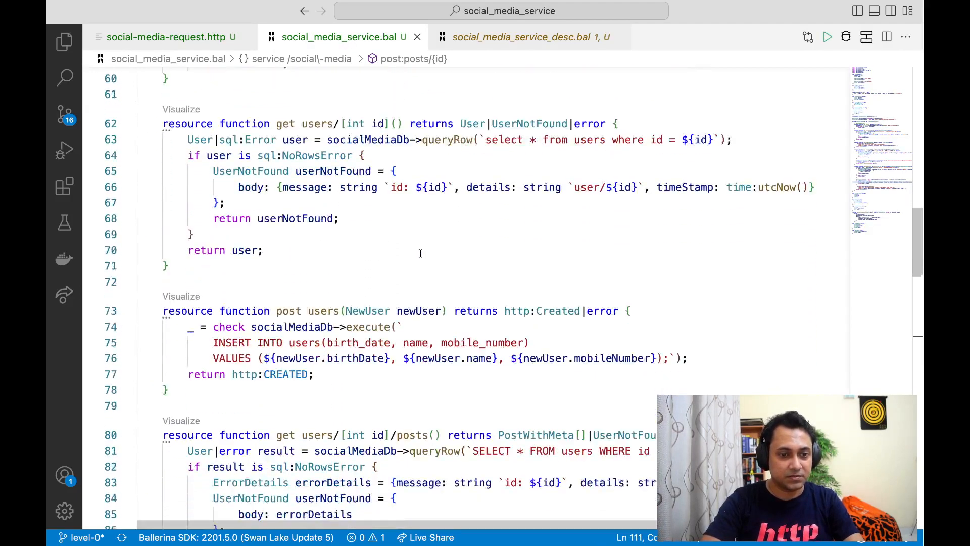
scroll(down, 3)
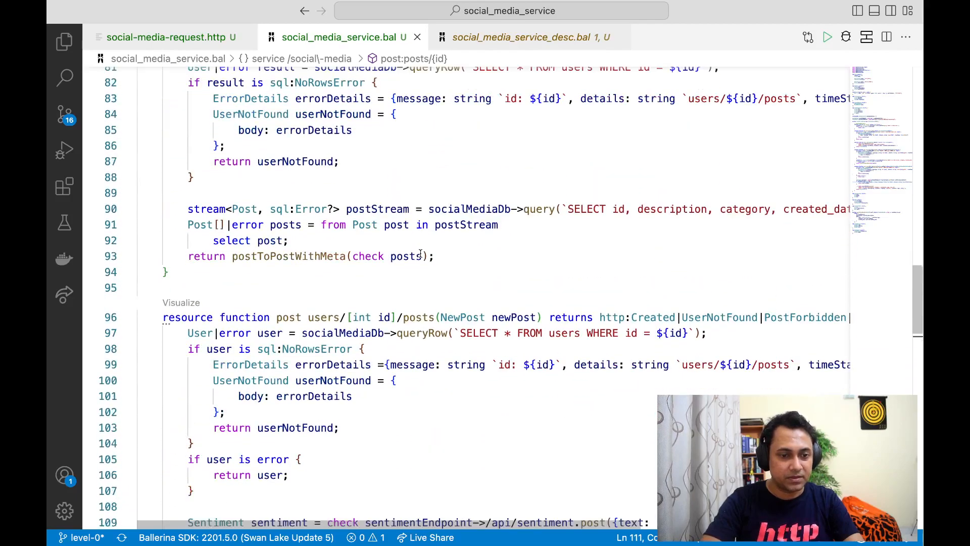
scroll(down, 3)
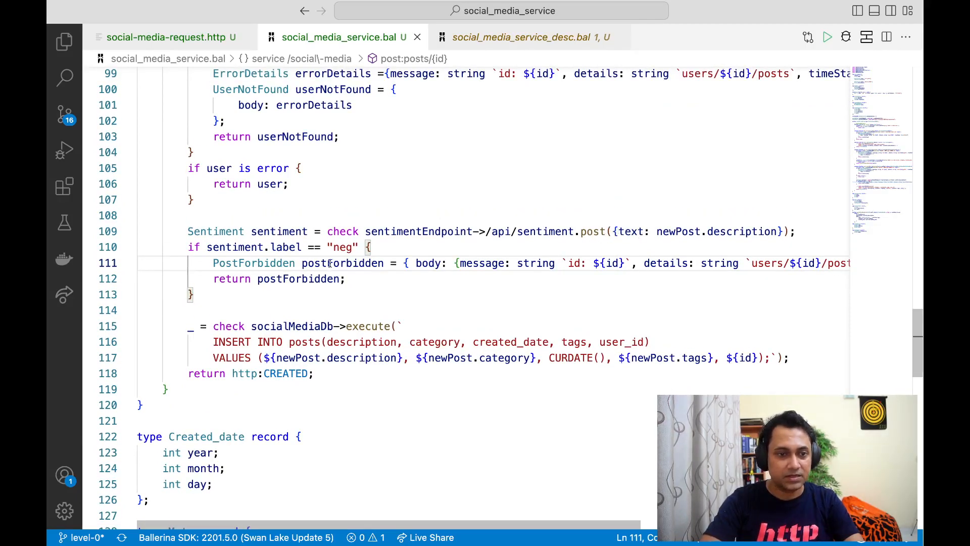
scroll(down, 3)
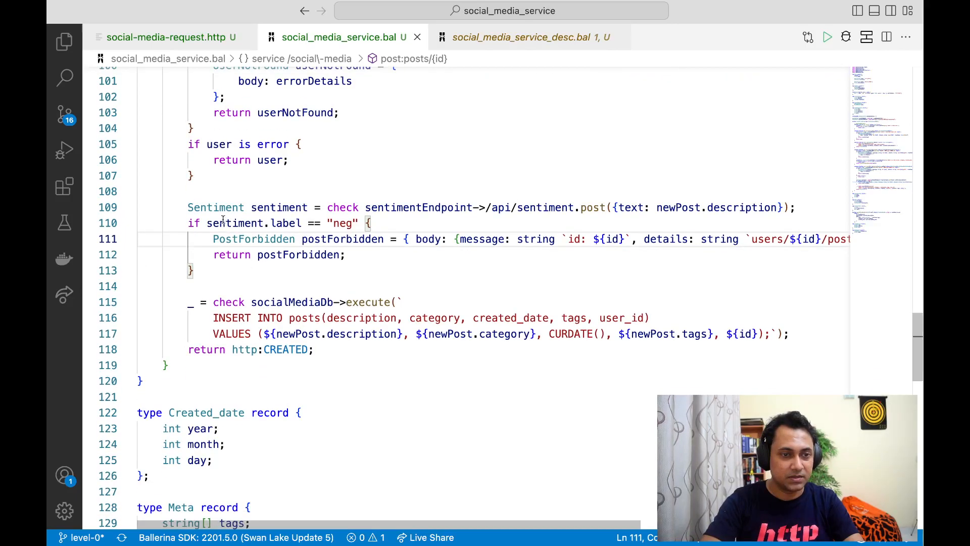
scroll(down, 3)
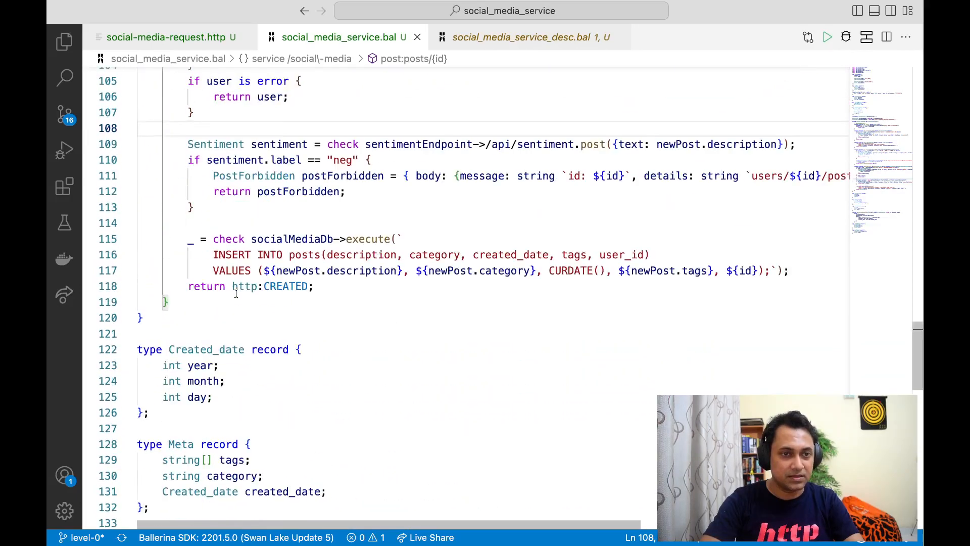
scroll(up, 3)
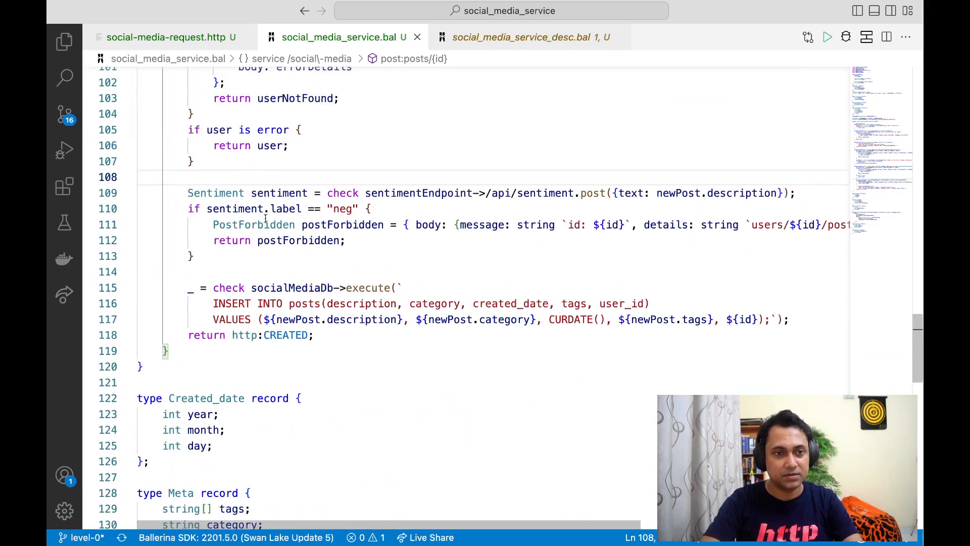
double_click(215, 193)
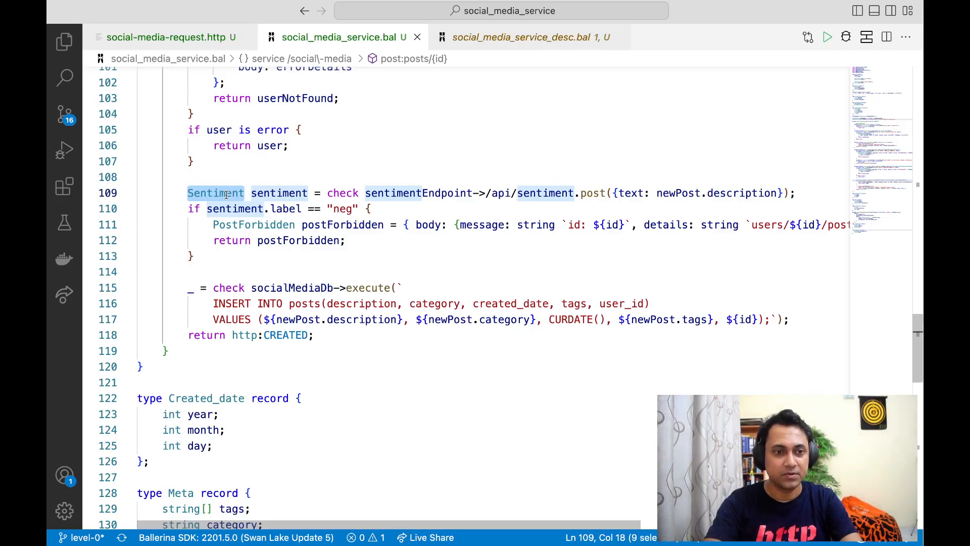
text(http:)
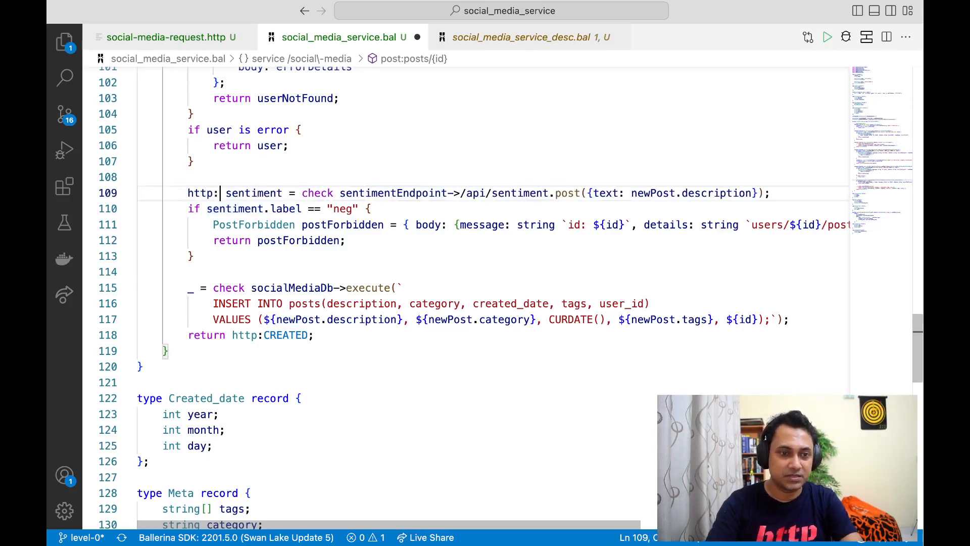
text(Response)
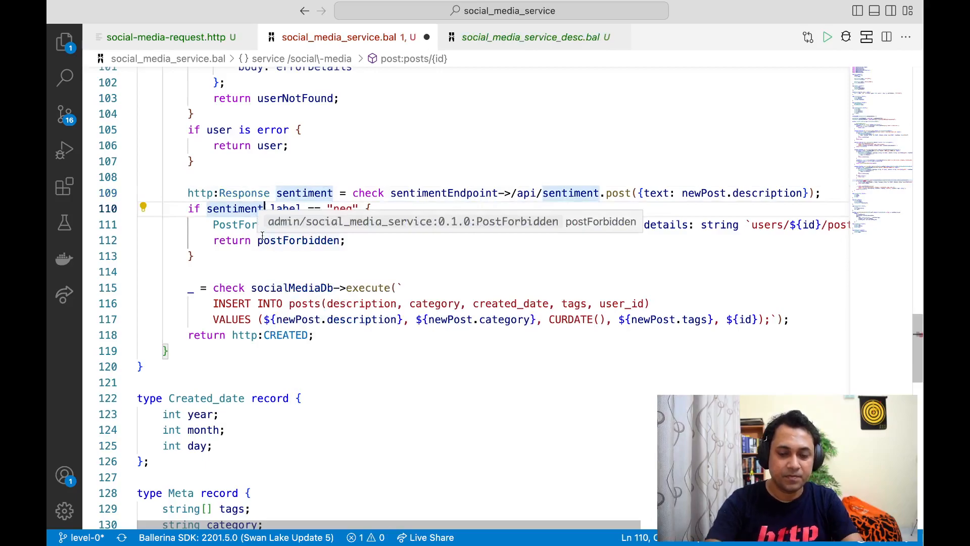
text(.ge)
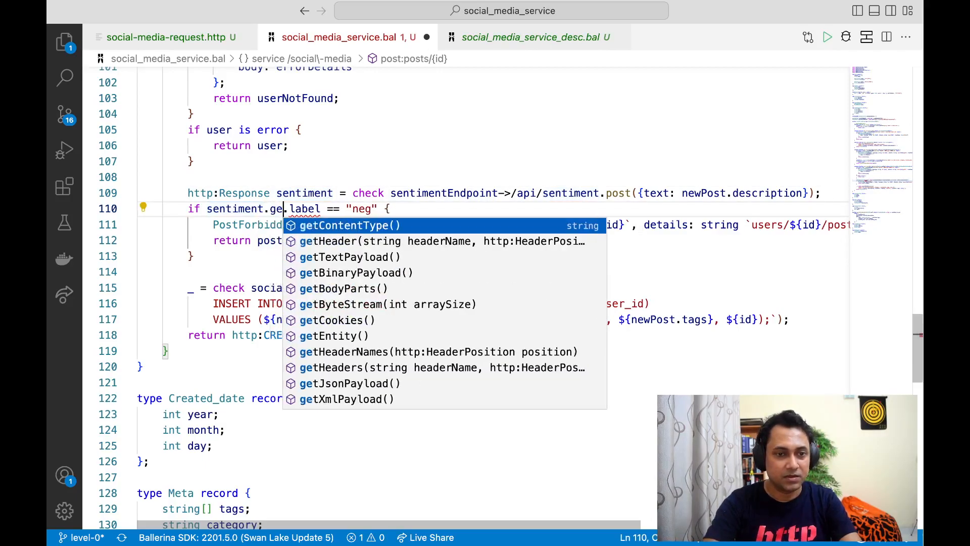
text(t)
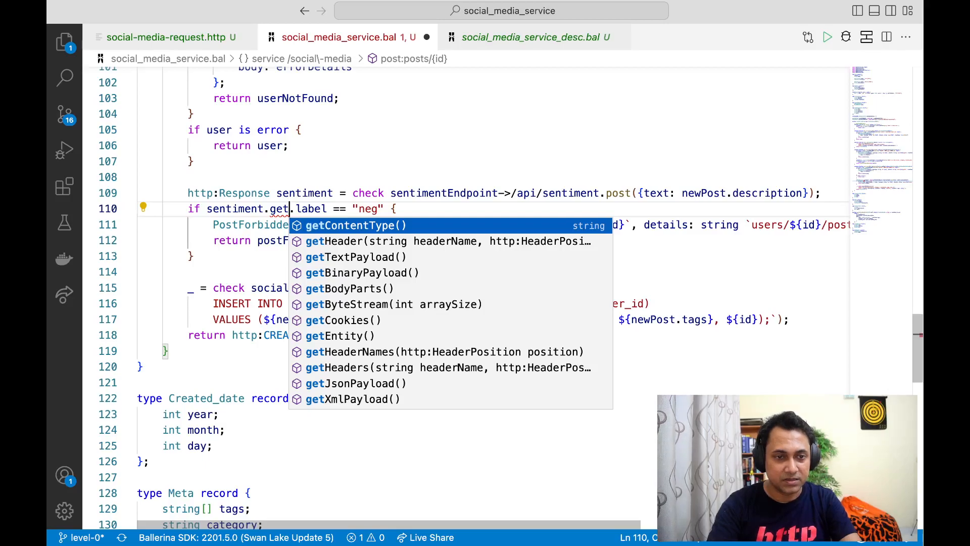
text(js)
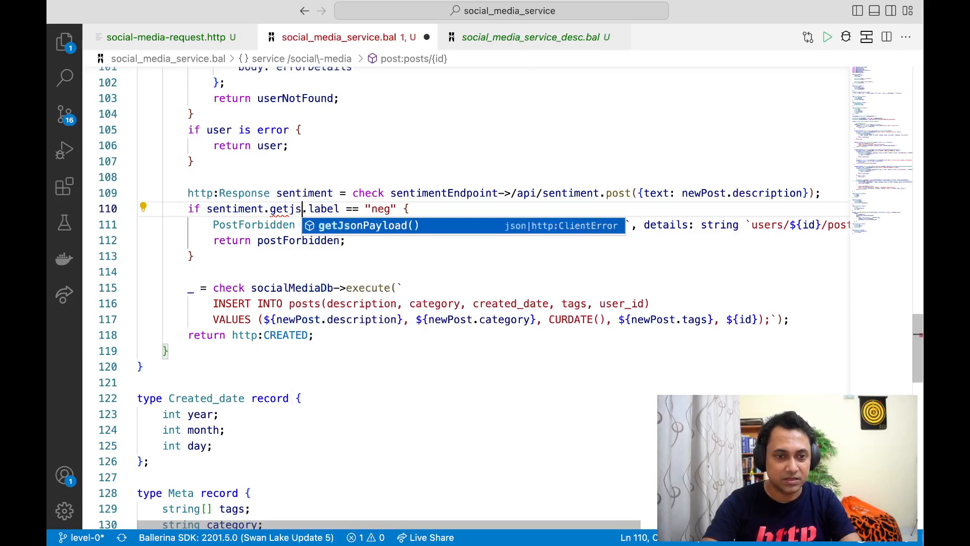
key(Backspace)
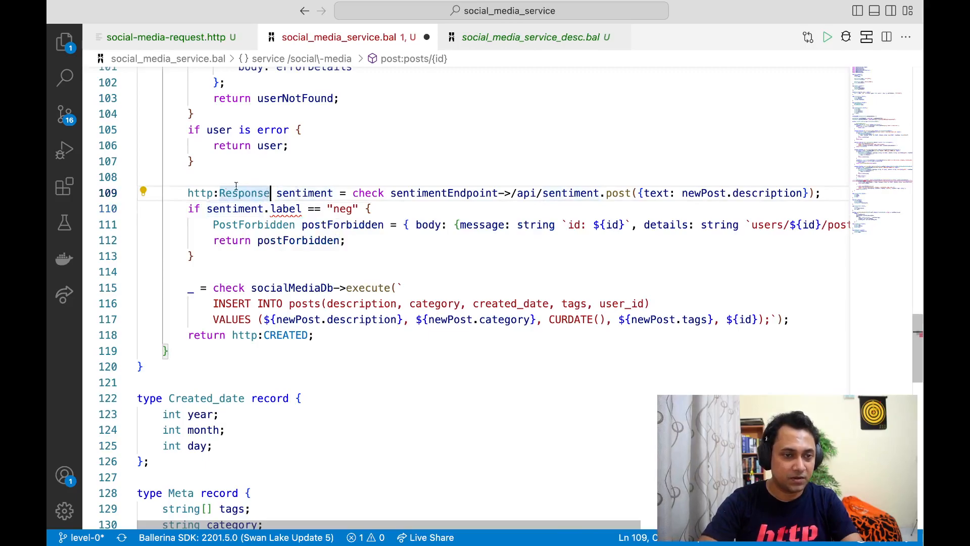
drag(268, 192, 188, 192)
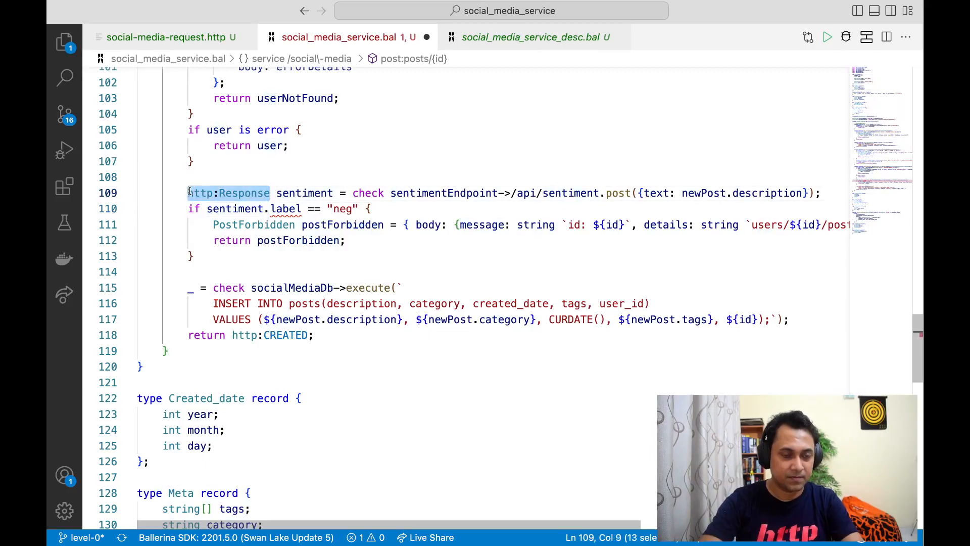
text(Sentiment)
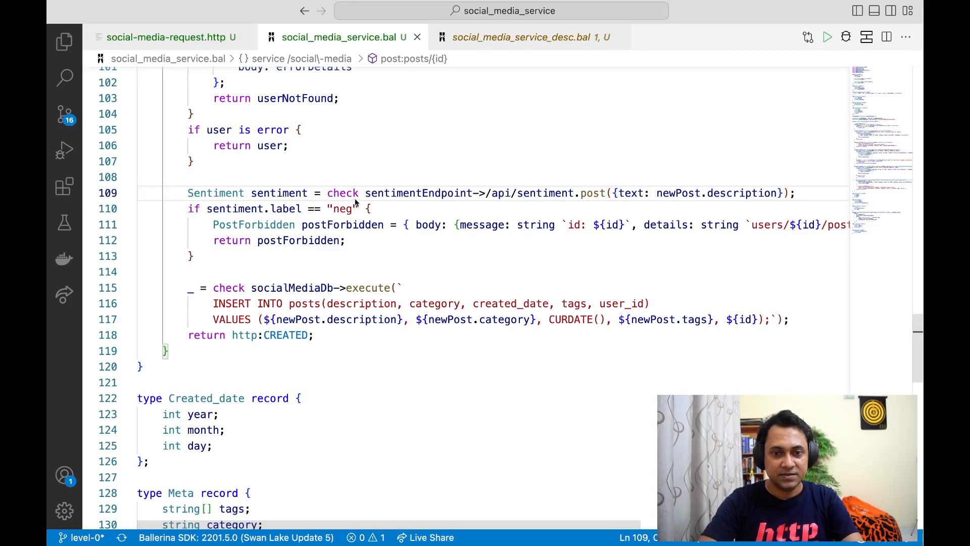
mouse_move(601, 285)
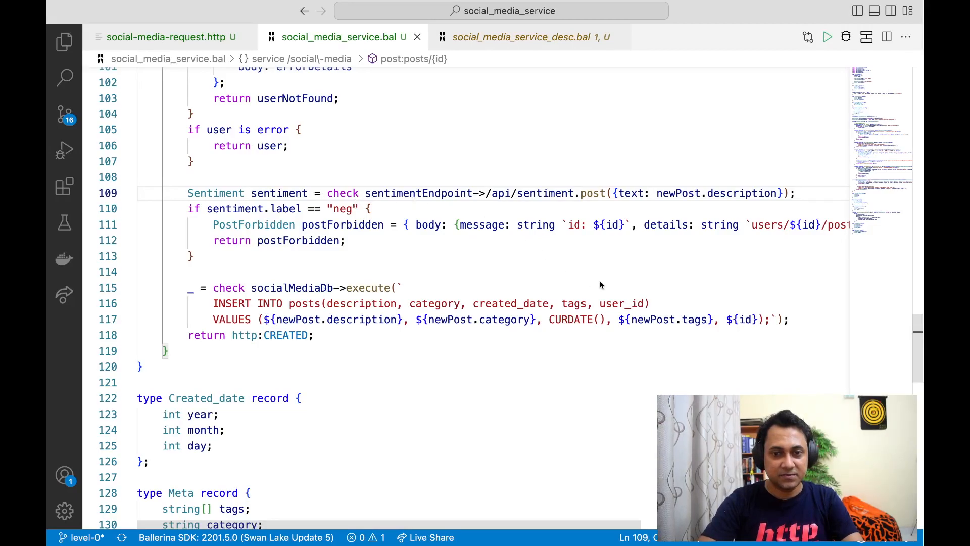